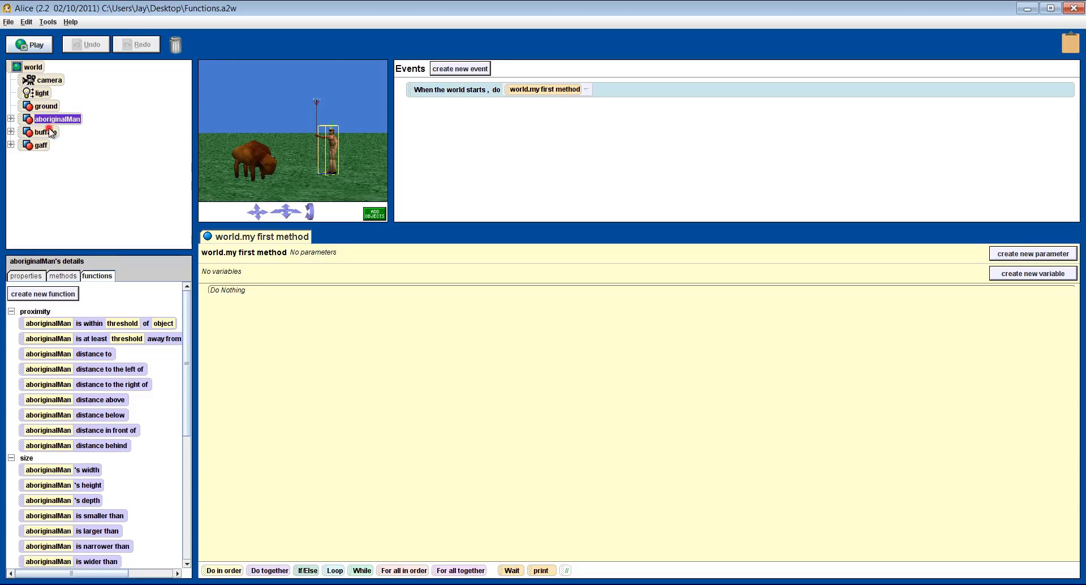
- Inspect gaff's functions with spatial relation collapsed, then scroll through world's functions list
{"action": "left_click", "coordinate": [40, 145]}
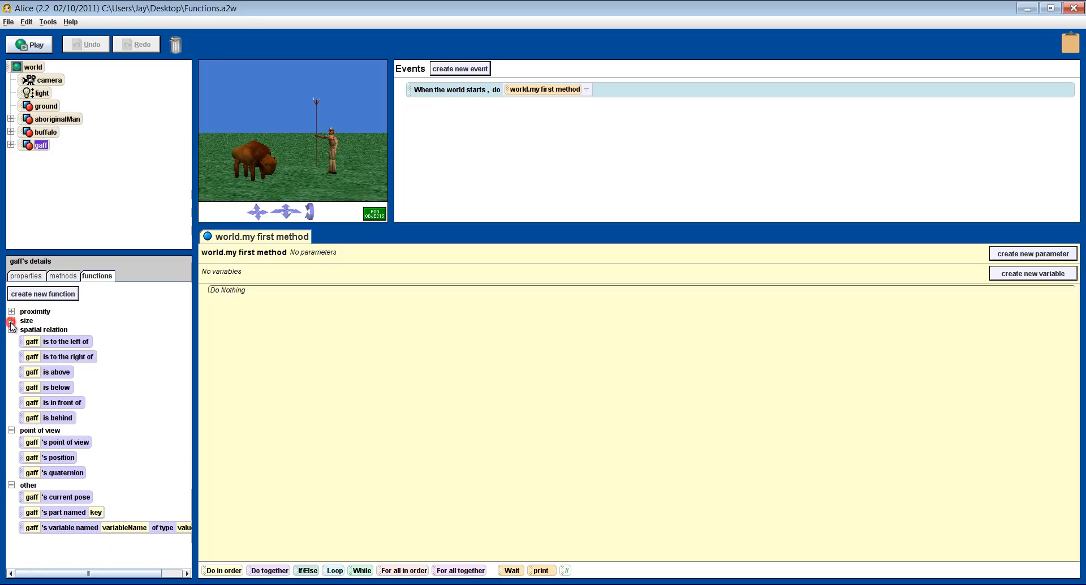
{"action": "left_click", "coordinate": [11, 329]}
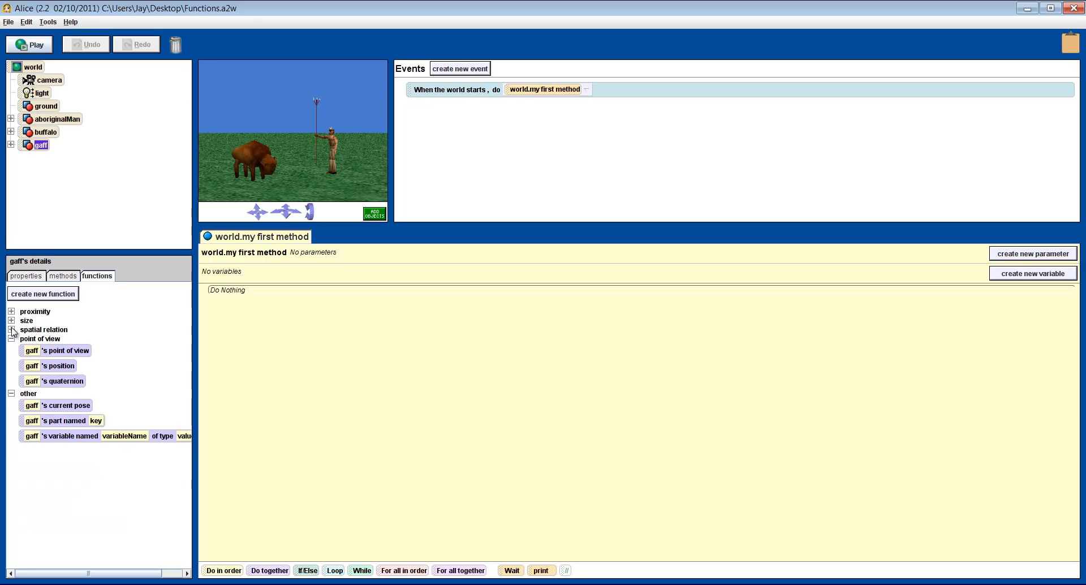
{"action": "left_click", "coordinate": [33, 66]}
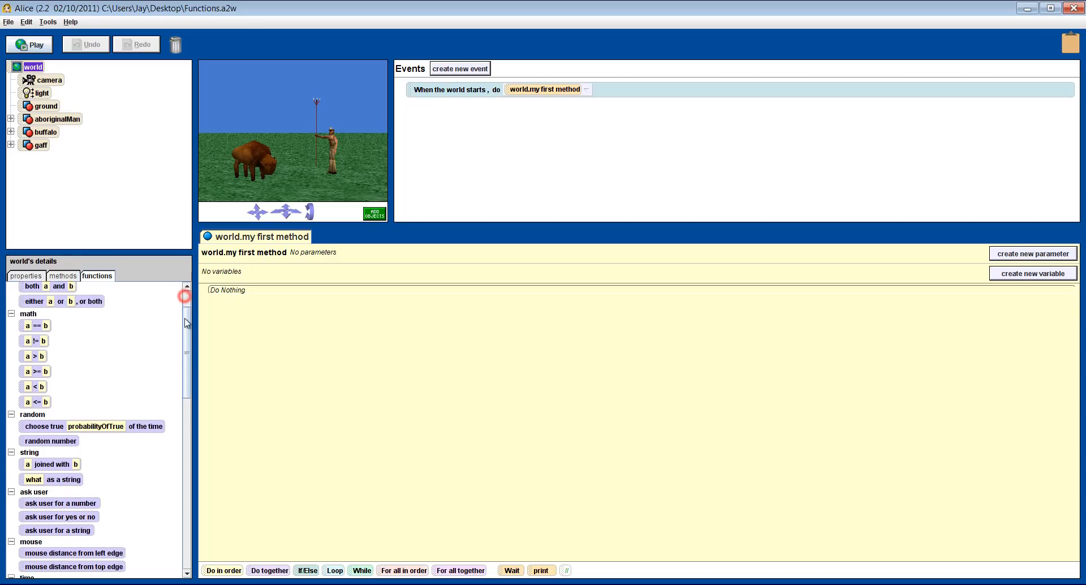
{"action": "scroll", "scroll_direction": "down", "scroll_amount": 3}
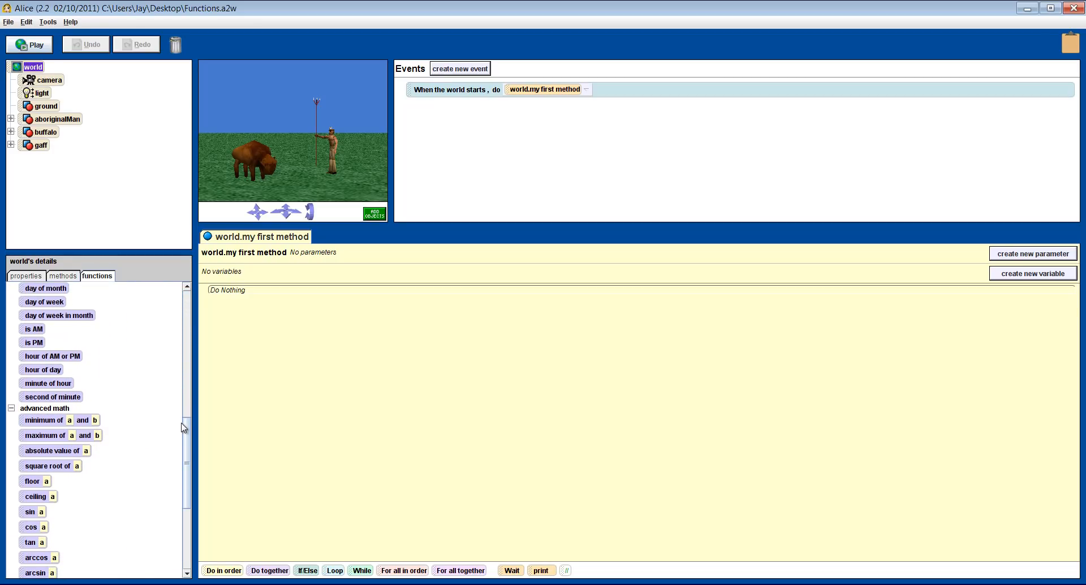
{"action": "left_click", "coordinate": [29, 44]}
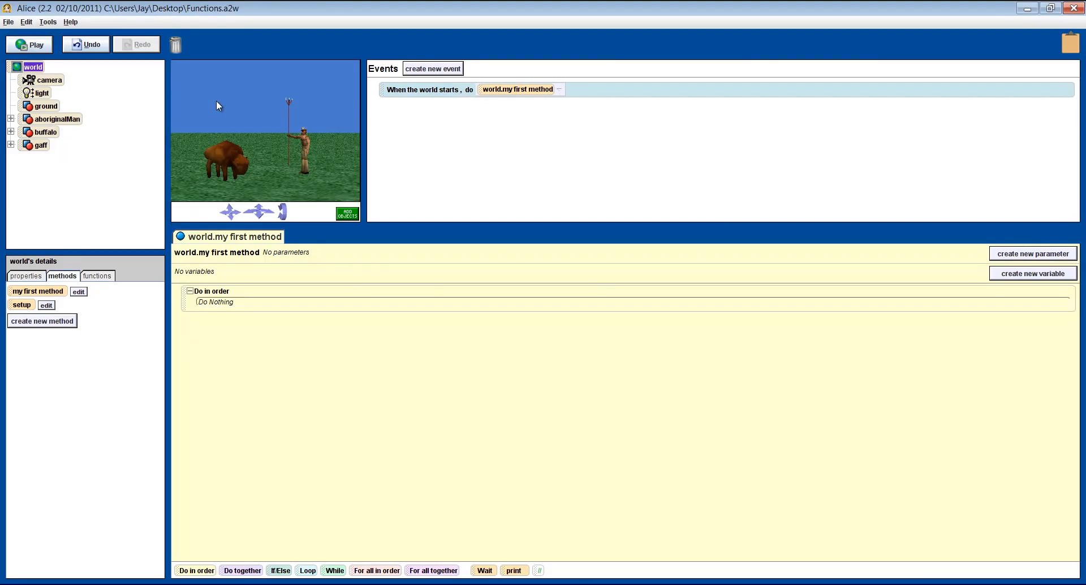
{"action": "mouse_move", "coordinate": [210, 105]}
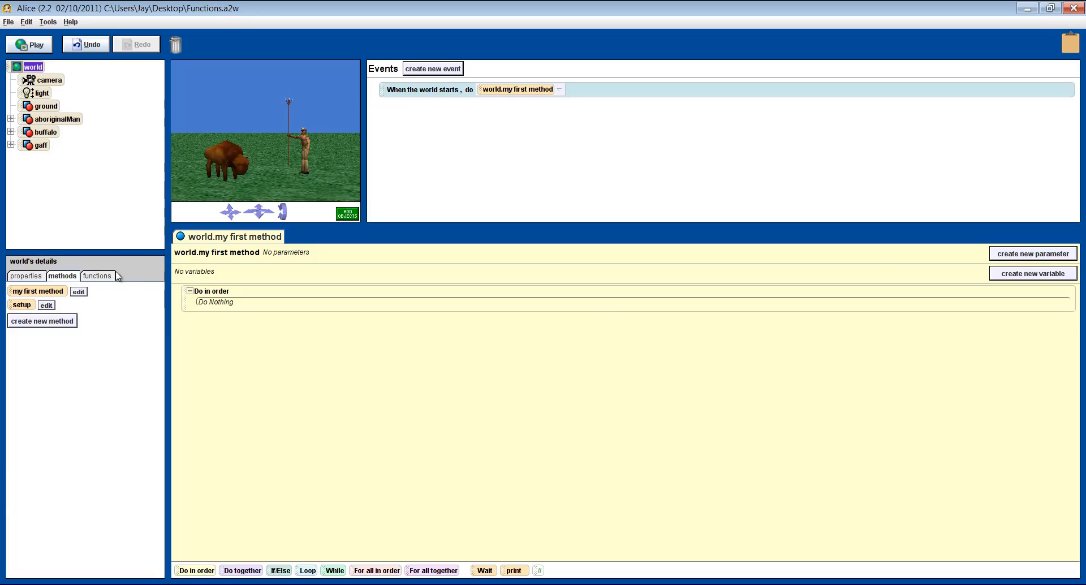
- Add aboriginalMan move toward the entire buffalo to the Do in order block
{"action": "left_click", "coordinate": [97, 275]}
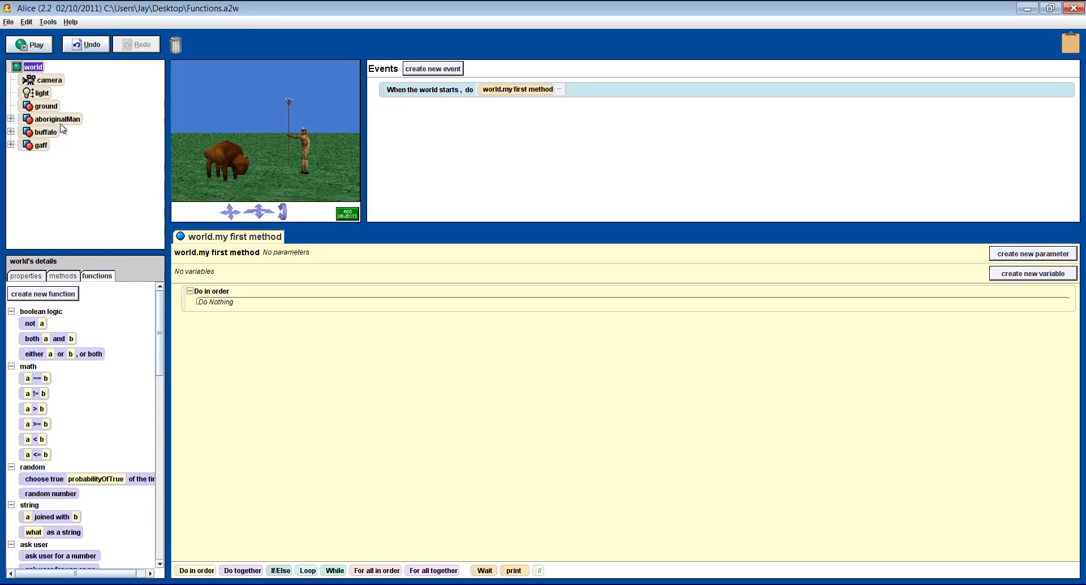
{"action": "left_click", "coordinate": [56, 119]}
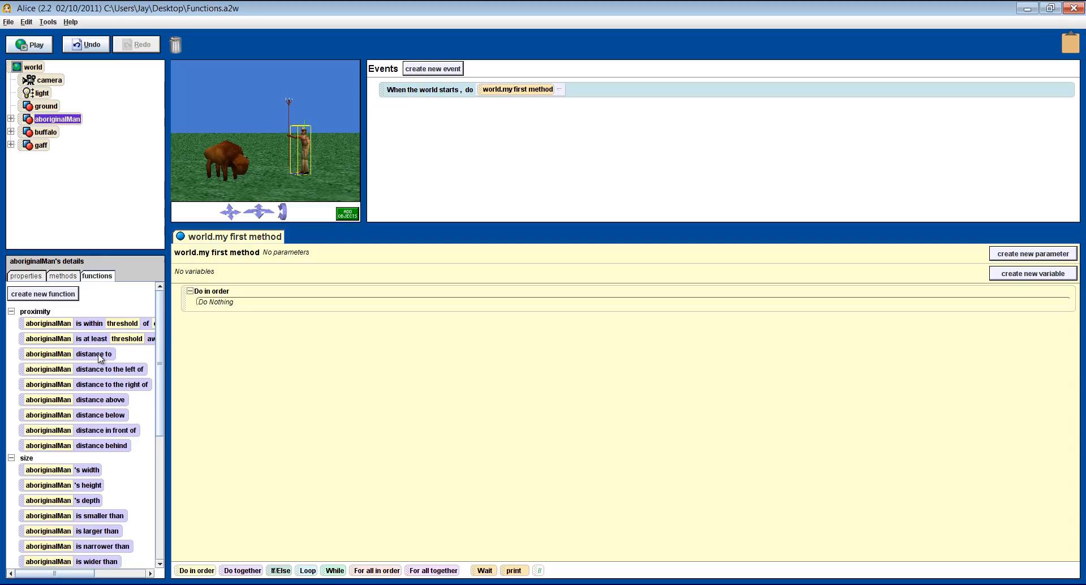
{"action": "mouse_move", "coordinate": [100, 358]}
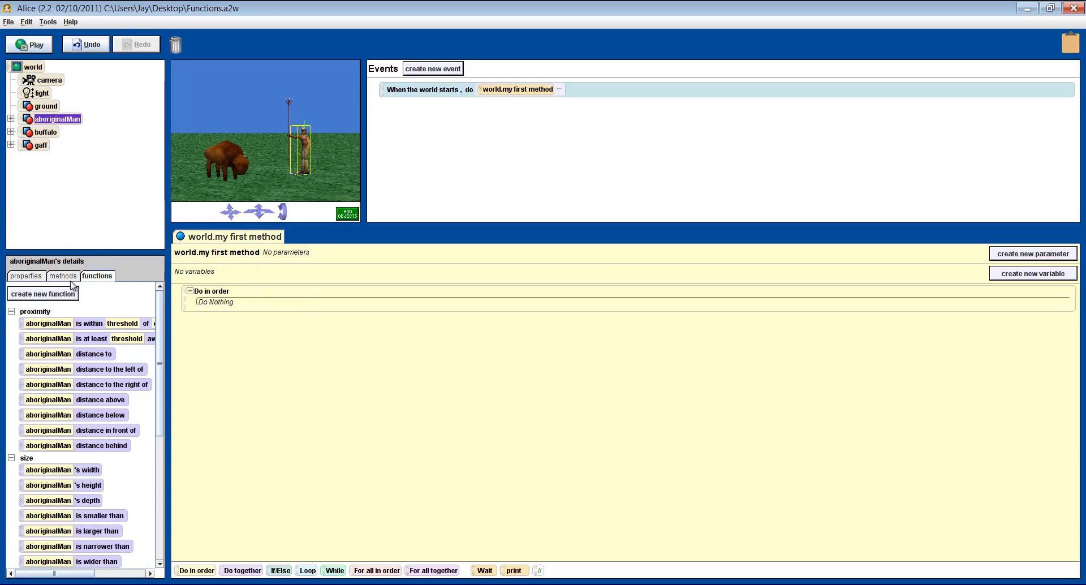
{"action": "left_click", "coordinate": [62, 276]}
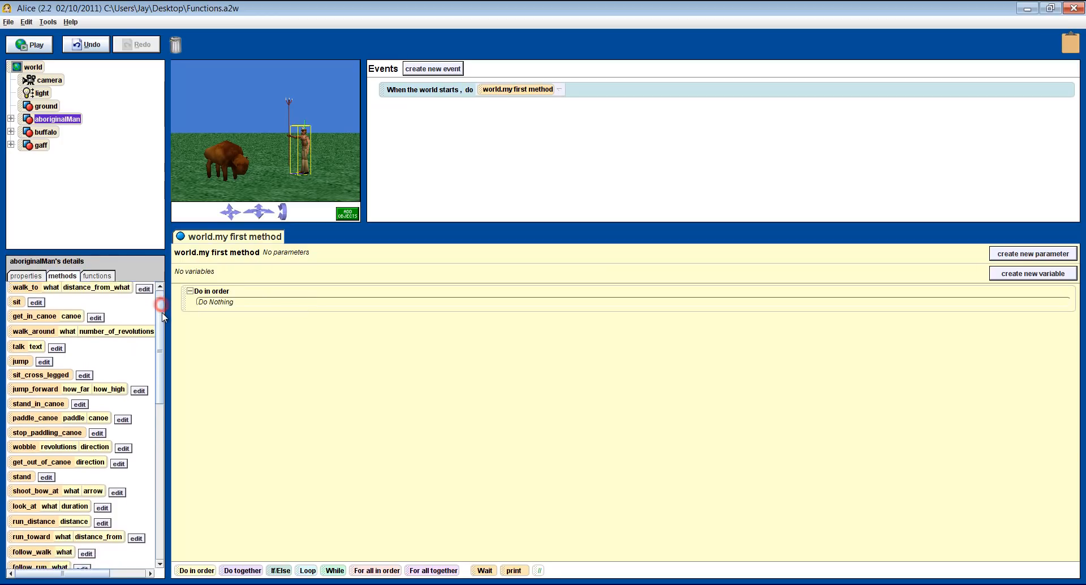
{"action": "scroll", "scroll_direction": "down", "scroll_amount": 3}
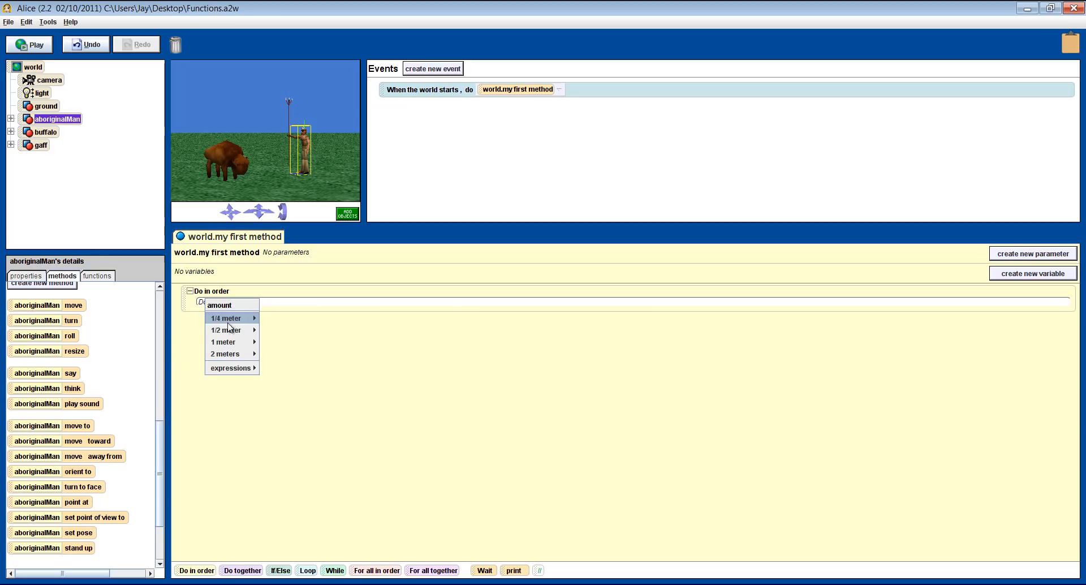
{"action": "mouse_move", "coordinate": [223, 341]}
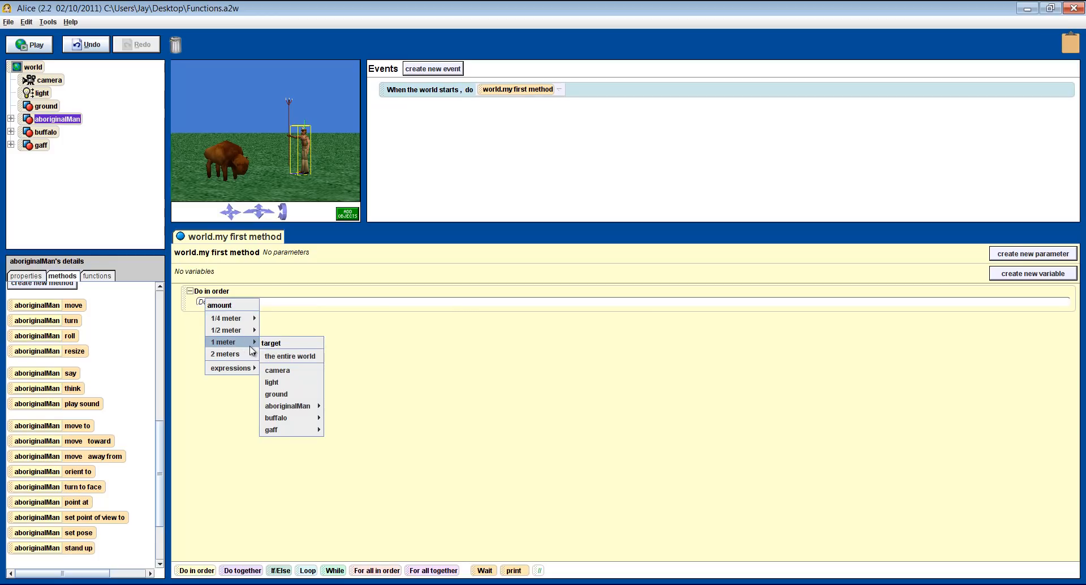
{"action": "mouse_move", "coordinate": [276, 418]}
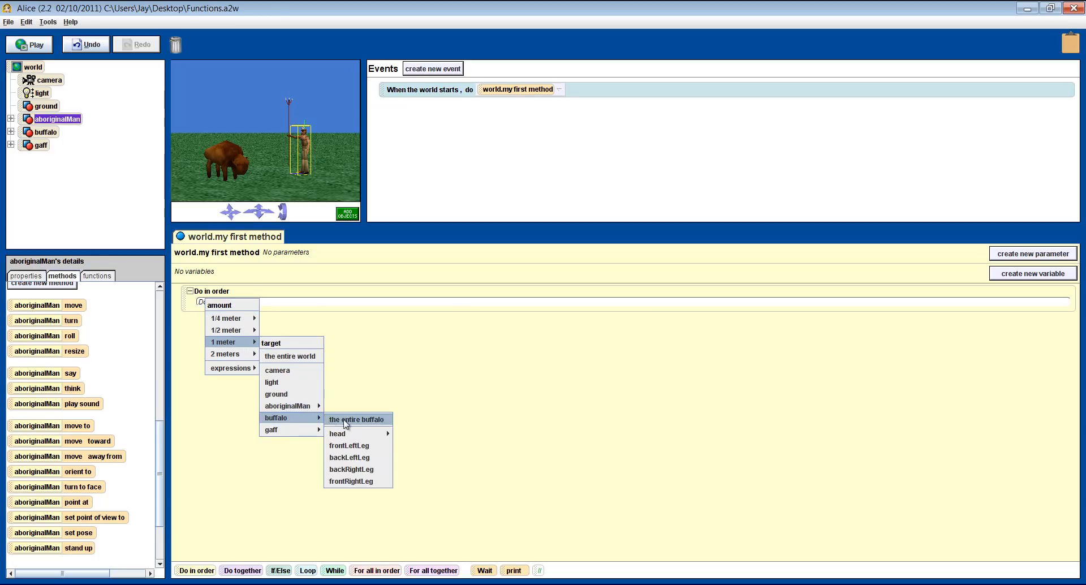
{"action": "left_click", "coordinate": [355, 419]}
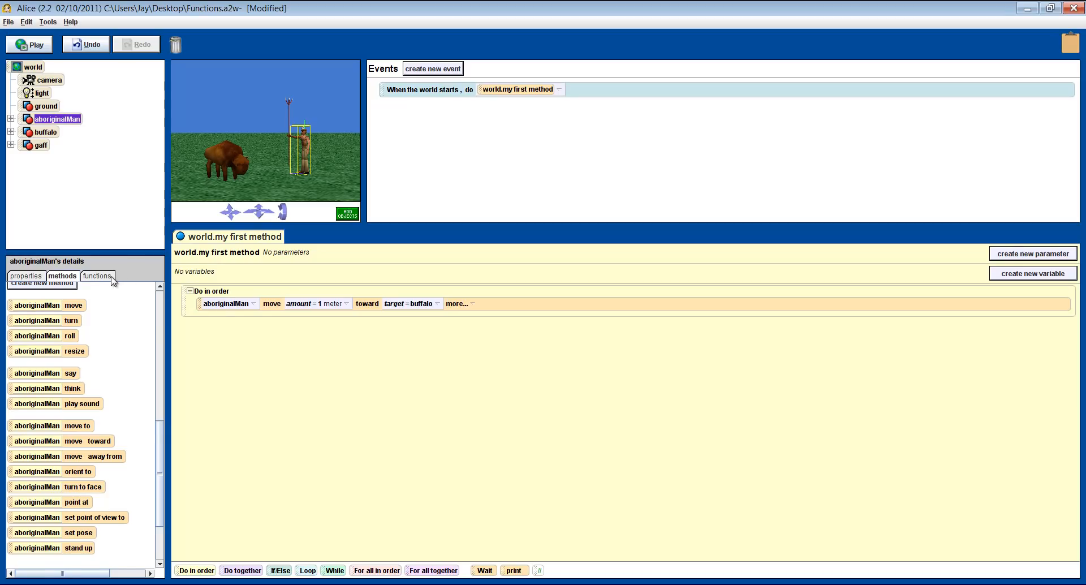
- Set the move amount to aboriginalMan's distance to the entire buffalo
{"action": "left_click", "coordinate": [97, 275]}
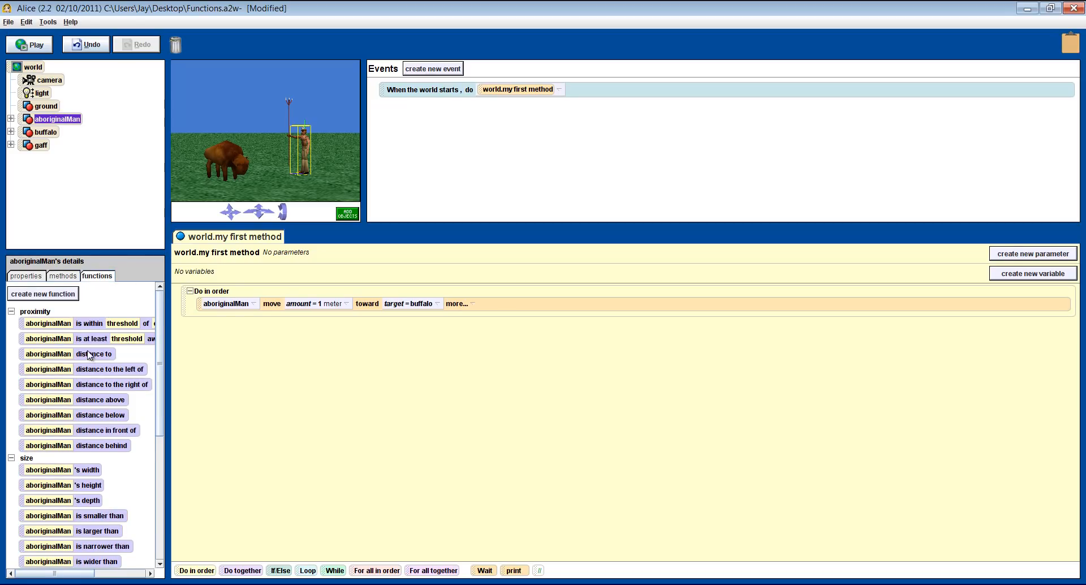
{"action": "left_click_drag", "start_coordinate": [93, 353], "coordinate": [315, 304]}
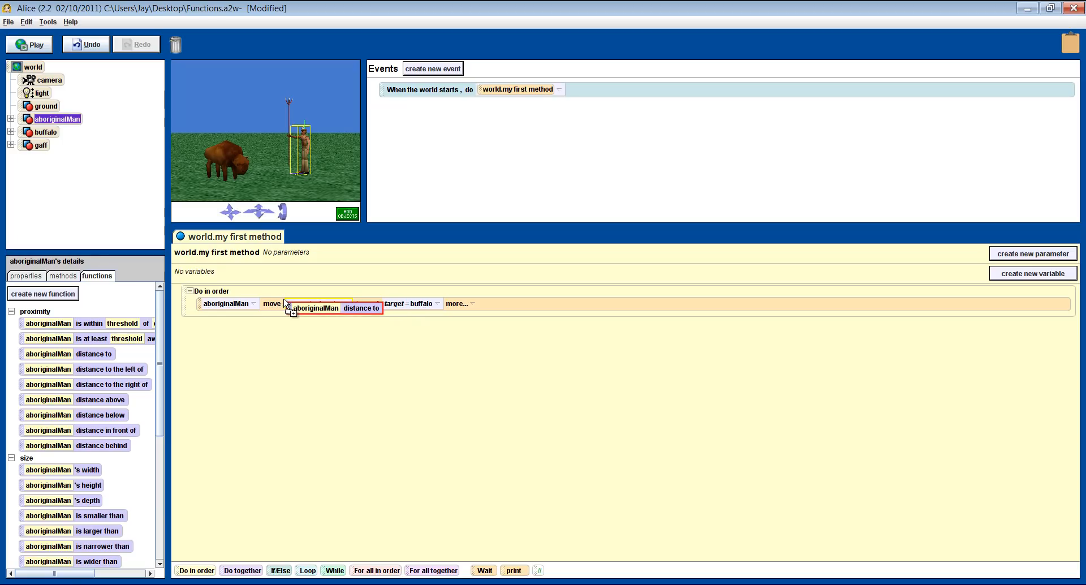
{"action": "left_click", "coordinate": [316, 308]}
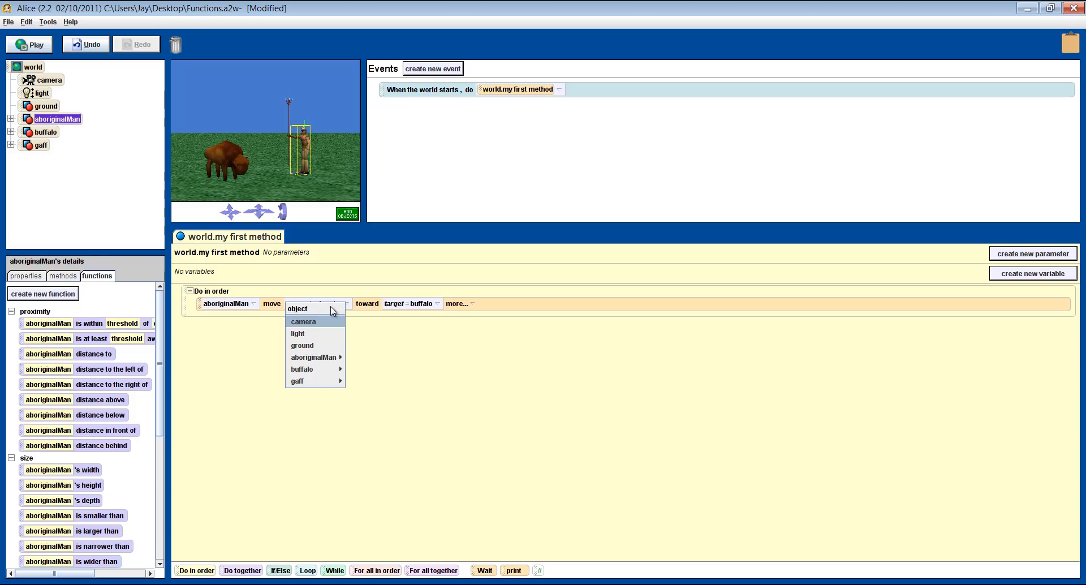
{"action": "mouse_move", "coordinate": [302, 369]}
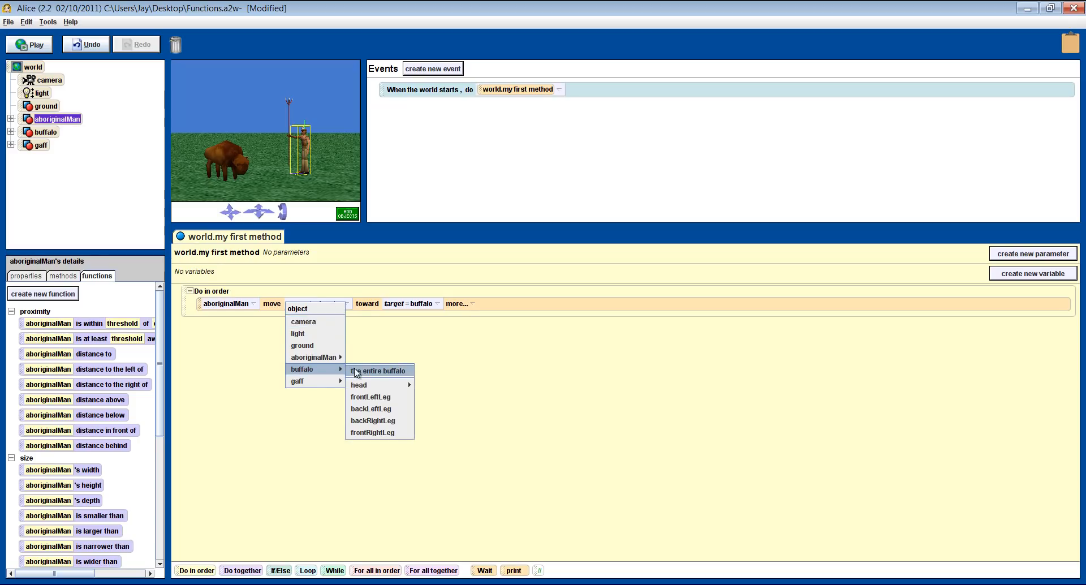
{"action": "mouse_move", "coordinate": [409, 373]}
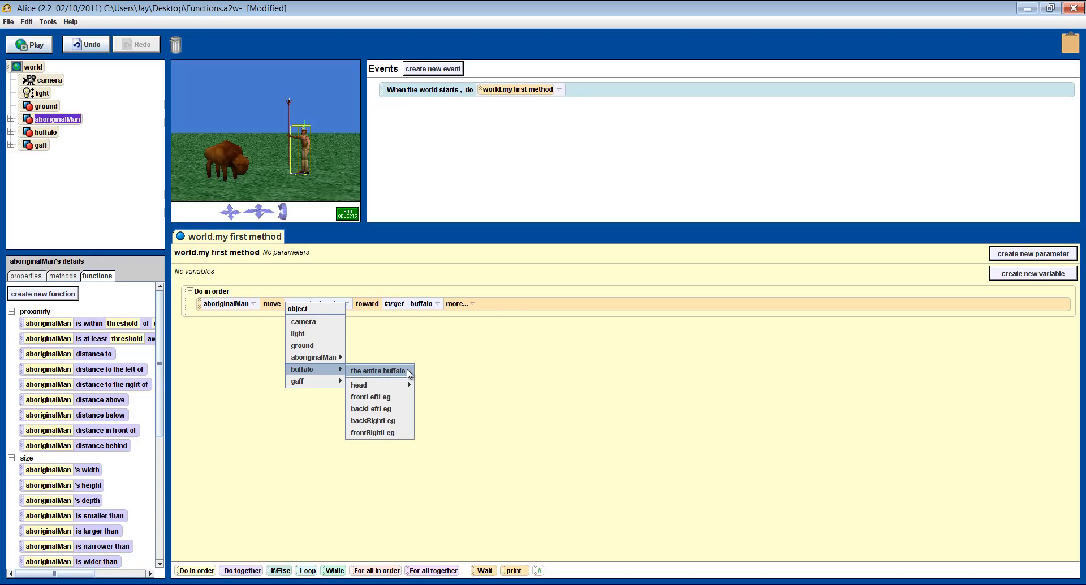
{"action": "left_click", "coordinate": [377, 371]}
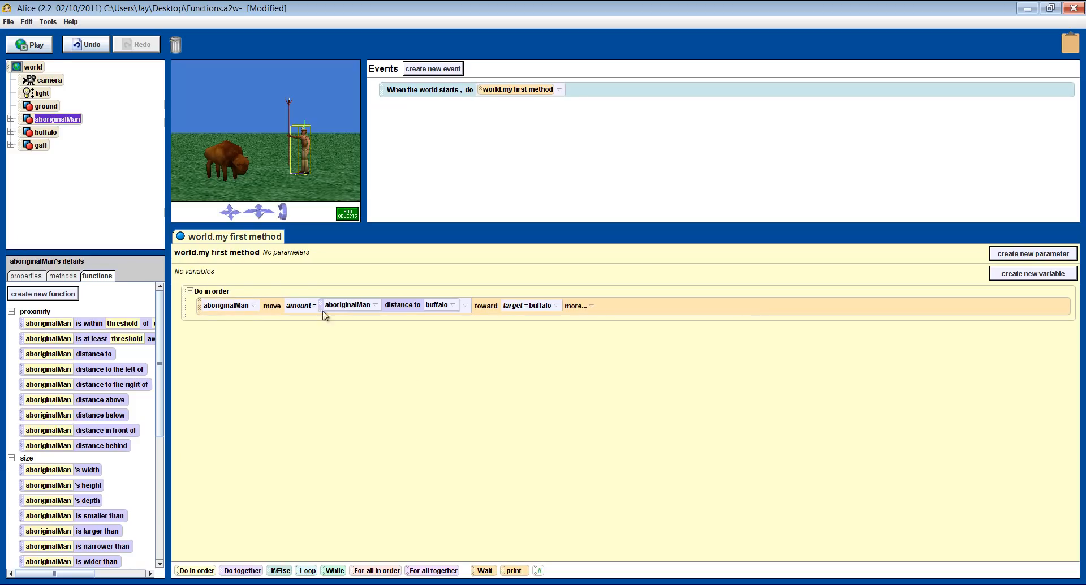
- Play the world, duplicate the move-toward statement, and play it again to compare
{"action": "left_click", "coordinate": [29, 44]}
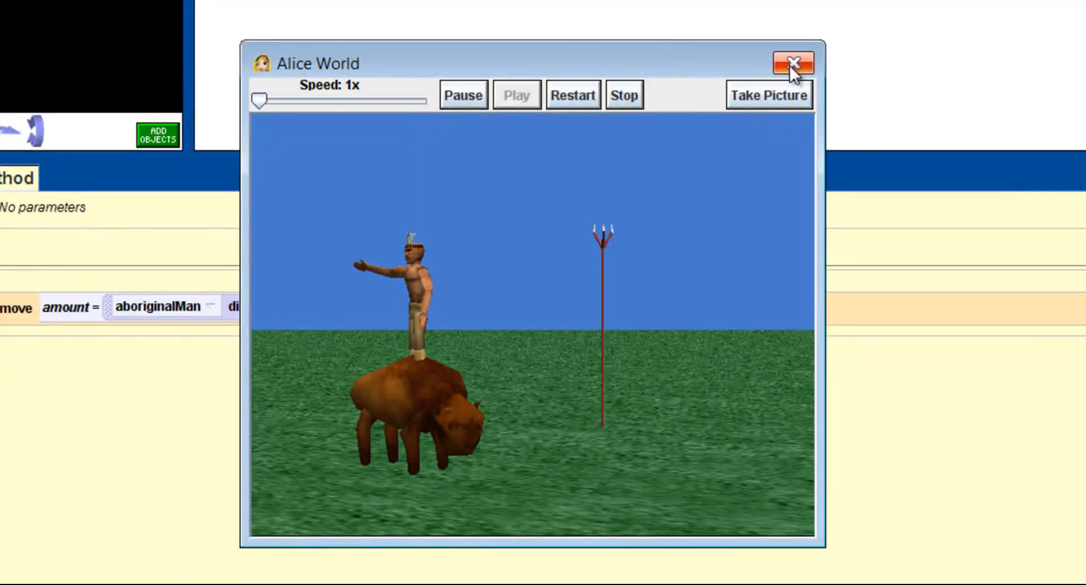
{"action": "left_click", "coordinate": [792, 62]}
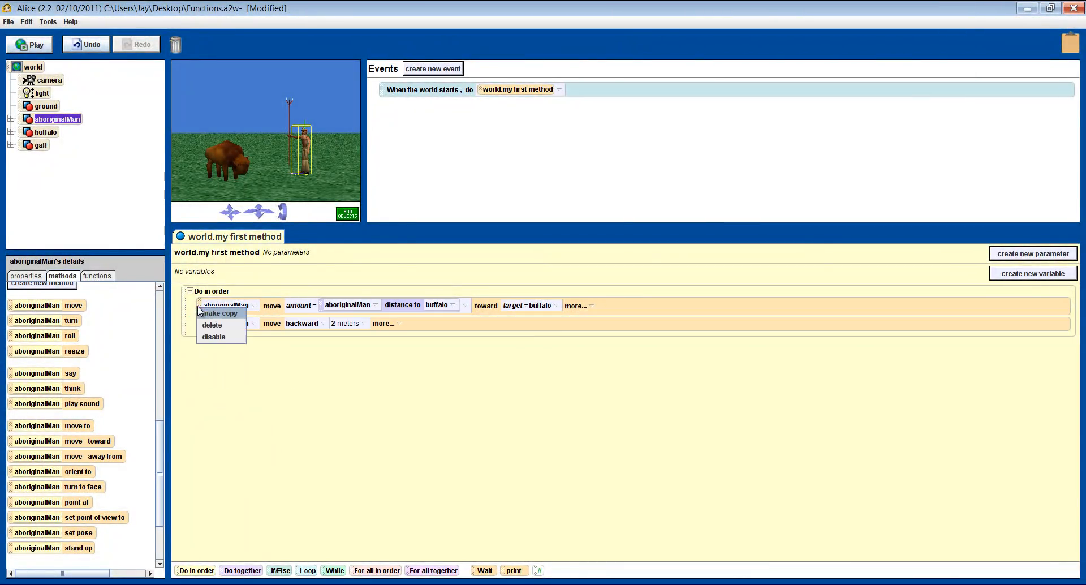
{"action": "left_click", "coordinate": [219, 312]}
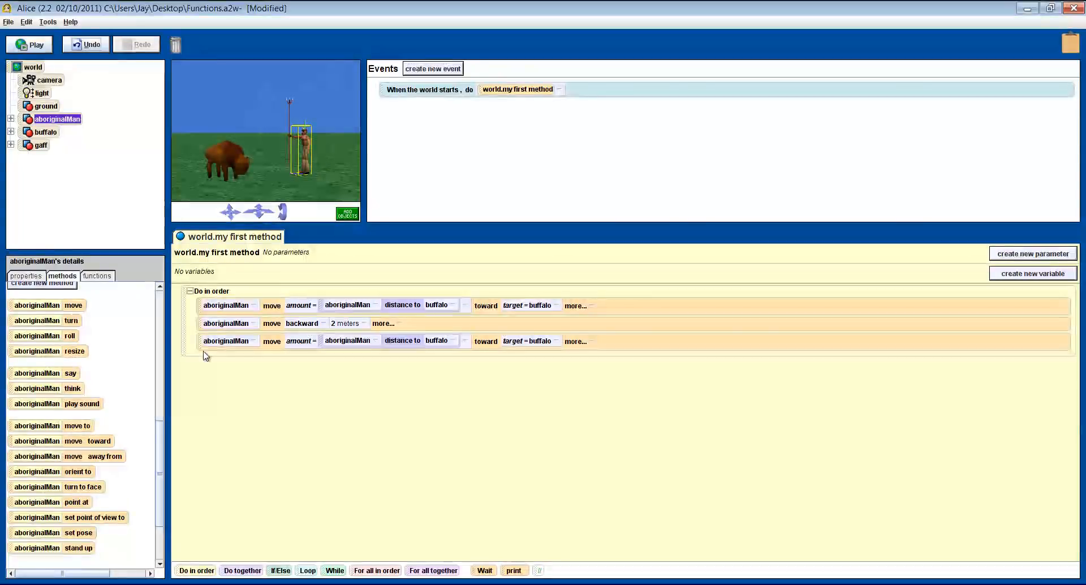
{"action": "left_click", "coordinate": [30, 44]}
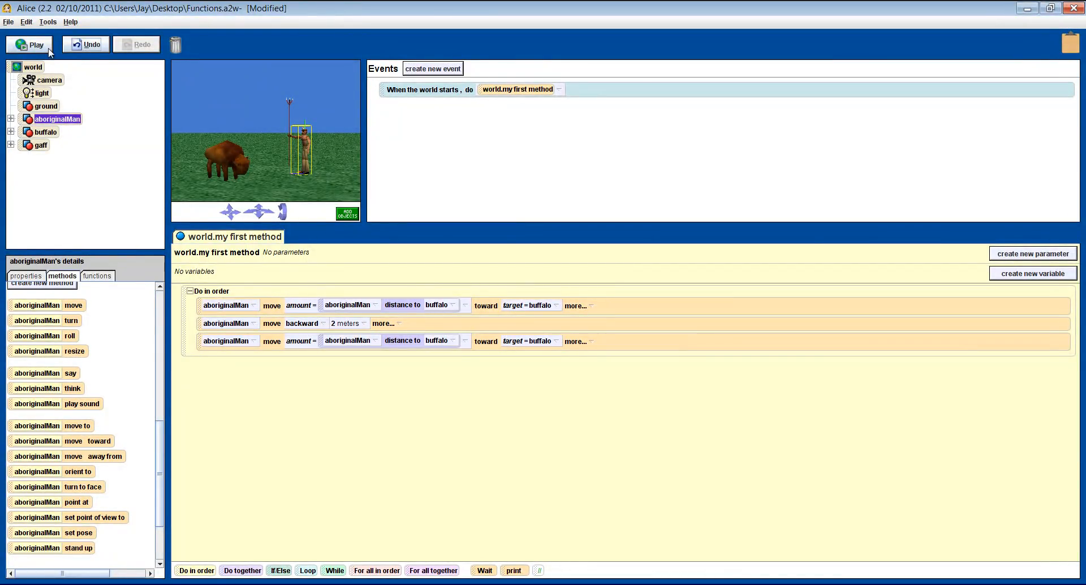
{"action": "left_click", "coordinate": [30, 44]}
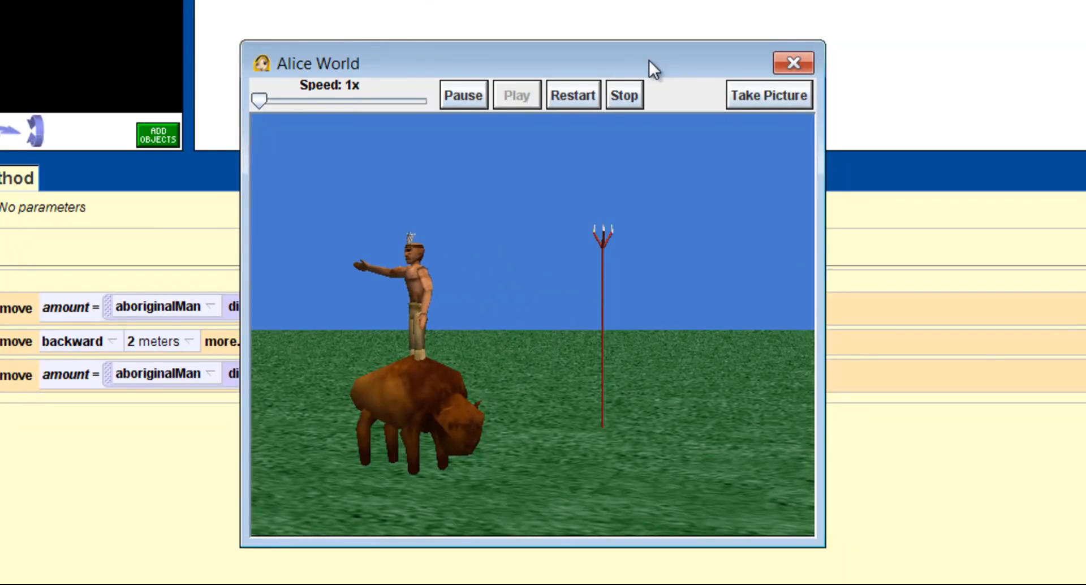
{"action": "left_click", "coordinate": [792, 62]}
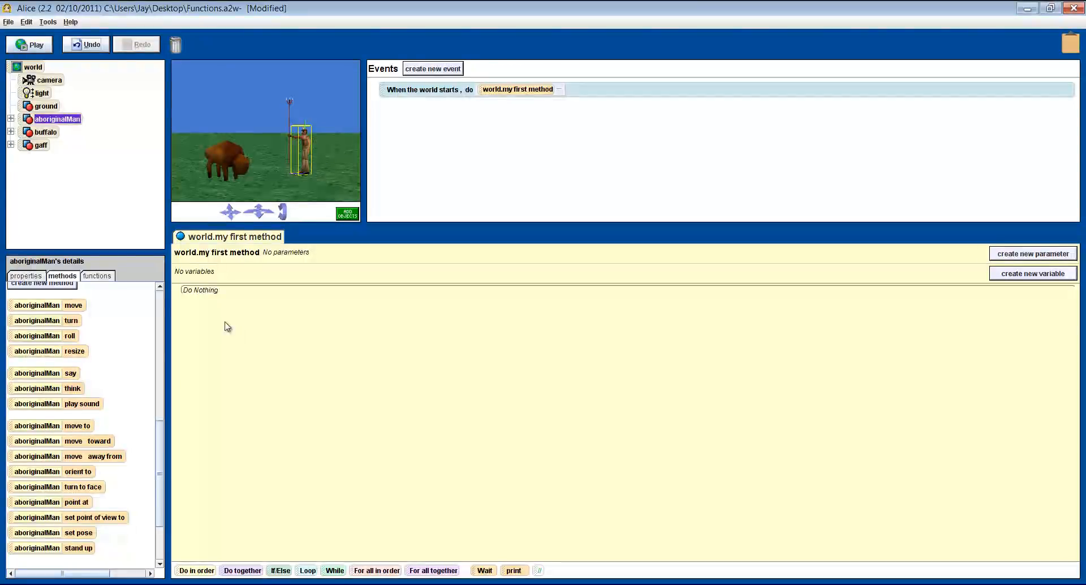
- Create a new aboriginalMan function named widthAndHeight
{"action": "left_click", "coordinate": [97, 276]}
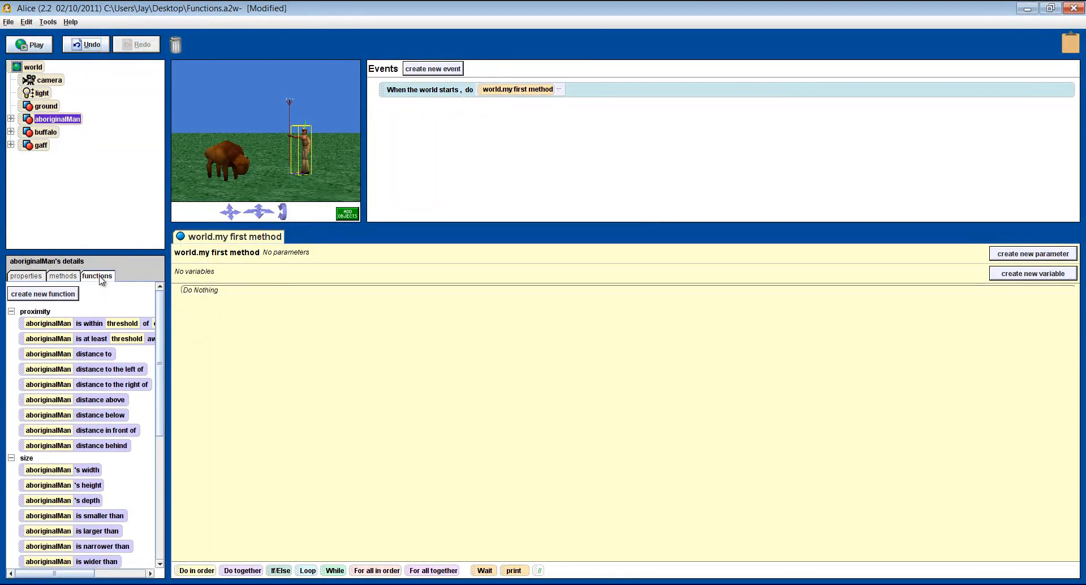
{"action": "mouse_move", "coordinate": [80, 288]}
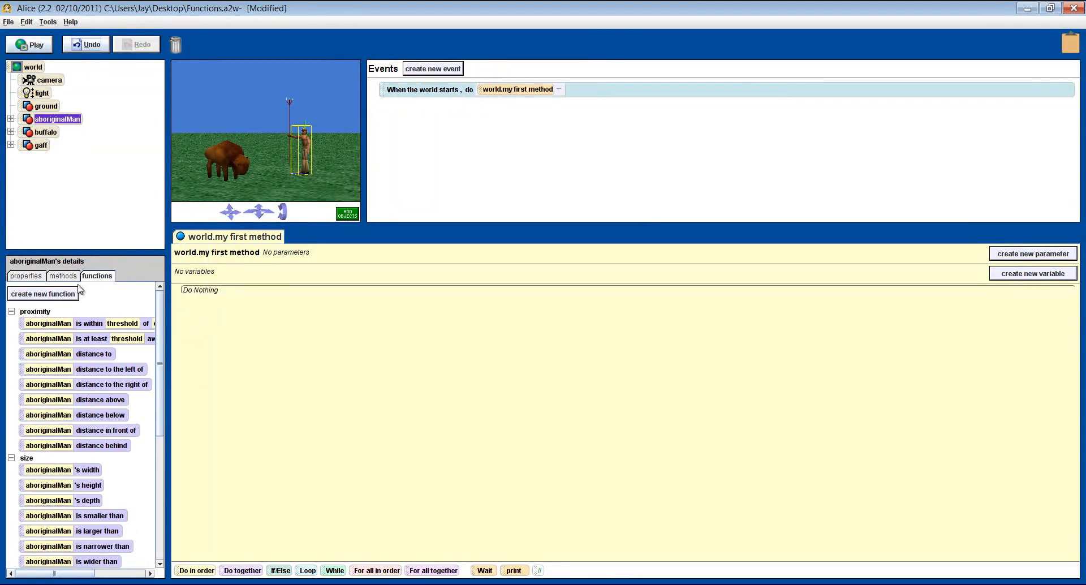
{"action": "left_click", "coordinate": [43, 293]}
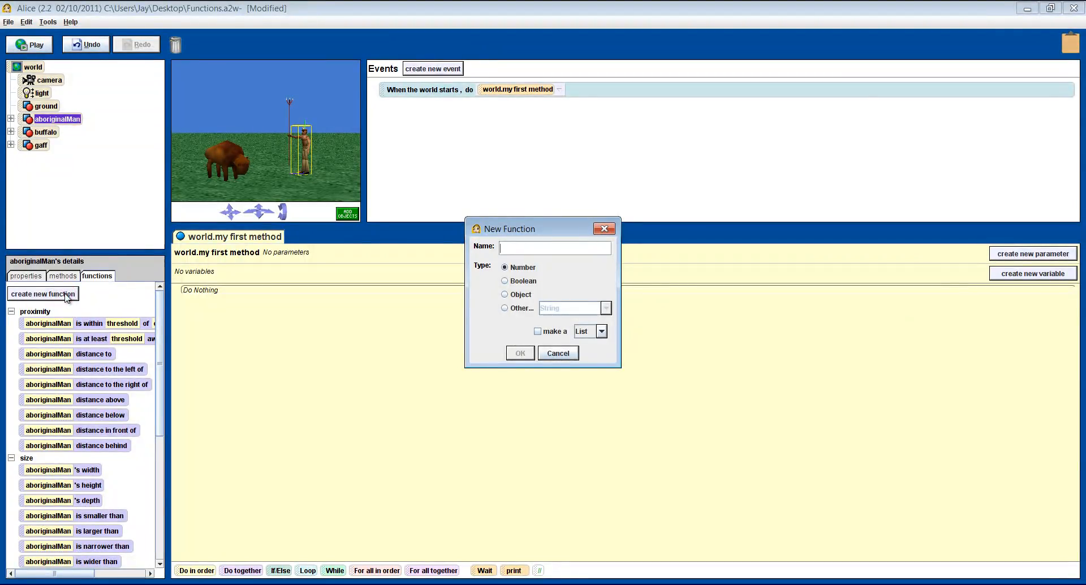
{"action": "type", "text": "widtha"}
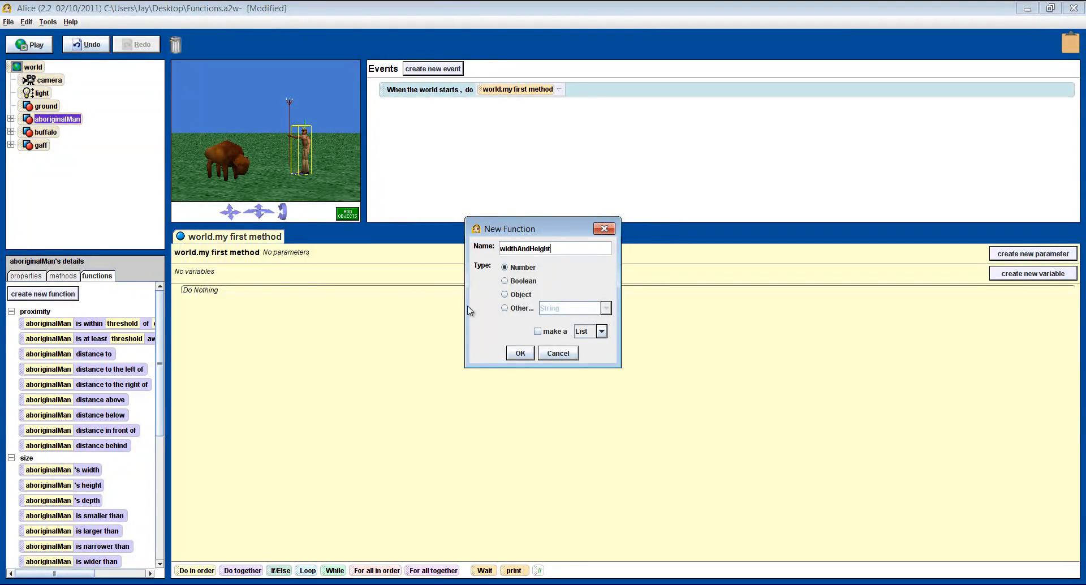
{"action": "left_click", "coordinate": [519, 353]}
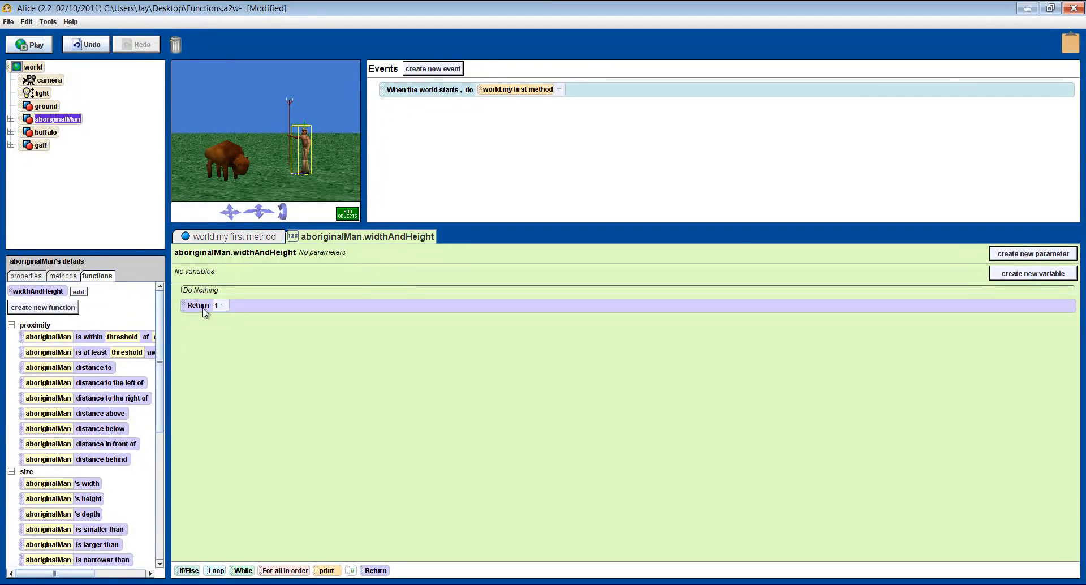
{"action": "mouse_move", "coordinate": [225, 310]}
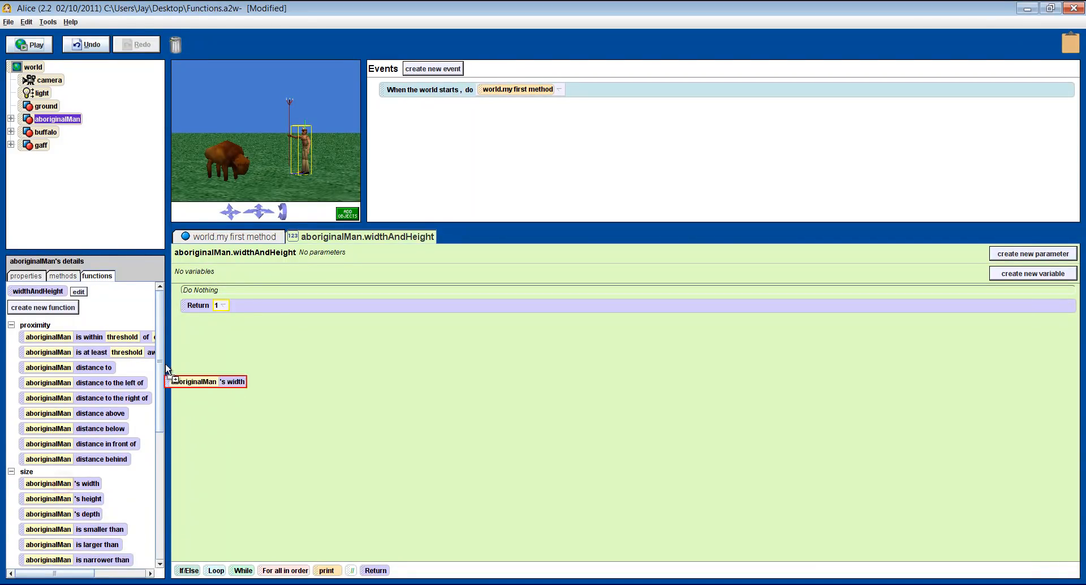
- Make the function return aboriginalMan's width plus aboriginalMan's height
{"action": "left_click_drag", "start_coordinate": [206, 381], "coordinate": [326, 306]}
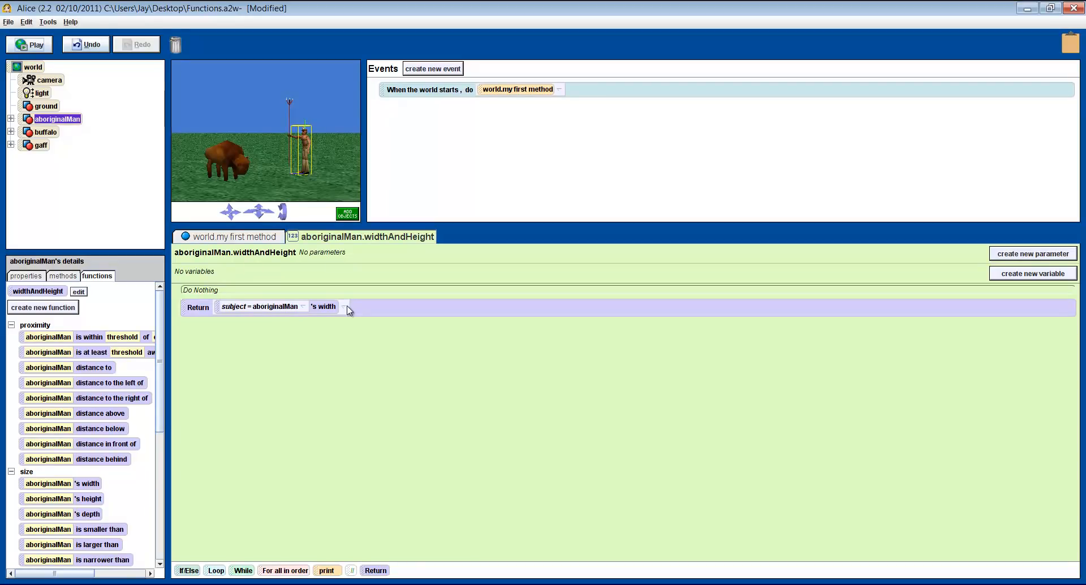
{"action": "left_click", "coordinate": [343, 306]}
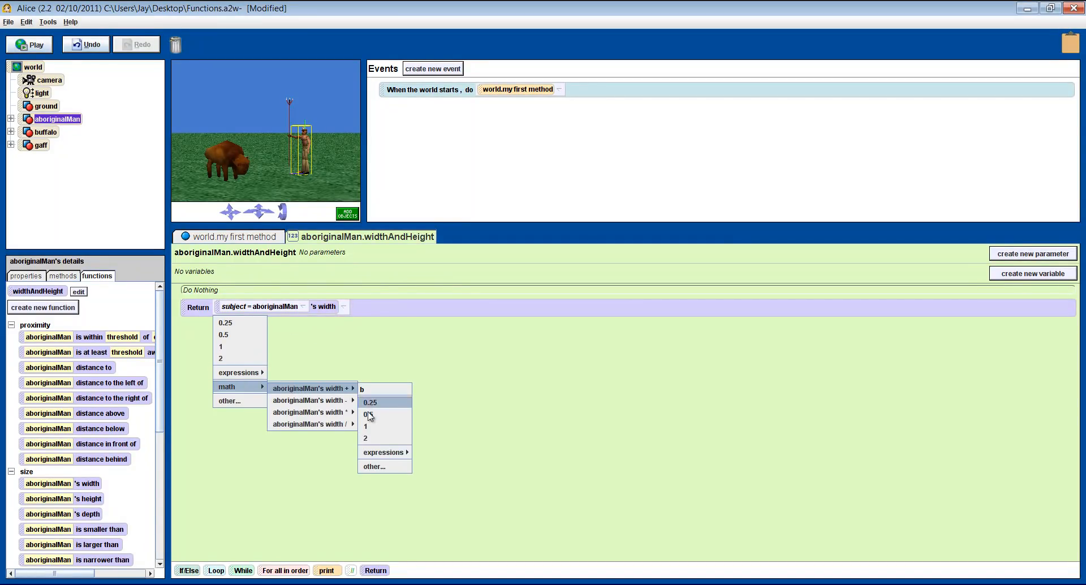
{"action": "left_click", "coordinate": [365, 426]}
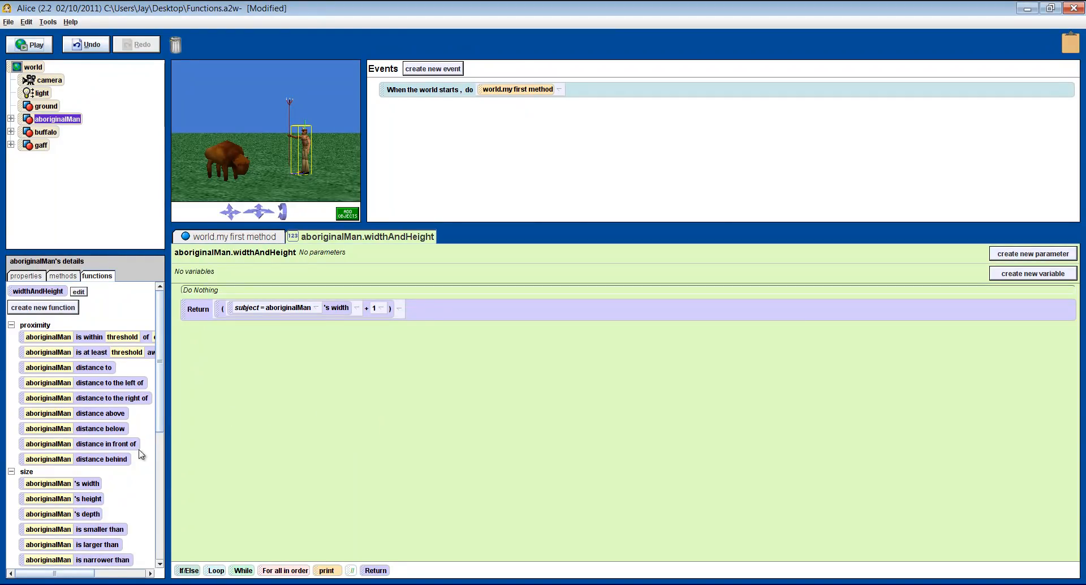
{"action": "mouse_move", "coordinate": [87, 506]}
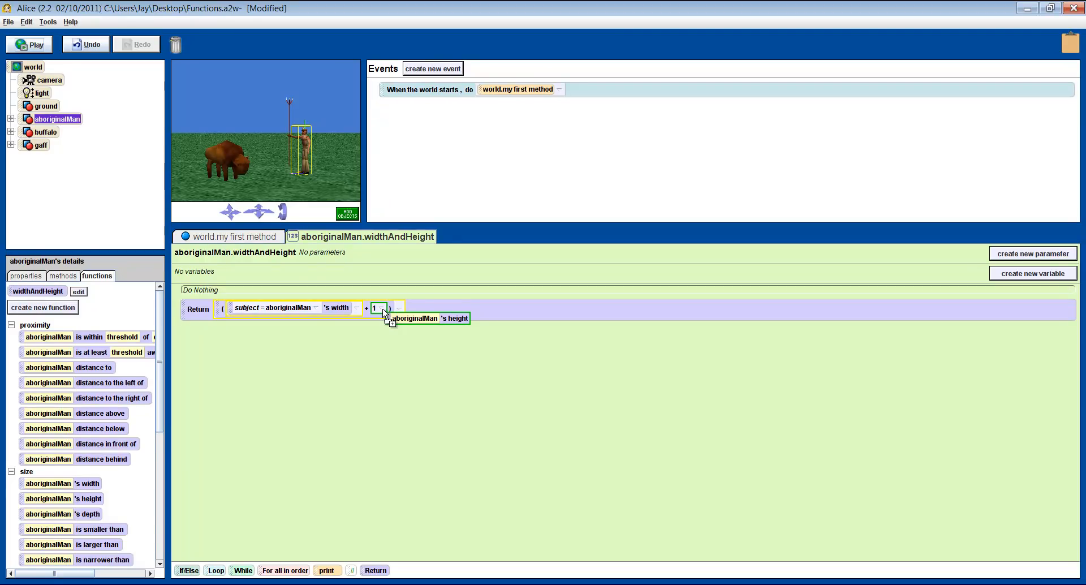
{"action": "left_click_drag", "start_coordinate": [415, 318], "coordinate": [378, 308]}
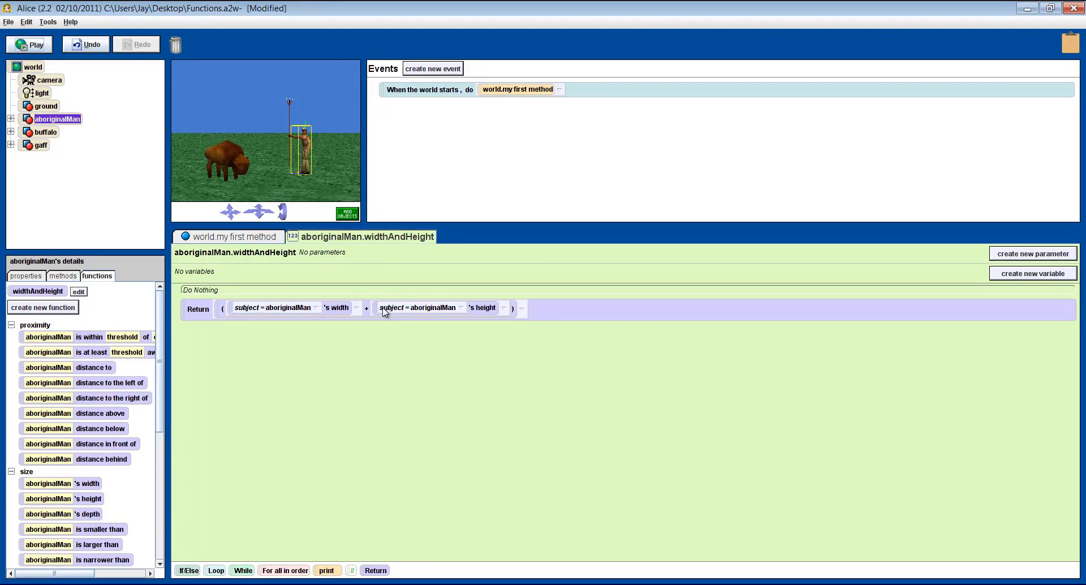
{"action": "mouse_move", "coordinate": [386, 337]}
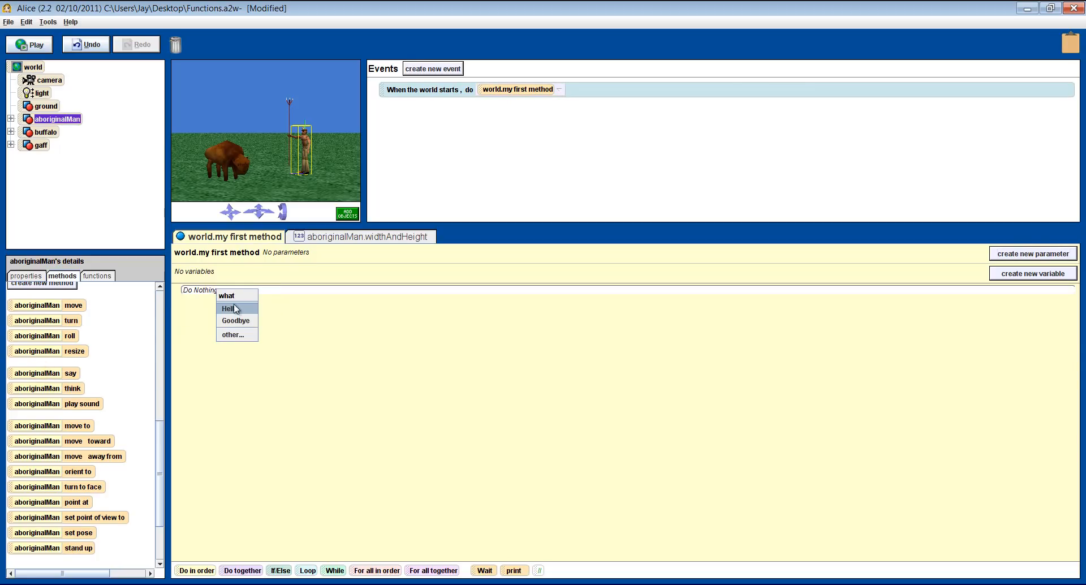
- Add an aboriginalMan say Hello statement to my first method
{"action": "left_click", "coordinate": [226, 309]}
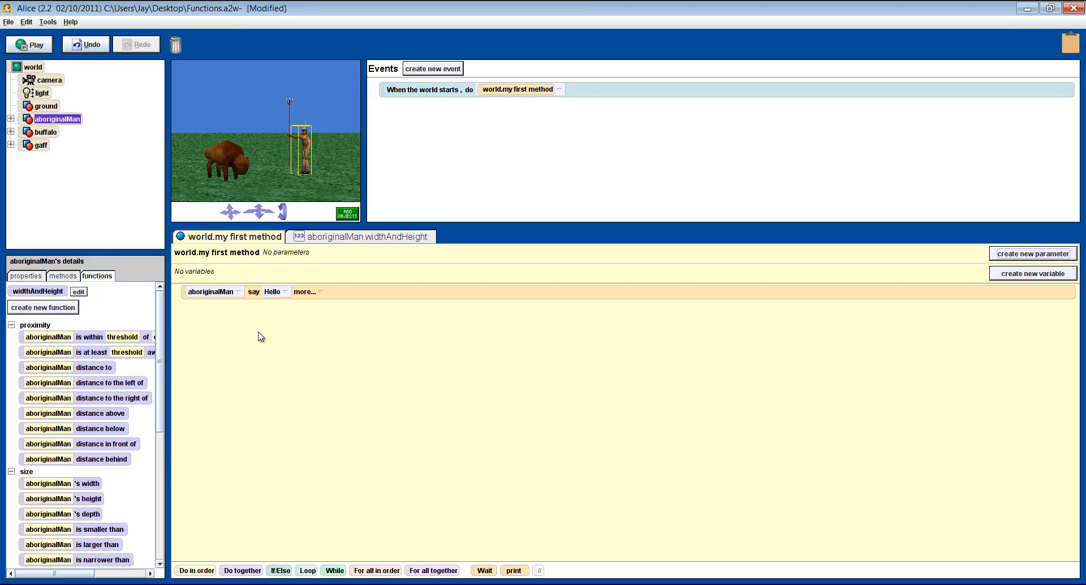
{"action": "mouse_move", "coordinate": [277, 319]}
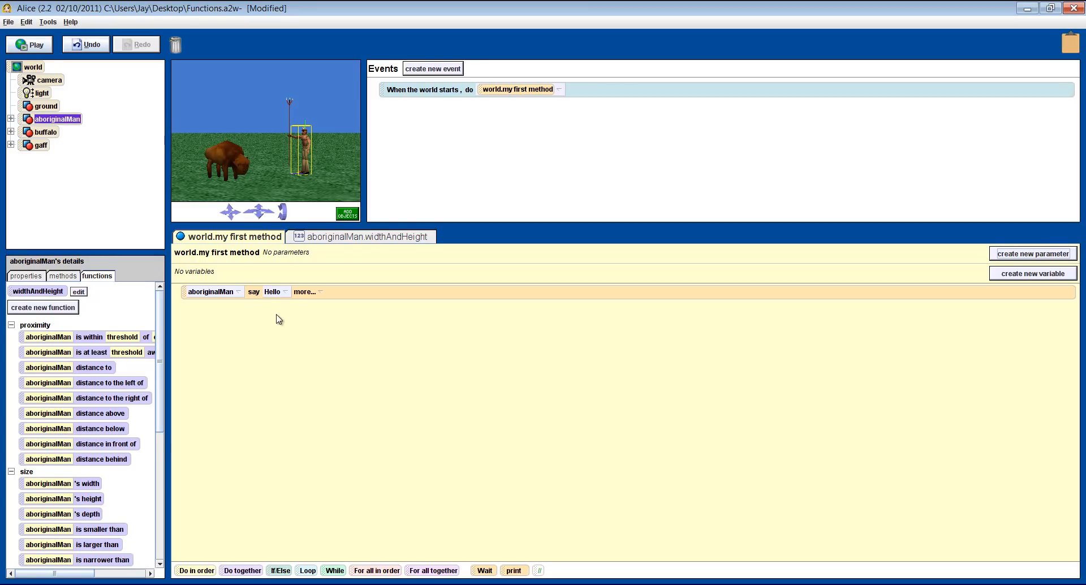
{"action": "mouse_move", "coordinate": [284, 296]}
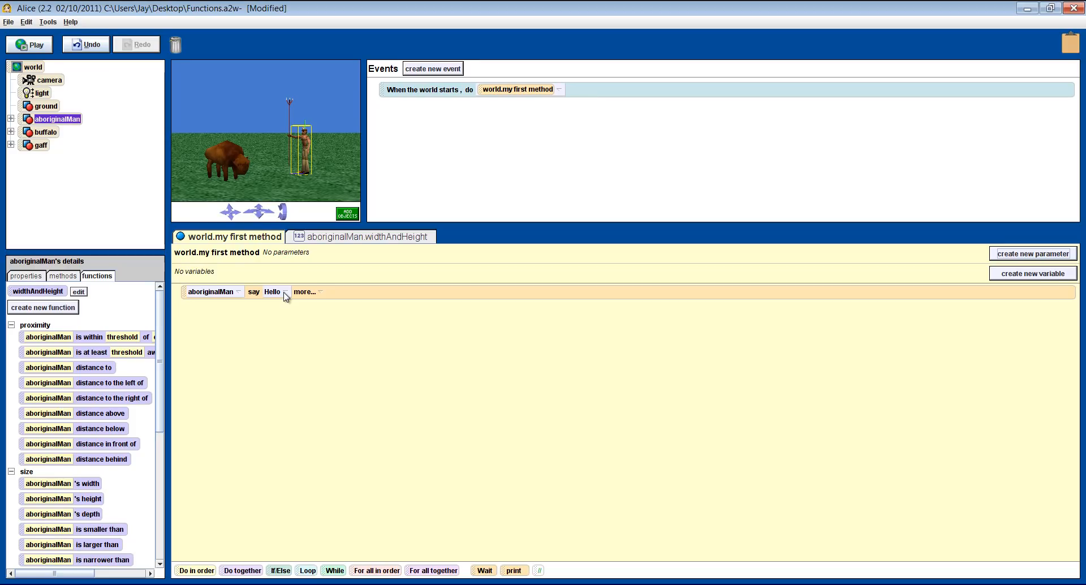
{"action": "left_click", "coordinate": [285, 291]}
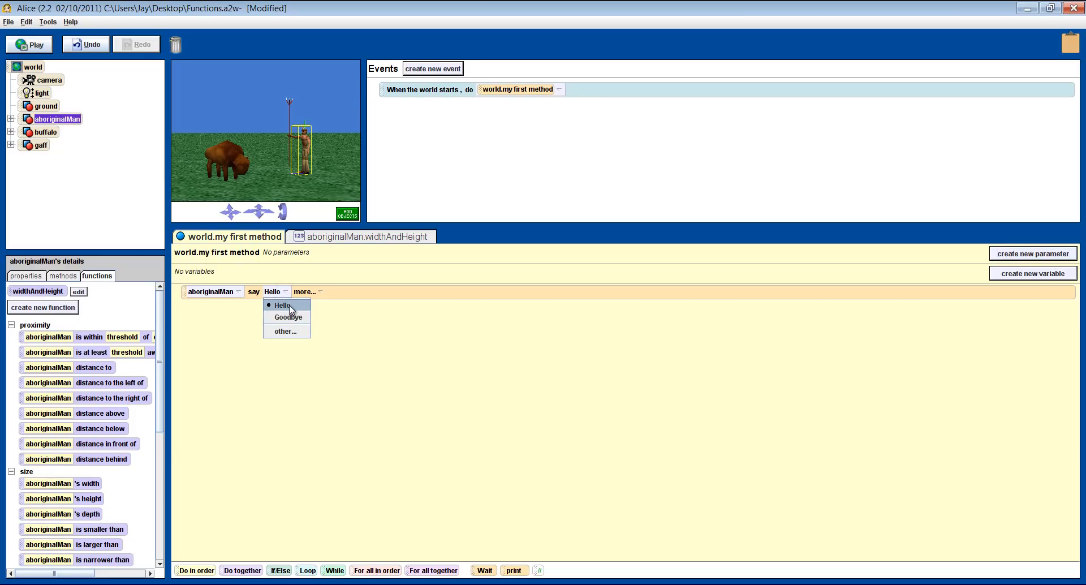
{"action": "left_click", "coordinate": [283, 305]}
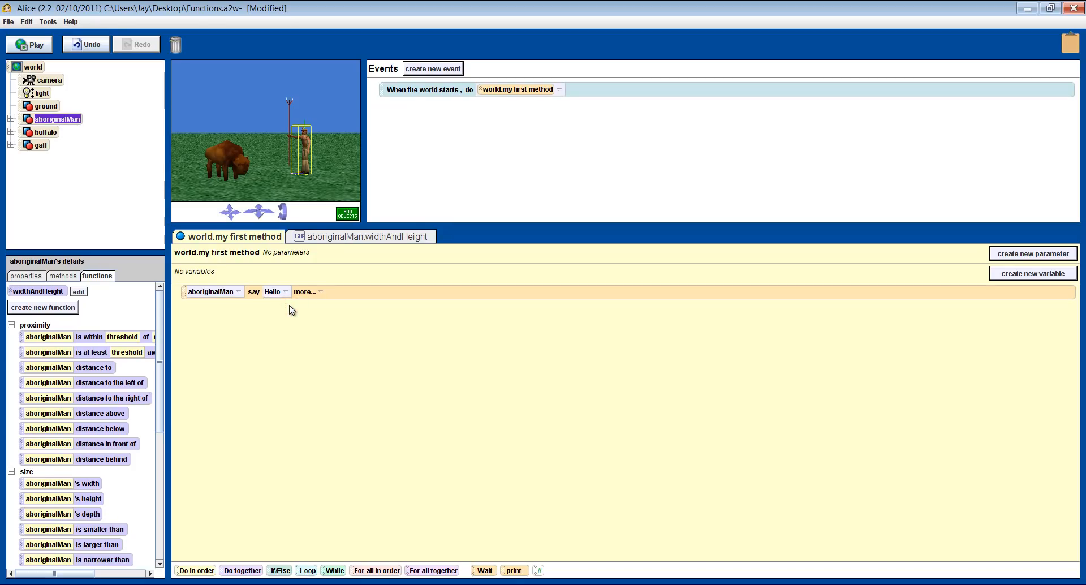
{"action": "left_click", "coordinate": [33, 67]}
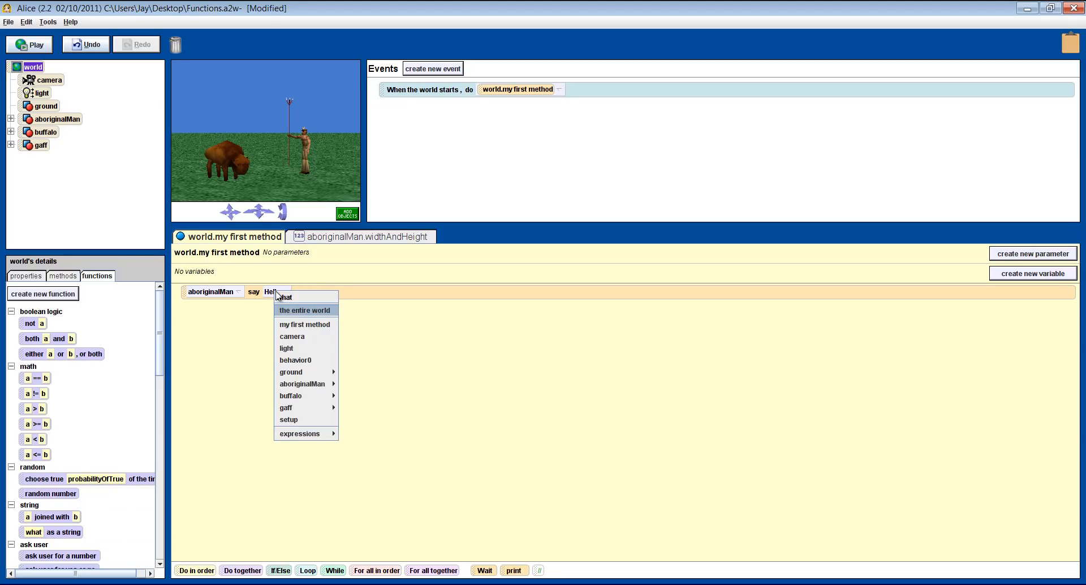
{"action": "mouse_move", "coordinate": [291, 395]}
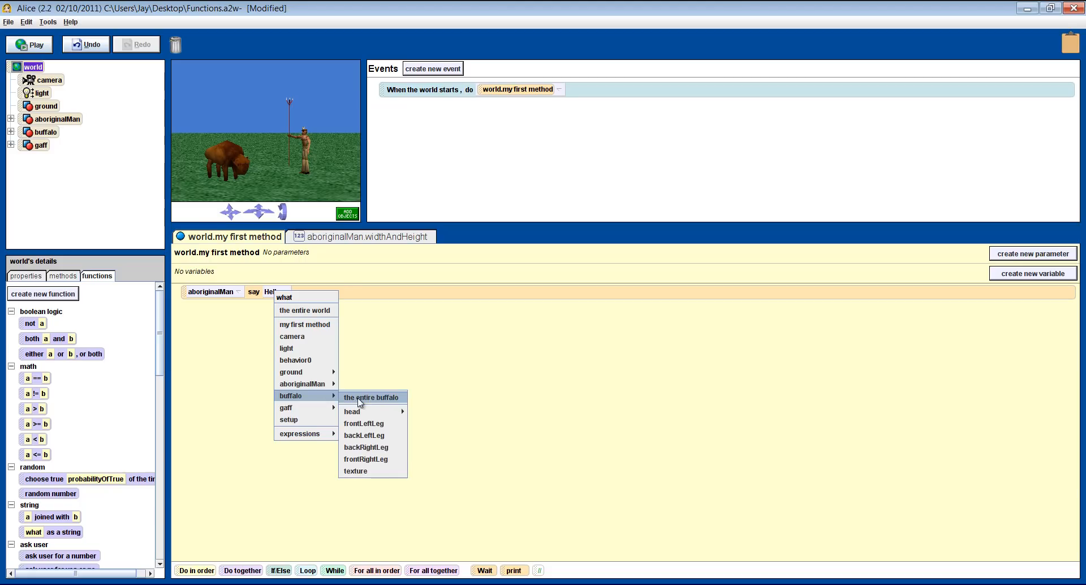
- Replace the spoken text with aboriginalMan.widthAndHeight as a string
{"action": "left_click", "coordinate": [371, 397]}
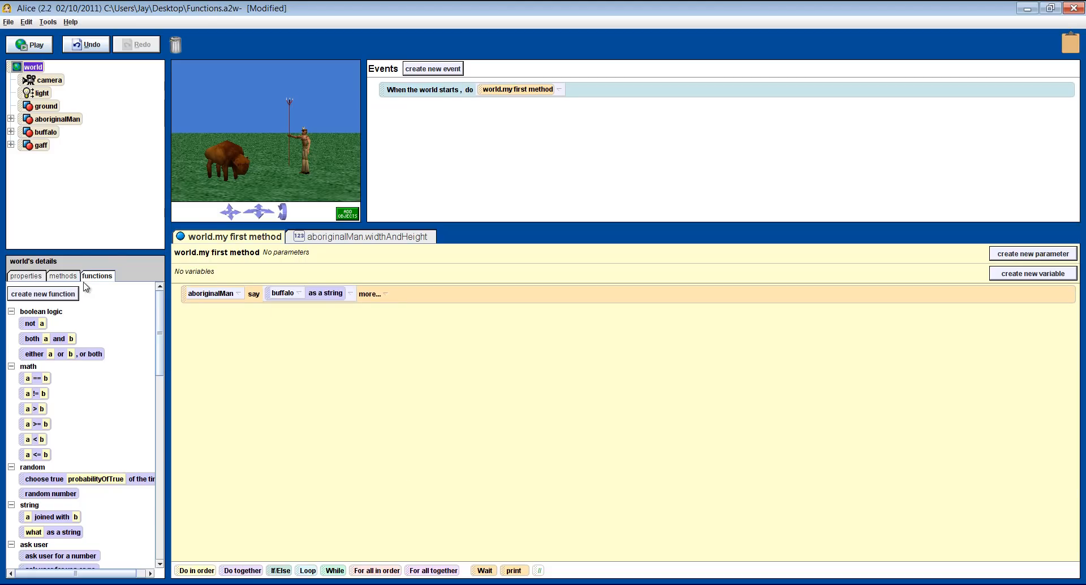
{"action": "left_click", "coordinate": [58, 119]}
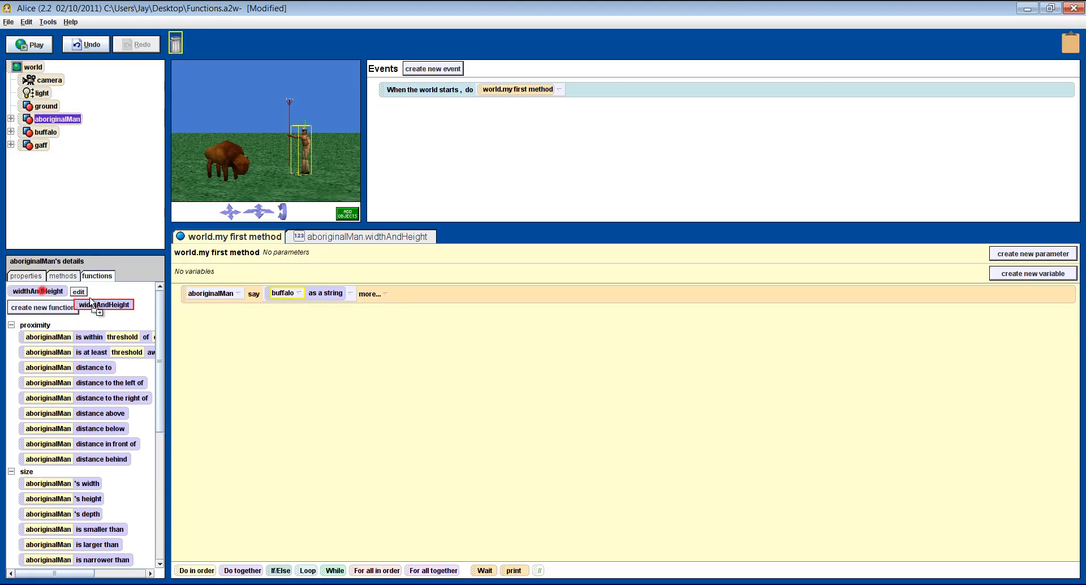
{"action": "left_click_drag", "start_coordinate": [104, 304], "coordinate": [326, 292]}
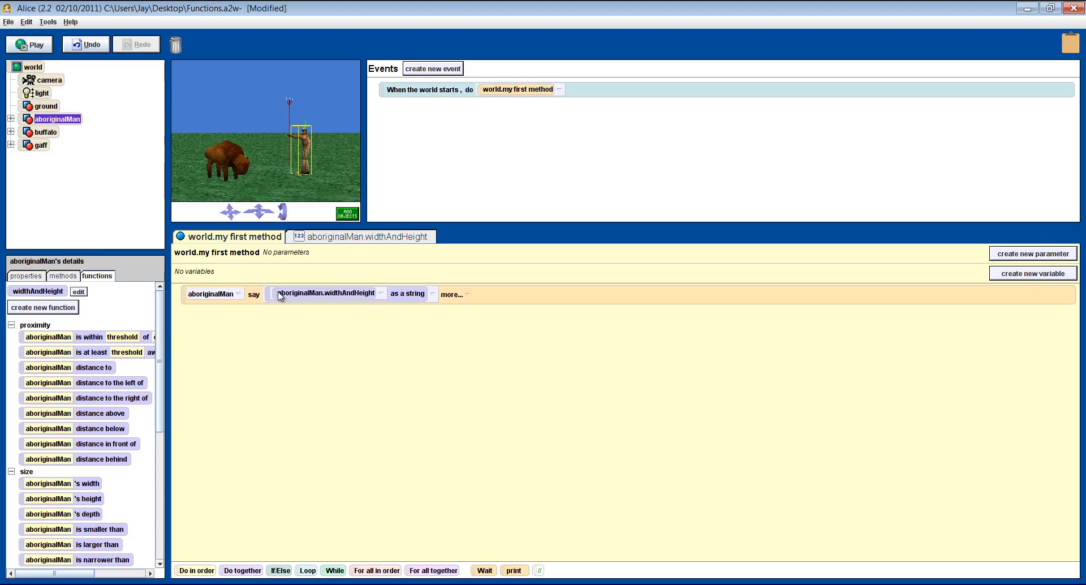
- Play the world to hear the spoken width-plus-height value, then close it
{"action": "left_click", "coordinate": [29, 44]}
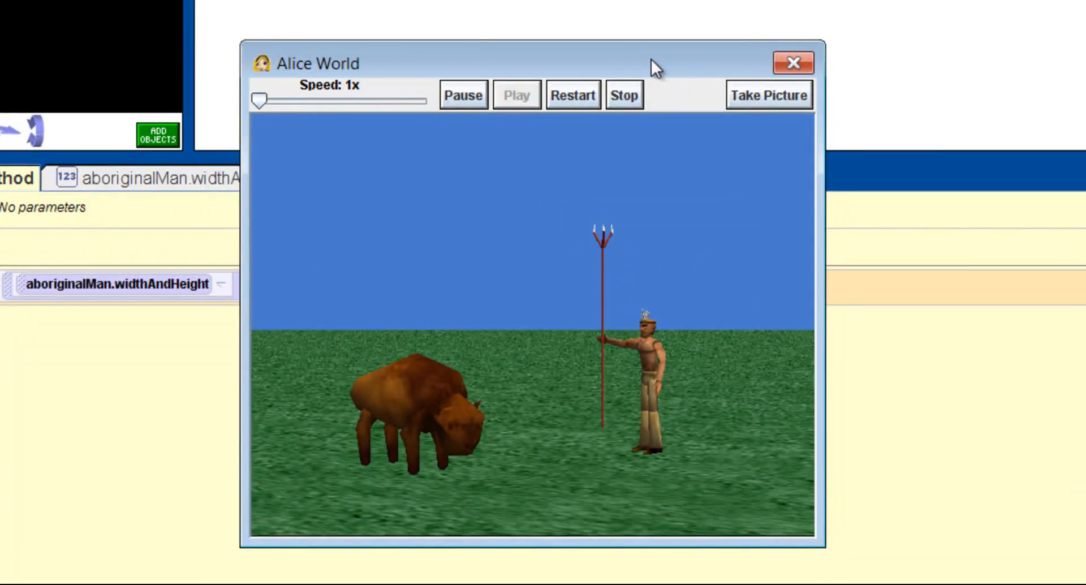
{"action": "left_click", "coordinate": [792, 62]}
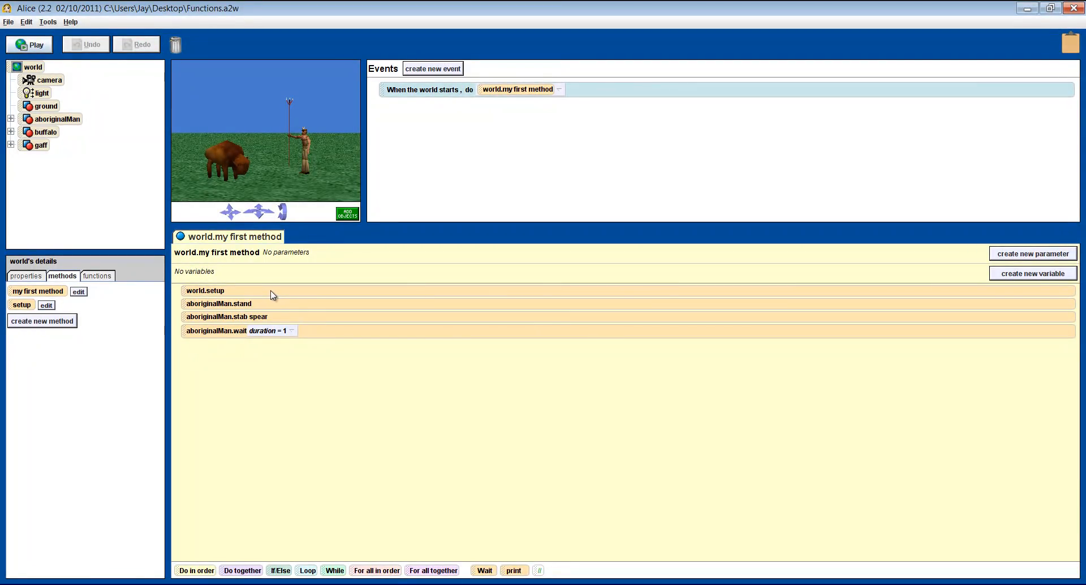
{"action": "mouse_move", "coordinate": [269, 306]}
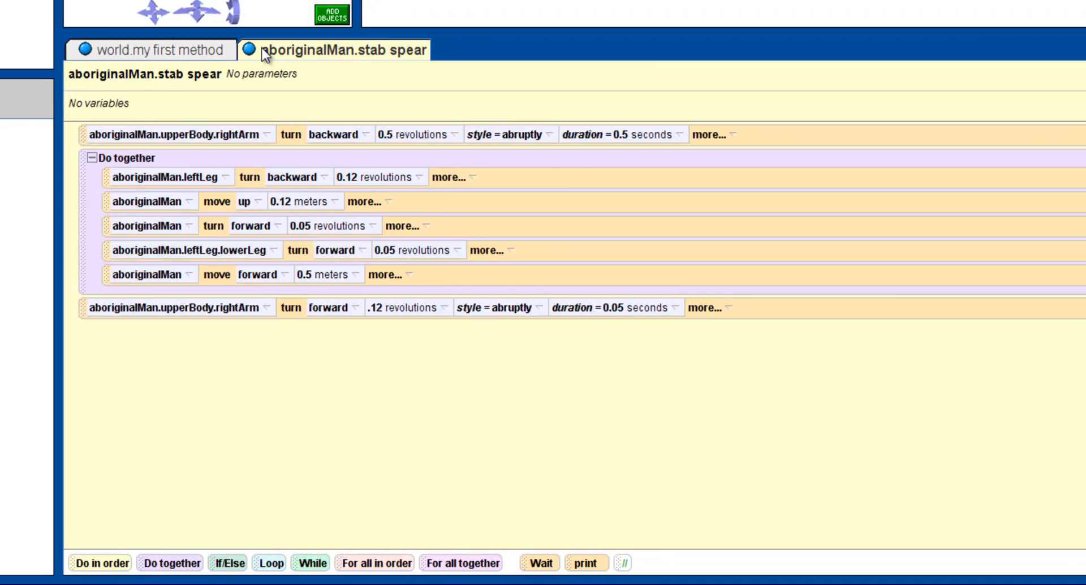
{"action": "right_click", "coordinate": [339, 50]}
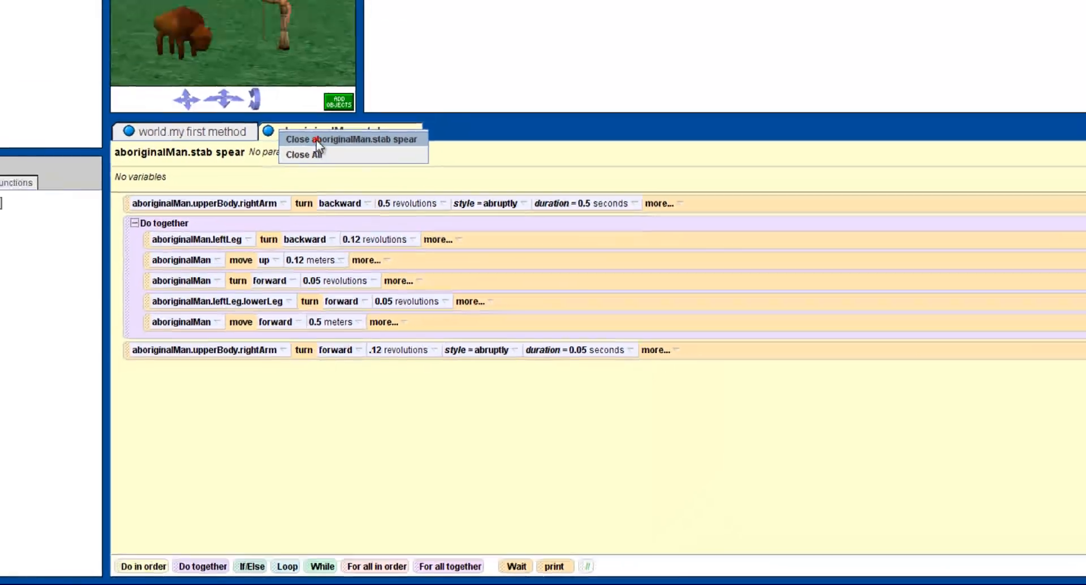
{"action": "left_click", "coordinate": [351, 140]}
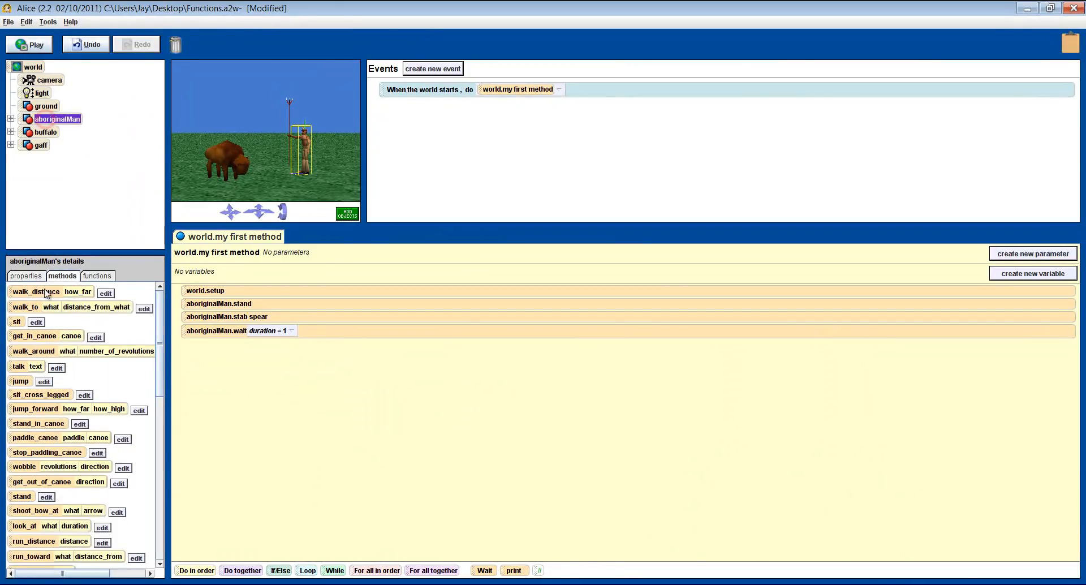
- Add walk_distance after setup with how_far set to the man's distance to buffalo, then play
{"action": "left_click", "coordinate": [287, 331]}
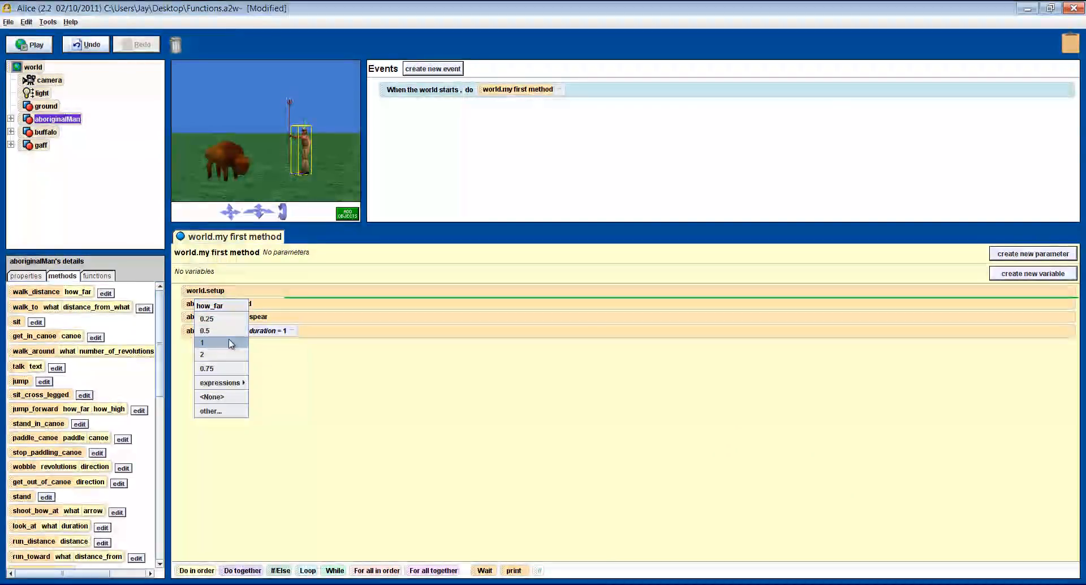
{"action": "left_click", "coordinate": [201, 342]}
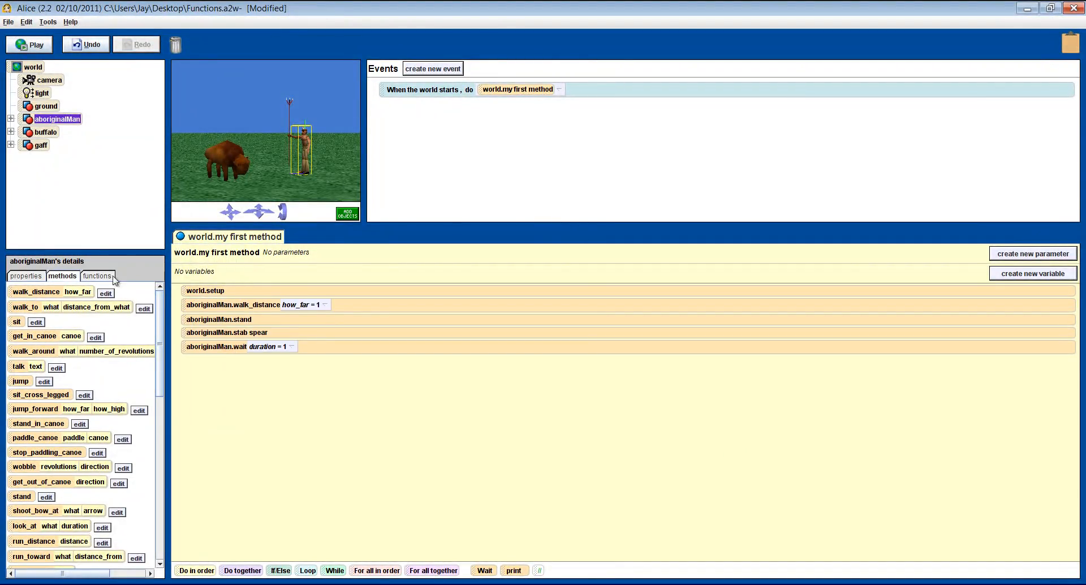
{"action": "left_click", "coordinate": [97, 276]}
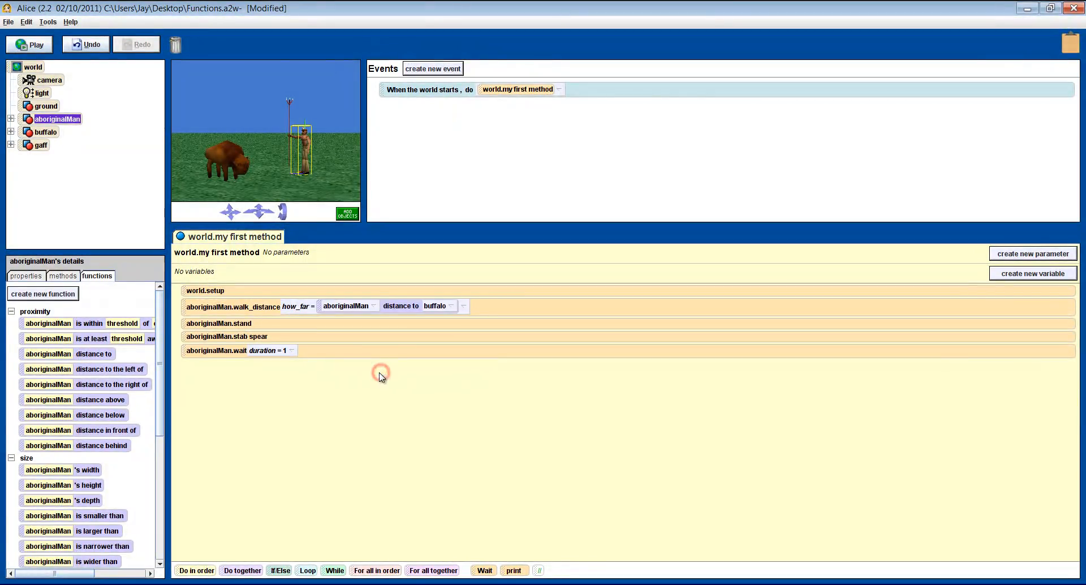
{"action": "left_click", "coordinate": [29, 44]}
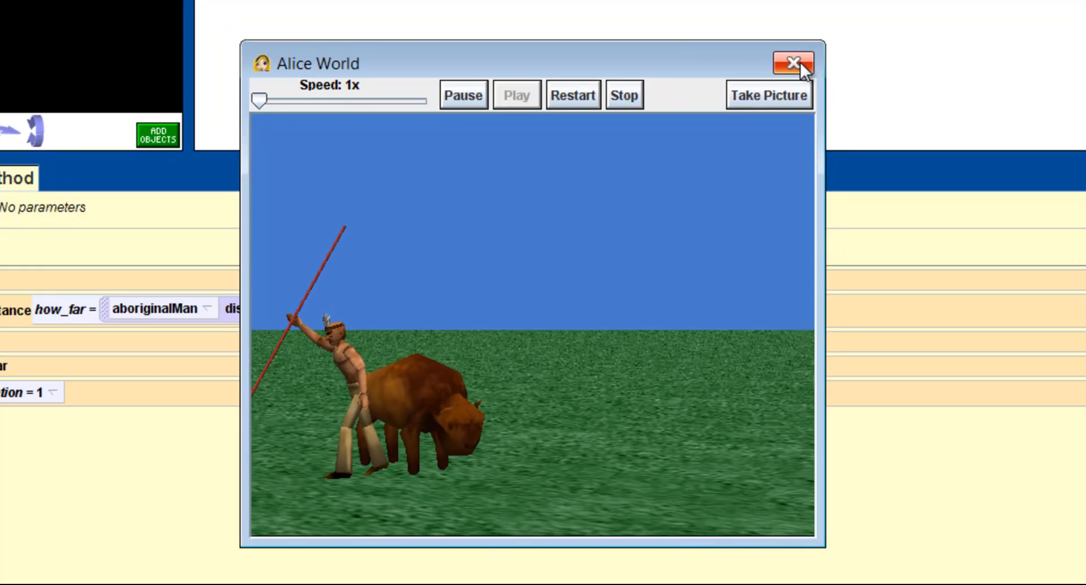
- Change how_far to aboriginalMan's distance to buffalo minus 2 and play the world
{"action": "left_click", "coordinate": [792, 62]}
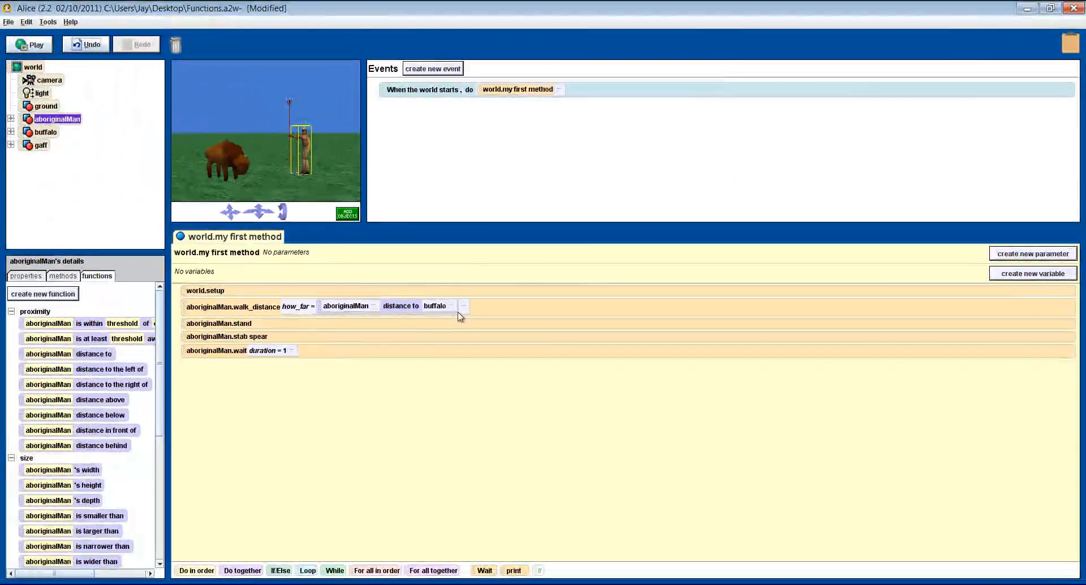
{"action": "left_click", "coordinate": [464, 307]}
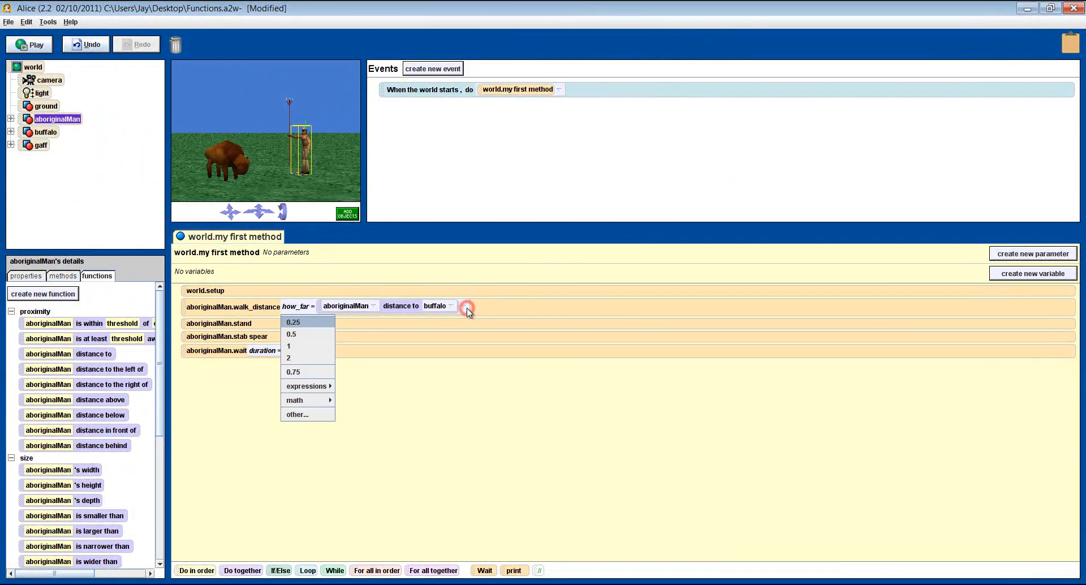
{"action": "mouse_move", "coordinate": [294, 399]}
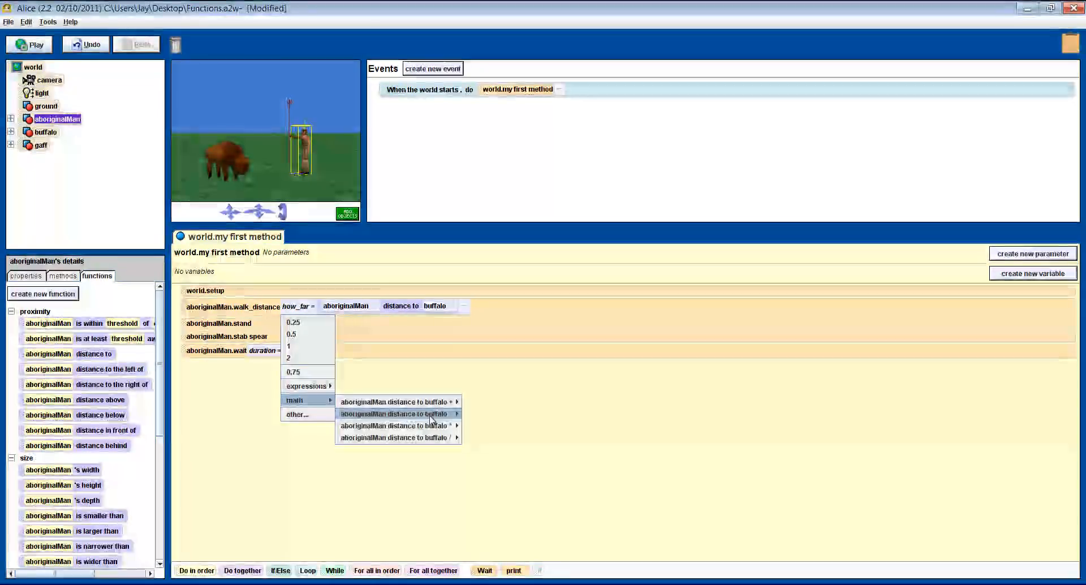
{"action": "left_click", "coordinate": [395, 413]}
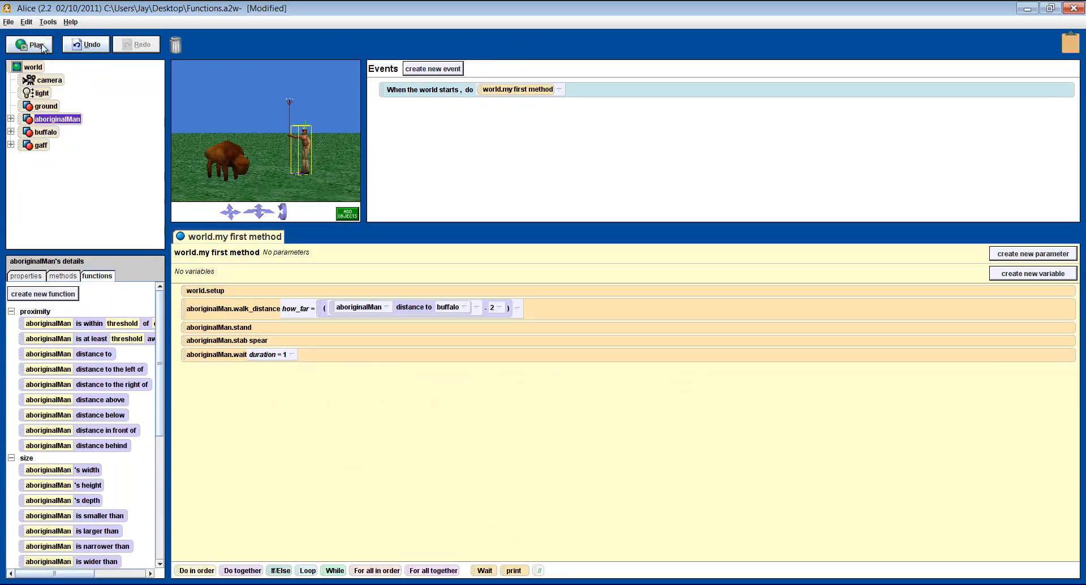
{"action": "left_click", "coordinate": [29, 44]}
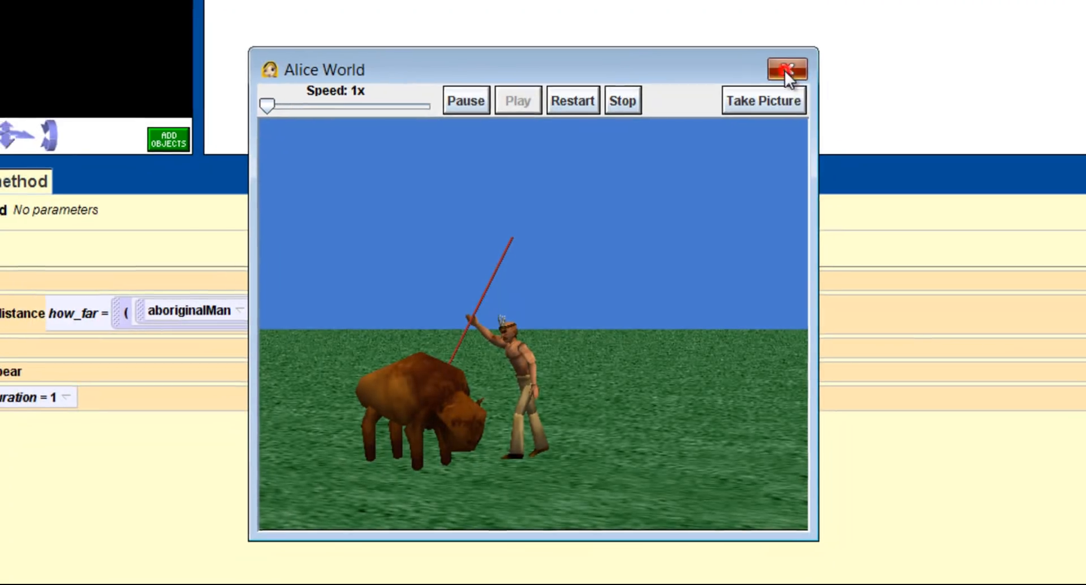
{"action": "left_click", "coordinate": [785, 69]}
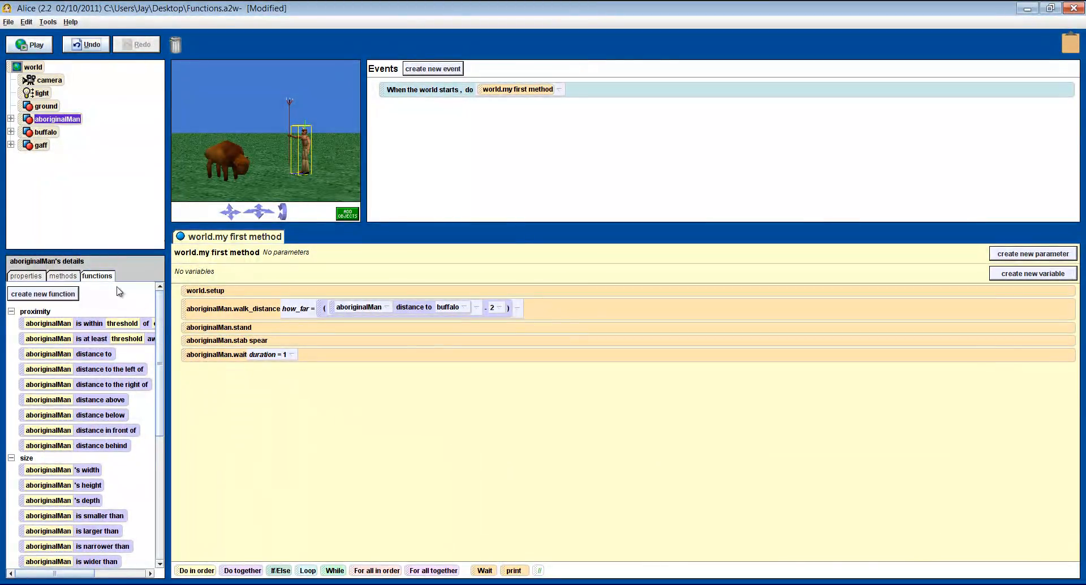
{"action": "mouse_move", "coordinate": [69, 245]}
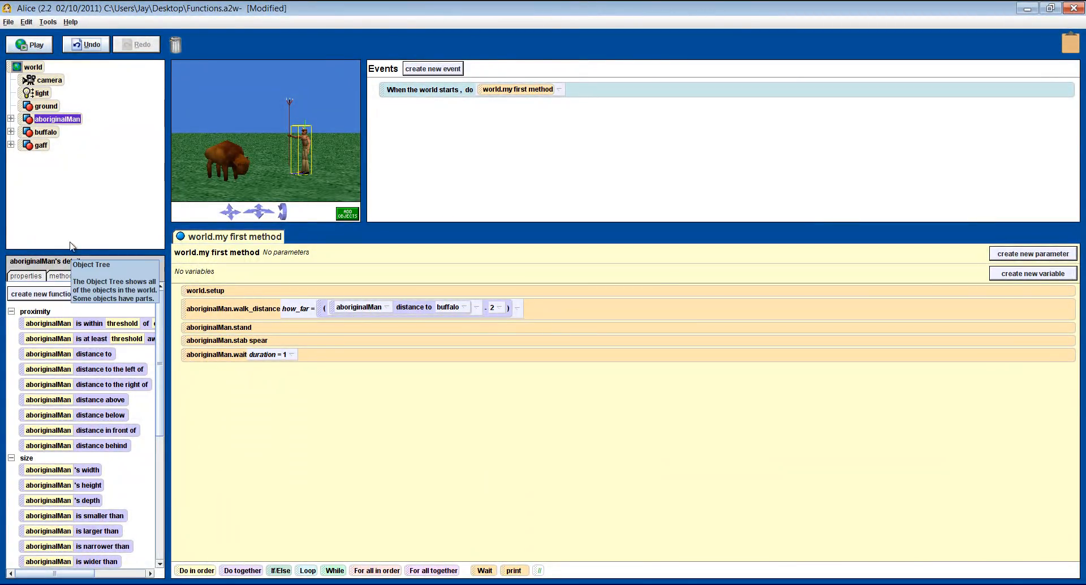
- Create a new buffalo method named fall over
{"action": "left_click", "coordinate": [46, 131]}
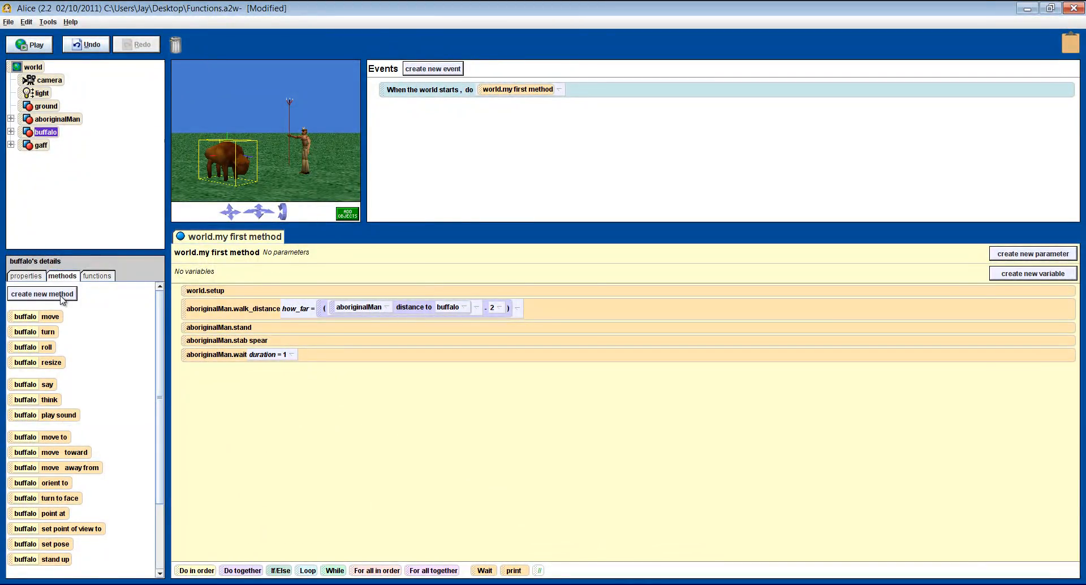
{"action": "left_click", "coordinate": [42, 293]}
{"action": "type", "text": "fall over"}
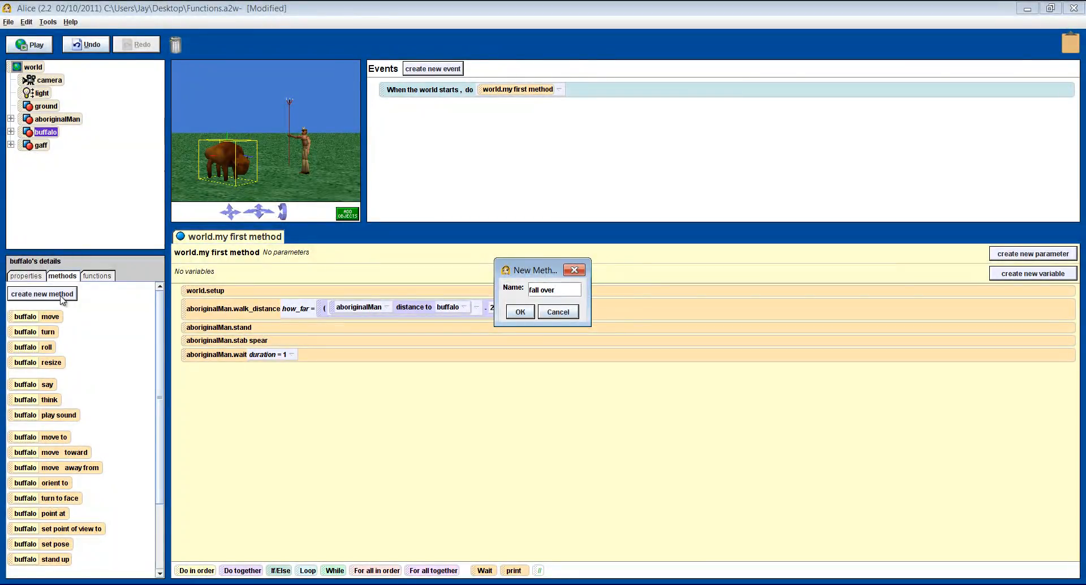
{"action": "left_click", "coordinate": [519, 311]}
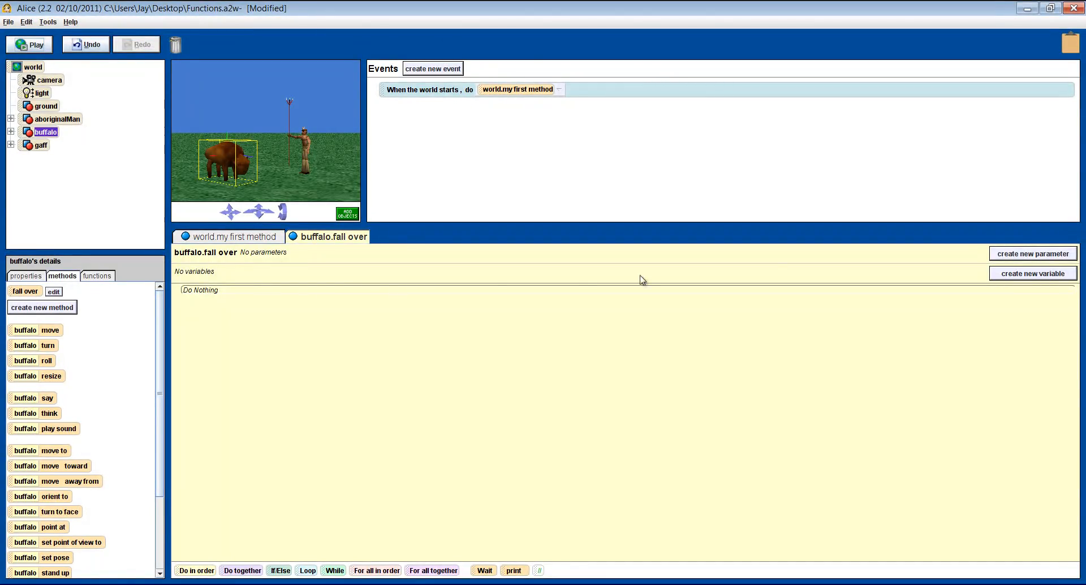
- Add a String parameter named dyingWords to the fall over method
{"action": "left_click", "coordinate": [1032, 253]}
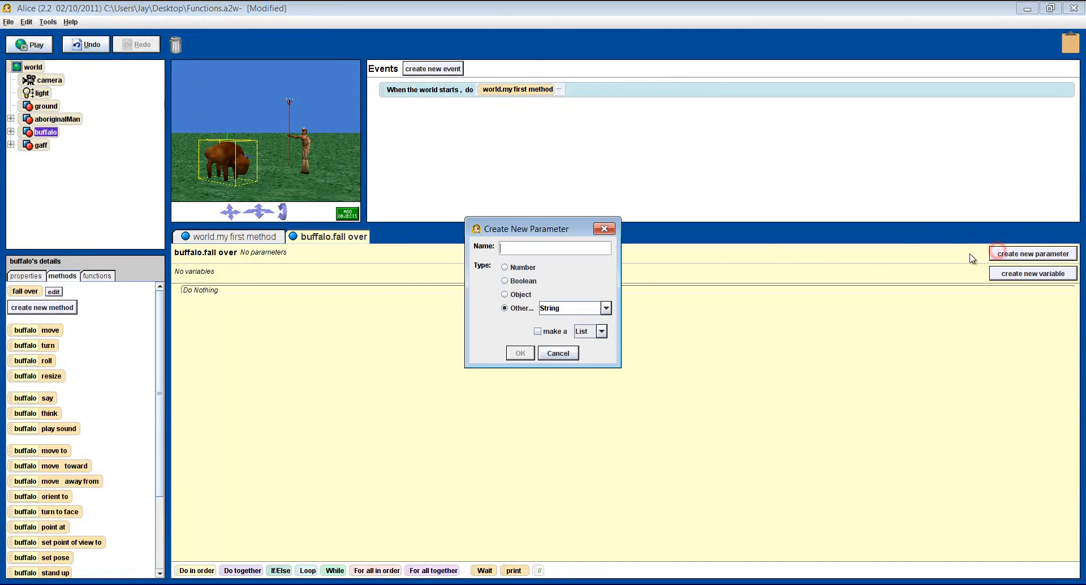
{"action": "type", "text": "dyingWords"}
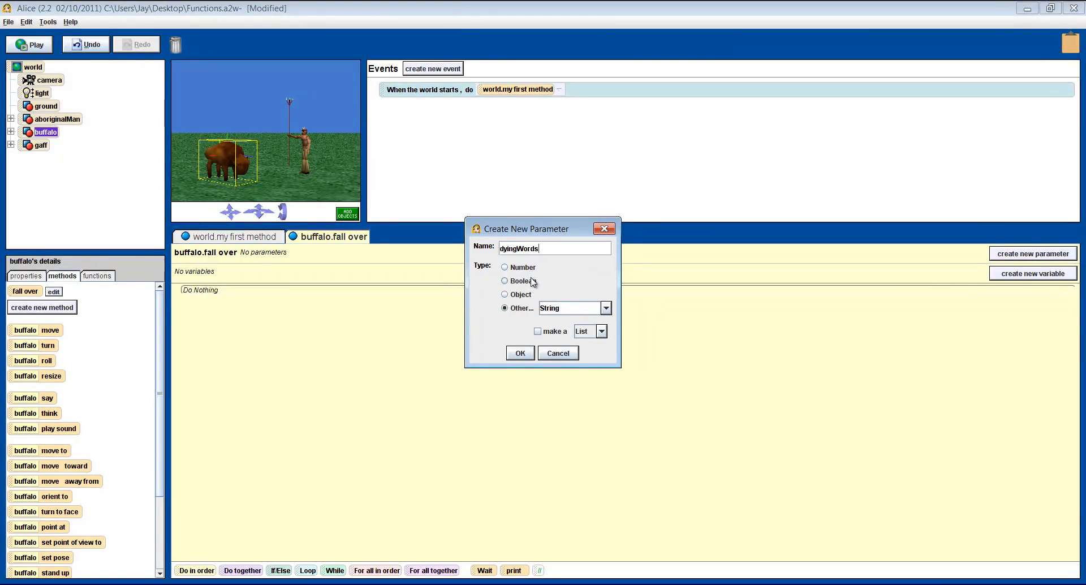
{"action": "mouse_move", "coordinate": [547, 303]}
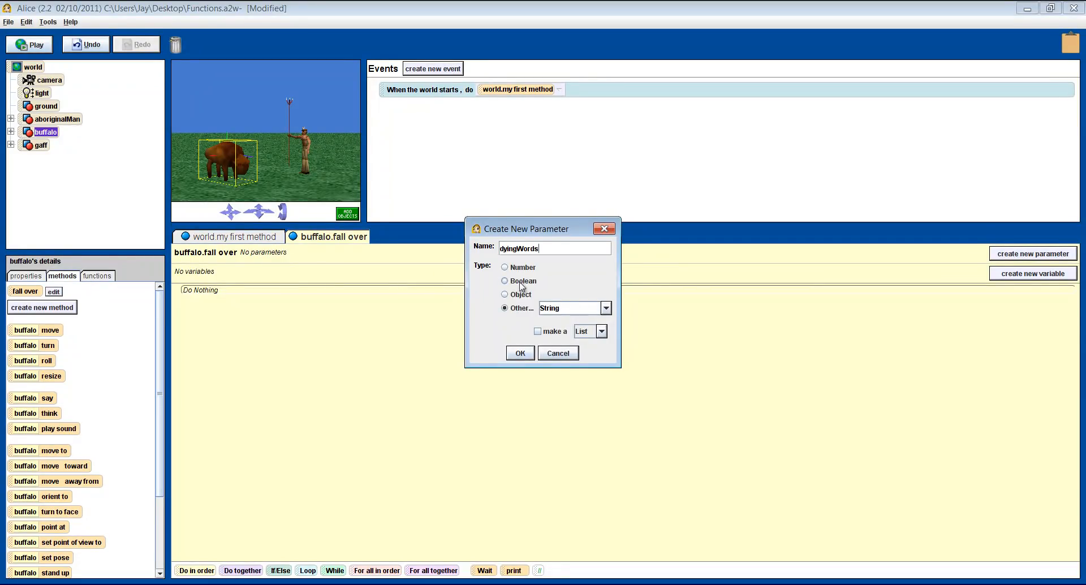
{"action": "mouse_move", "coordinate": [532, 289]}
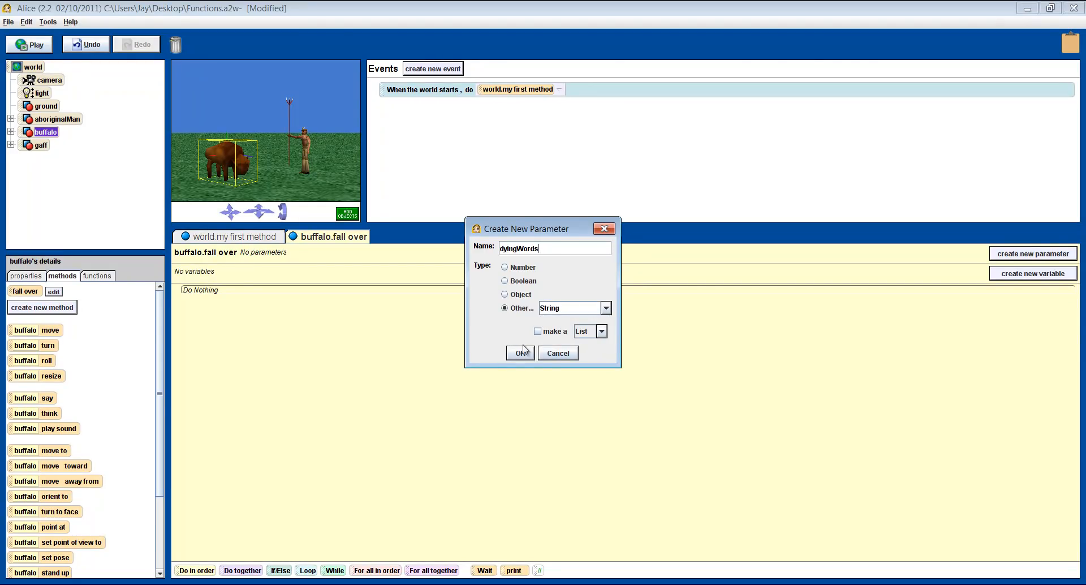
{"action": "left_click", "coordinate": [519, 353]}
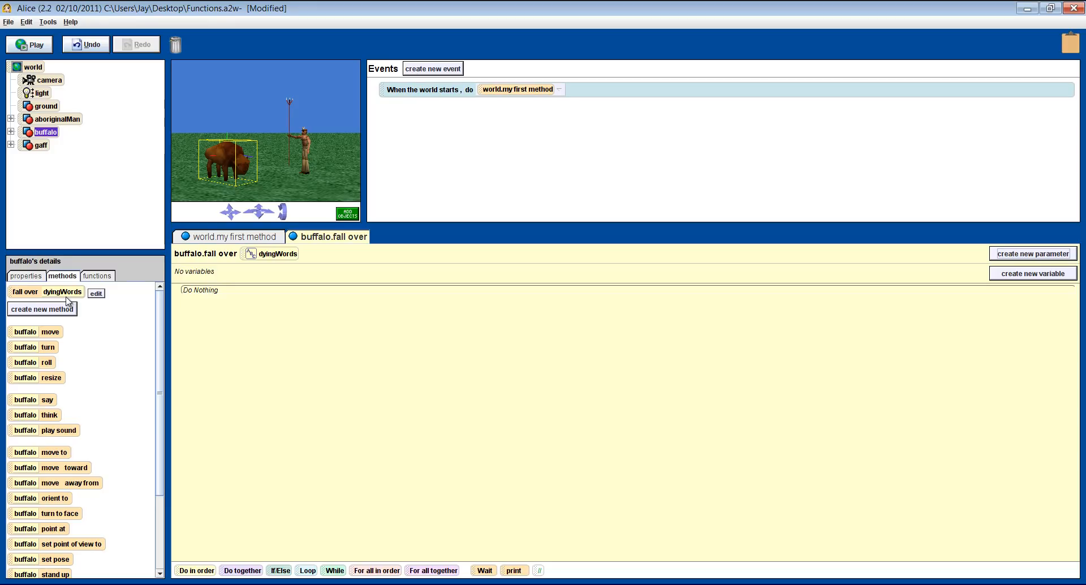
{"action": "mouse_move", "coordinate": [39, 353]}
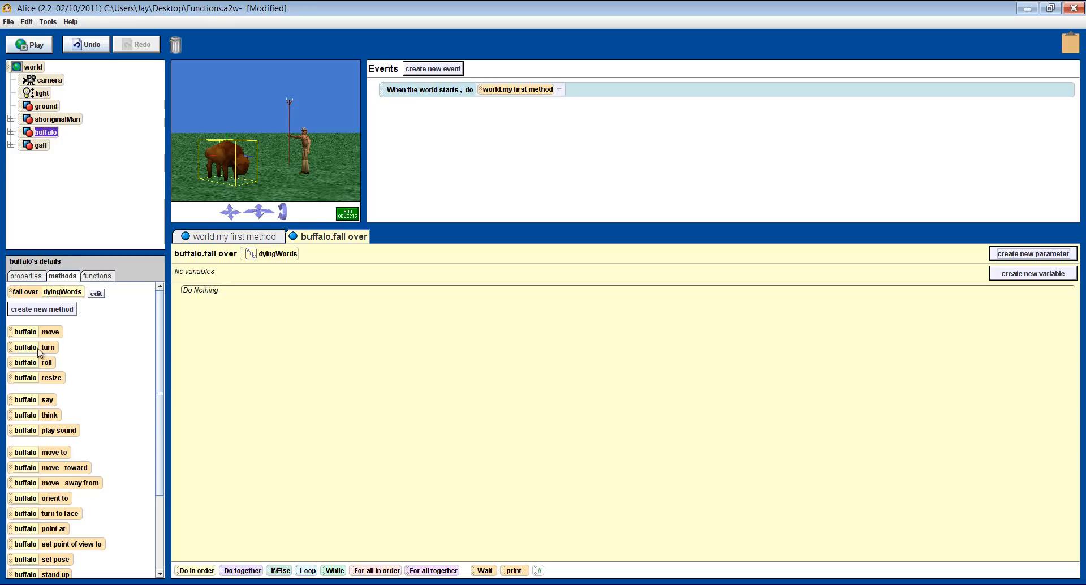
- Add buffalo roll right 0.25 revolutions, then buffalo move down 0.75 meters in fall over
{"action": "left_click", "coordinate": [199, 289]}
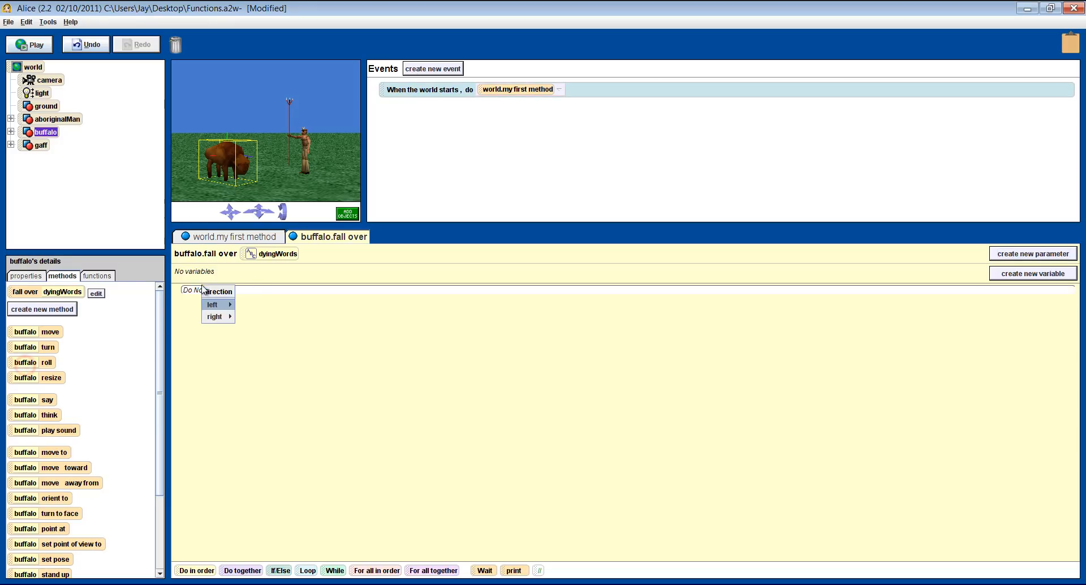
{"action": "left_click", "coordinate": [214, 316]}
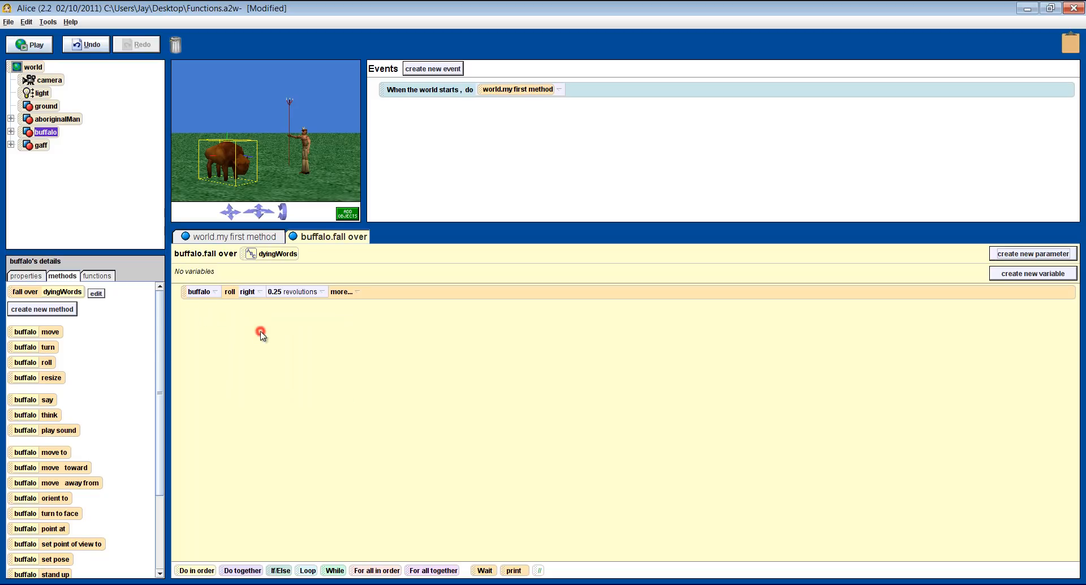
{"action": "left_click_drag", "start_coordinate": [39, 331], "coordinate": [235, 315]}
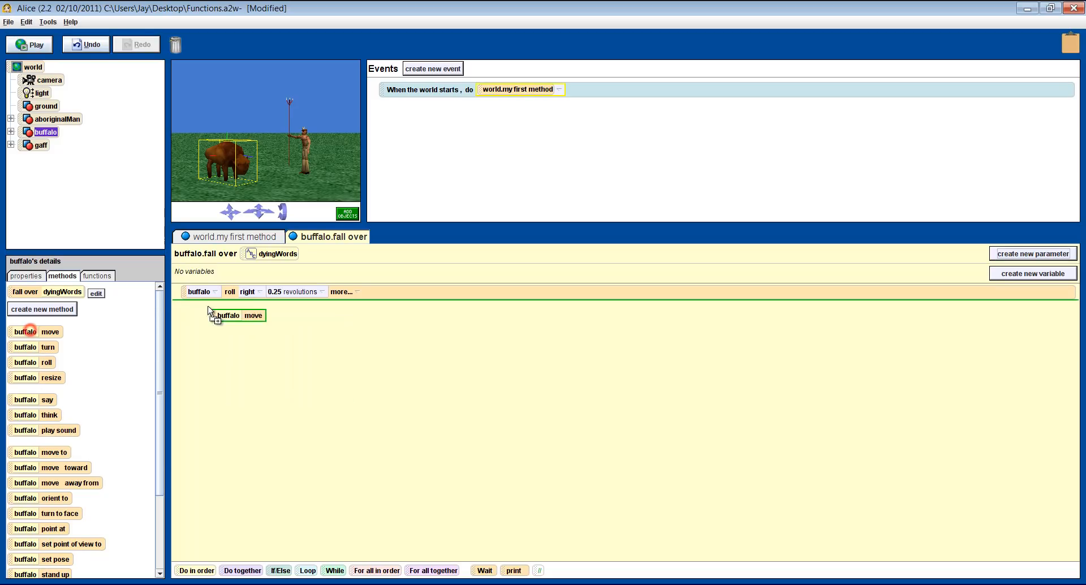
{"action": "left_click", "coordinate": [228, 316]}
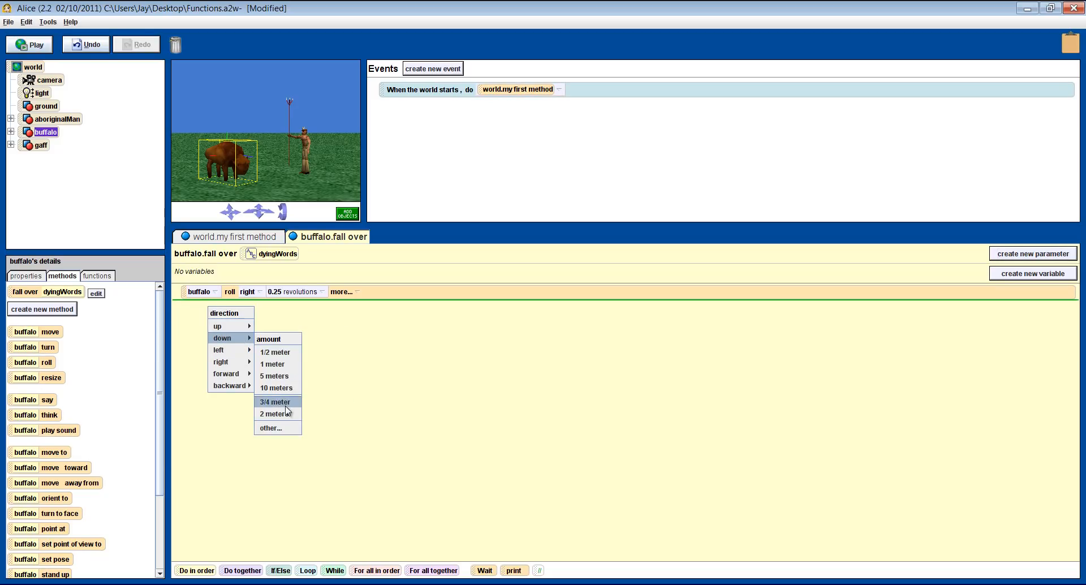
{"action": "left_click", "coordinate": [276, 401]}
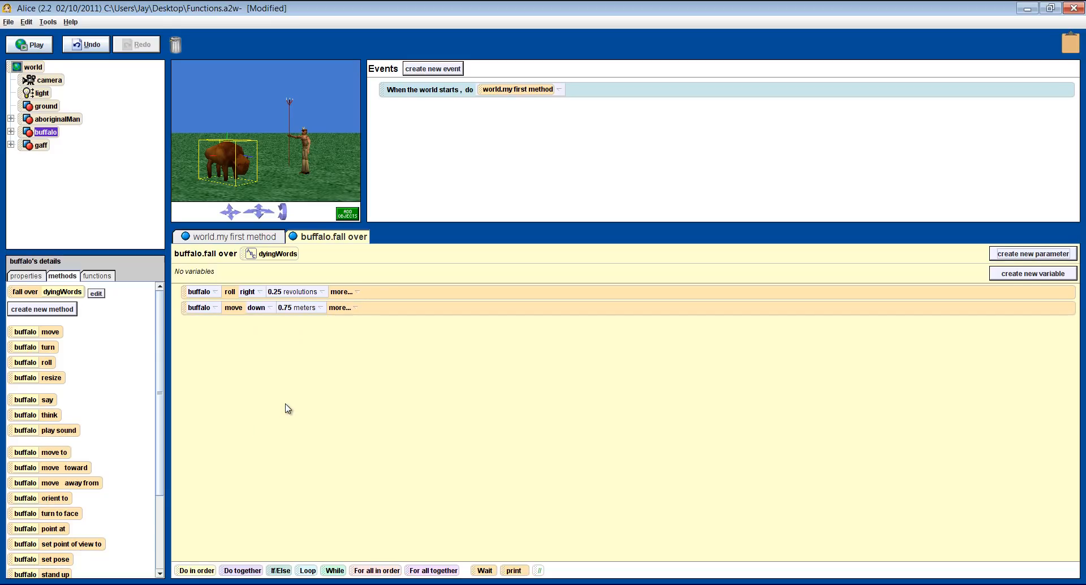
{"action": "left_click", "coordinate": [242, 570]}
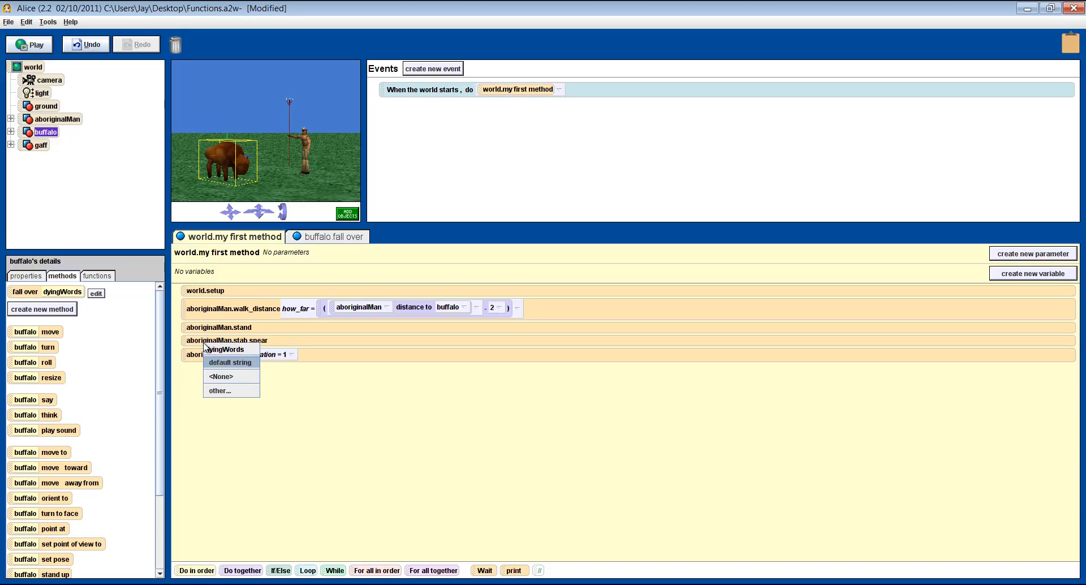
- Call buffalo.fall over after the spear stab with dyingWords set to None, then play the world
{"action": "left_click", "coordinate": [220, 377]}
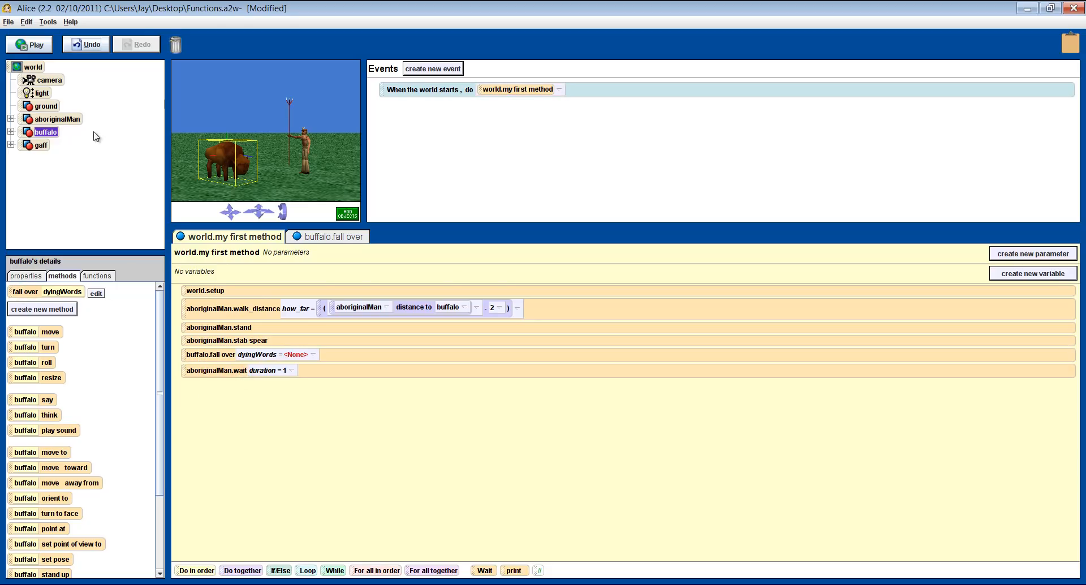
{"action": "left_click", "coordinate": [29, 44]}
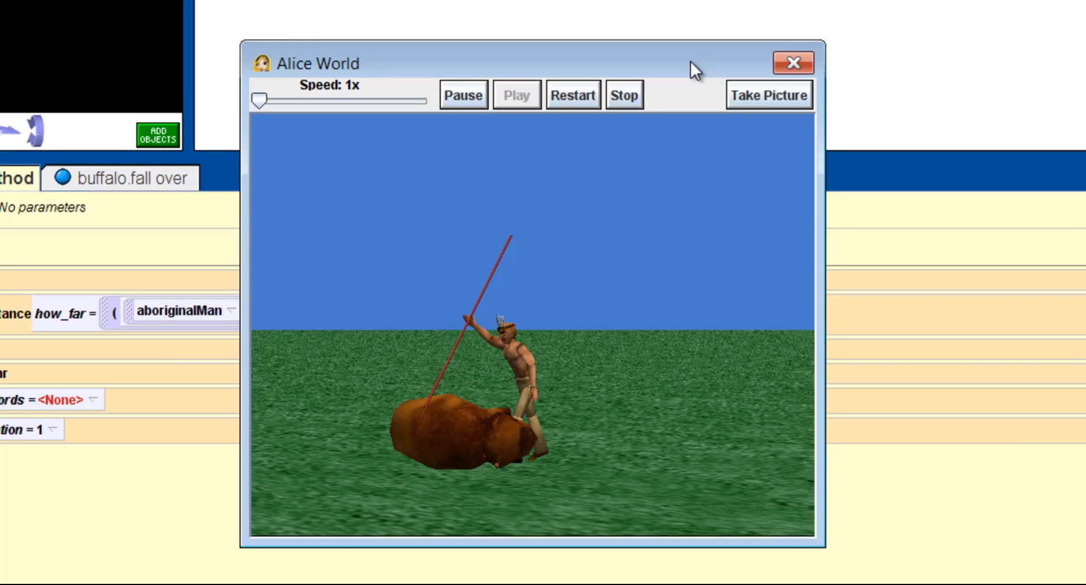
{"action": "left_click", "coordinate": [792, 62]}
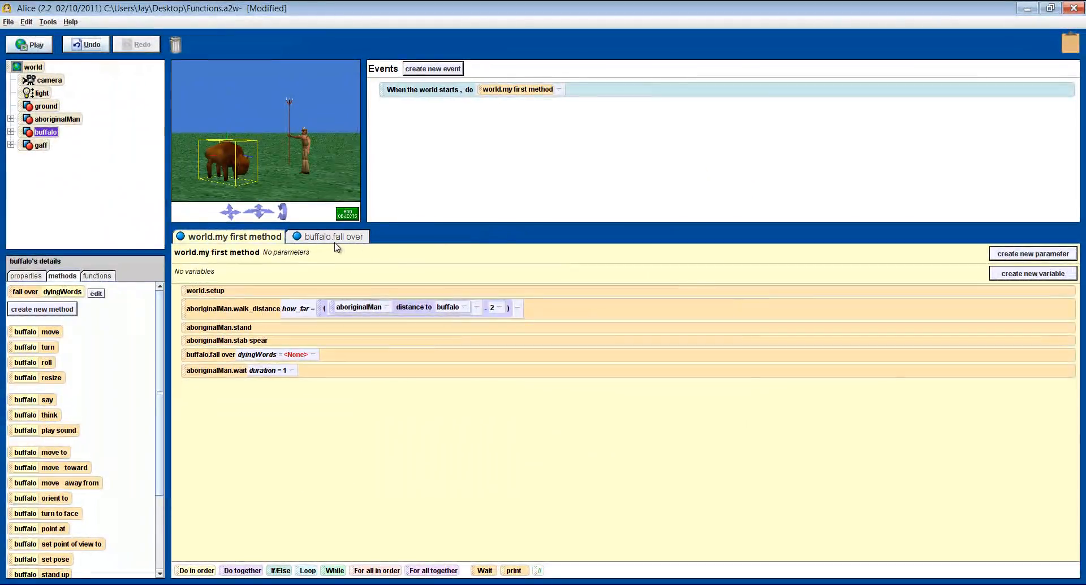
- Change the fall over move direction from down to right 0.75 meters and play the world
{"action": "left_click", "coordinate": [272, 319]}
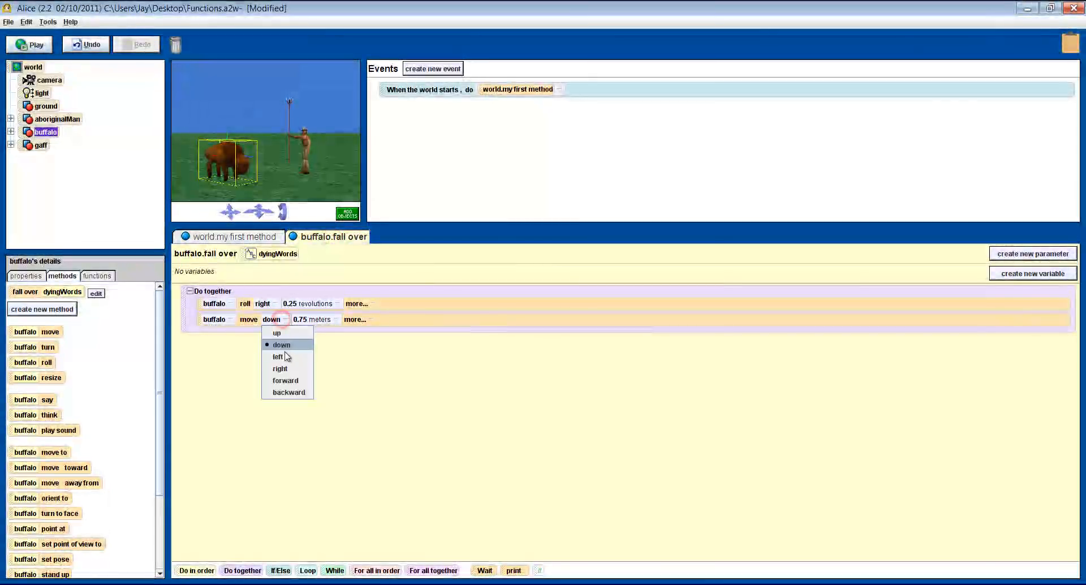
{"action": "left_click", "coordinate": [279, 368]}
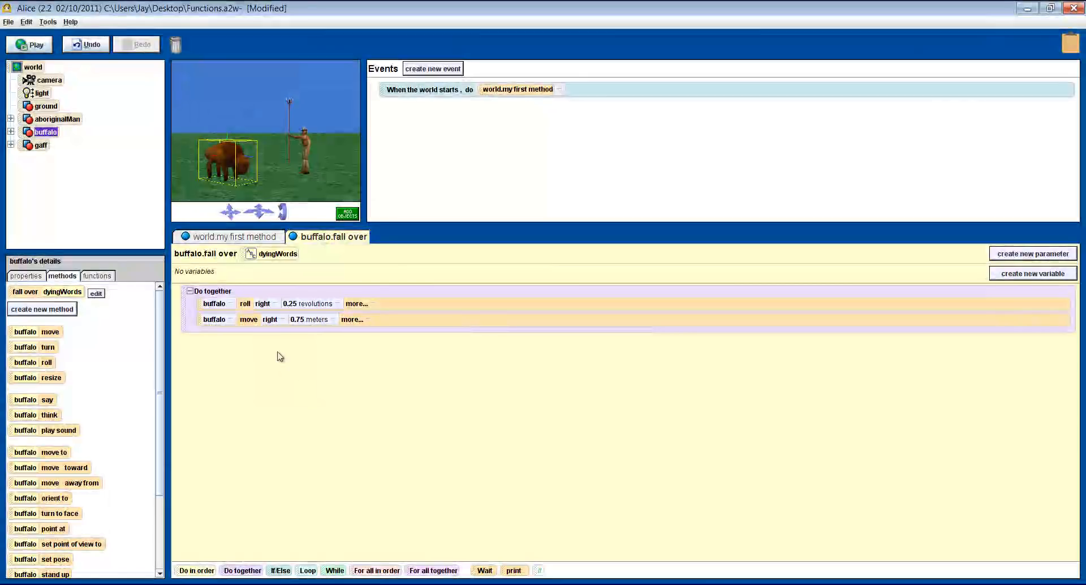
{"action": "left_click", "coordinate": [29, 44]}
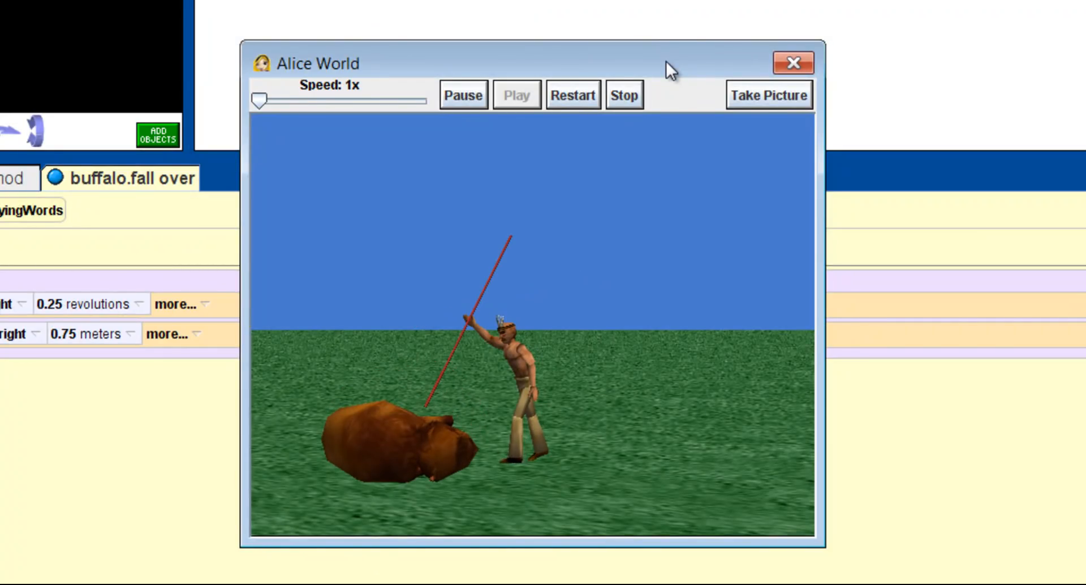
{"action": "left_click", "coordinate": [792, 62]}
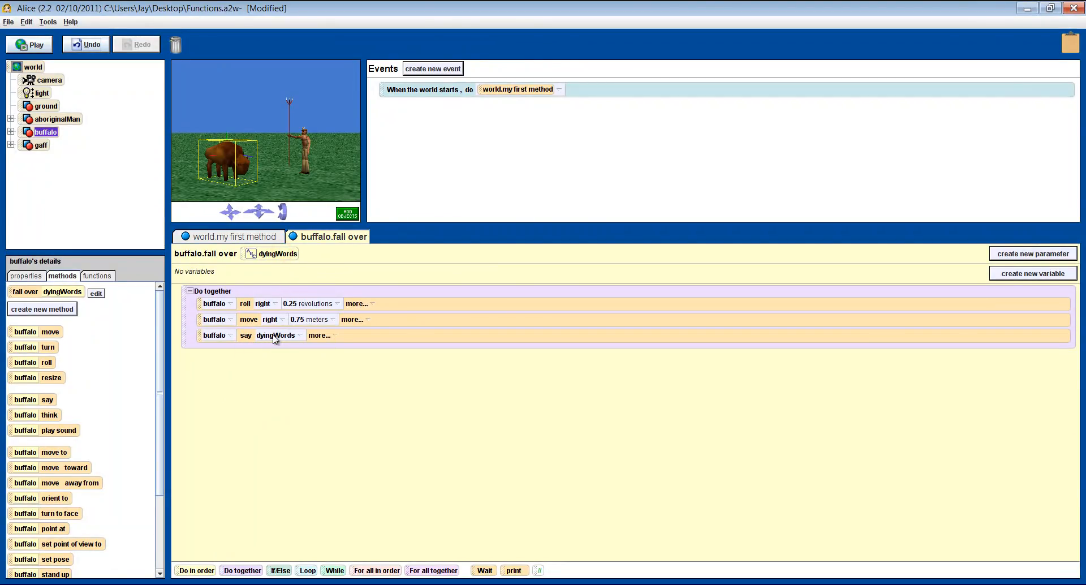
{"action": "mouse_move", "coordinate": [270, 268]}
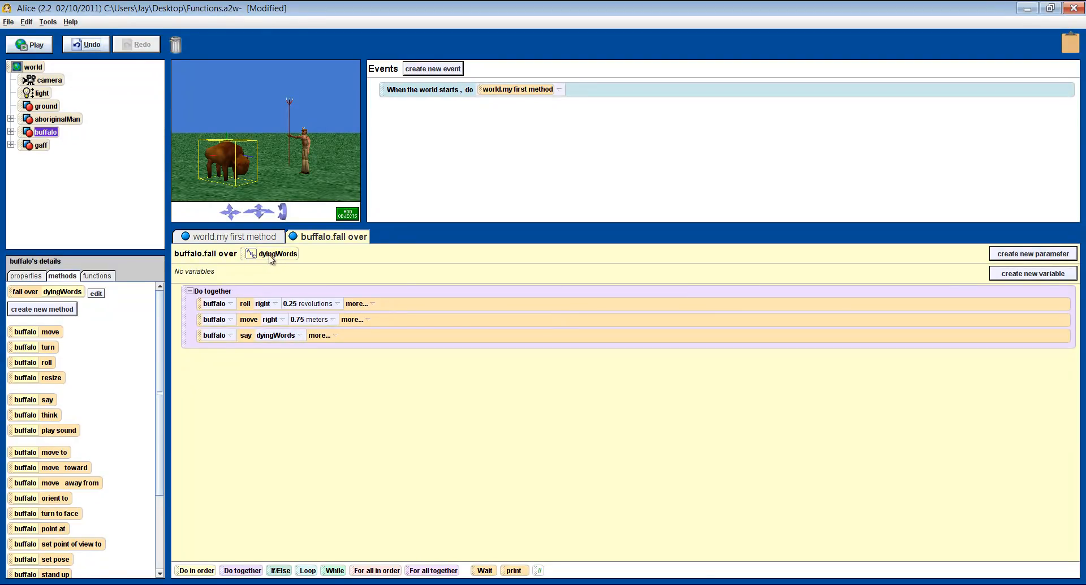
- Set the fall over call's dyingWords to the world function 'ask user for a string'
{"action": "left_click", "coordinate": [235, 236]}
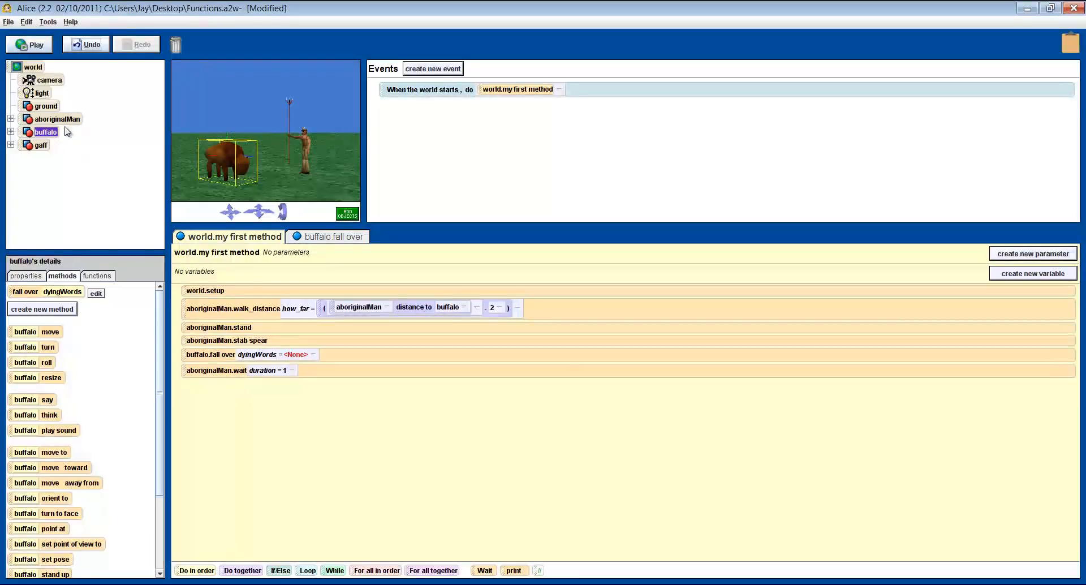
{"action": "left_click", "coordinate": [33, 67]}
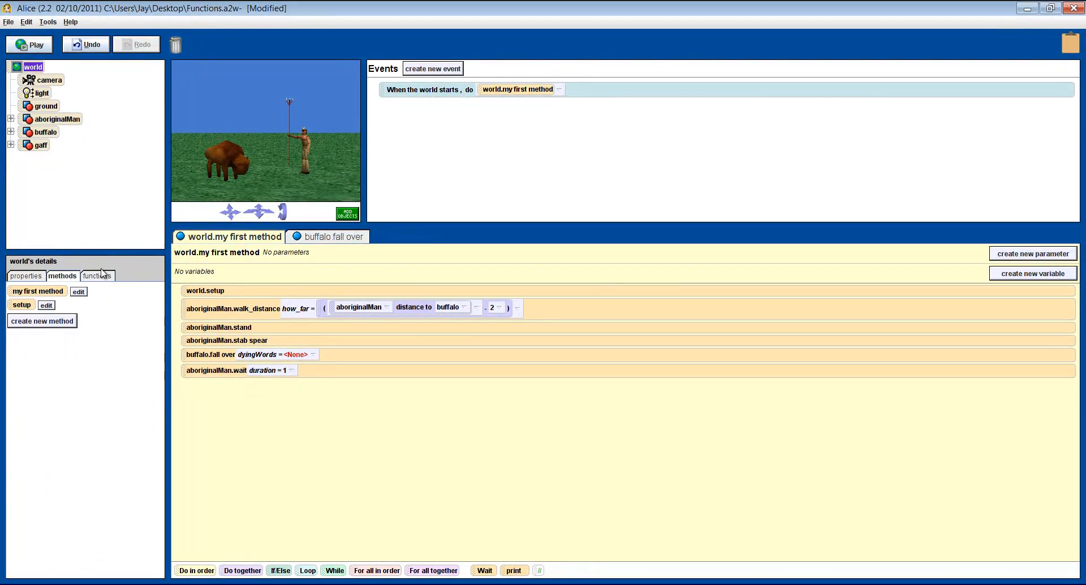
{"action": "left_click", "coordinate": [97, 275]}
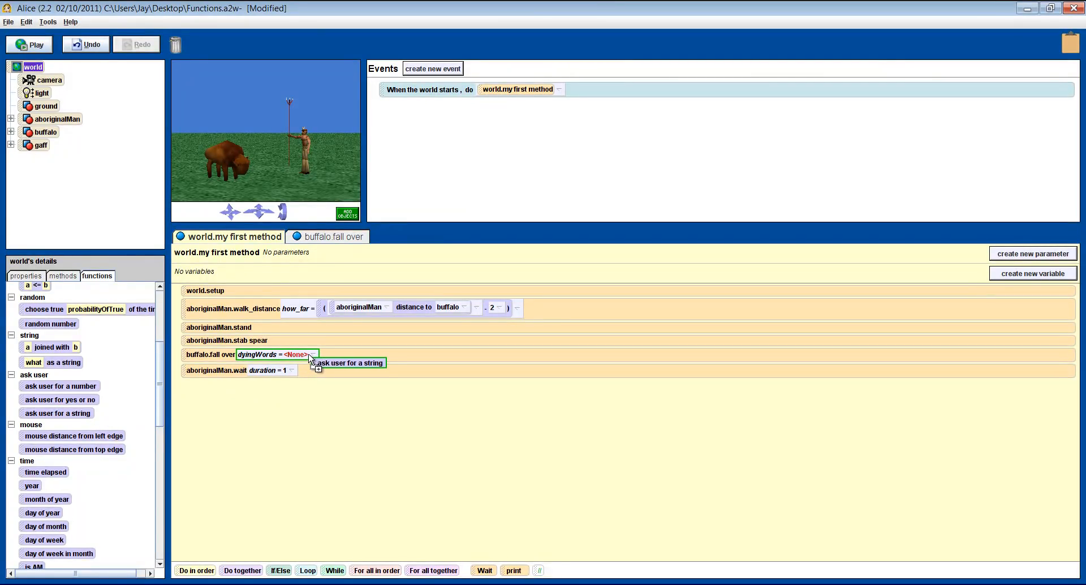
{"action": "left_click", "coordinate": [296, 354]}
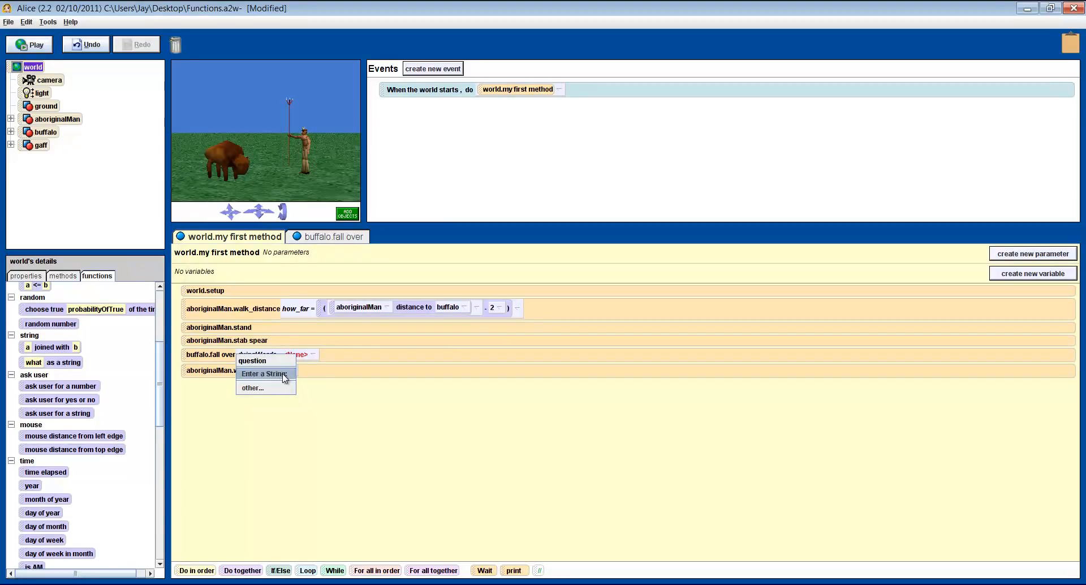
- Give the prompt the custom question 'Enter my dying words' and confirm it
{"action": "left_click", "coordinate": [266, 373]}
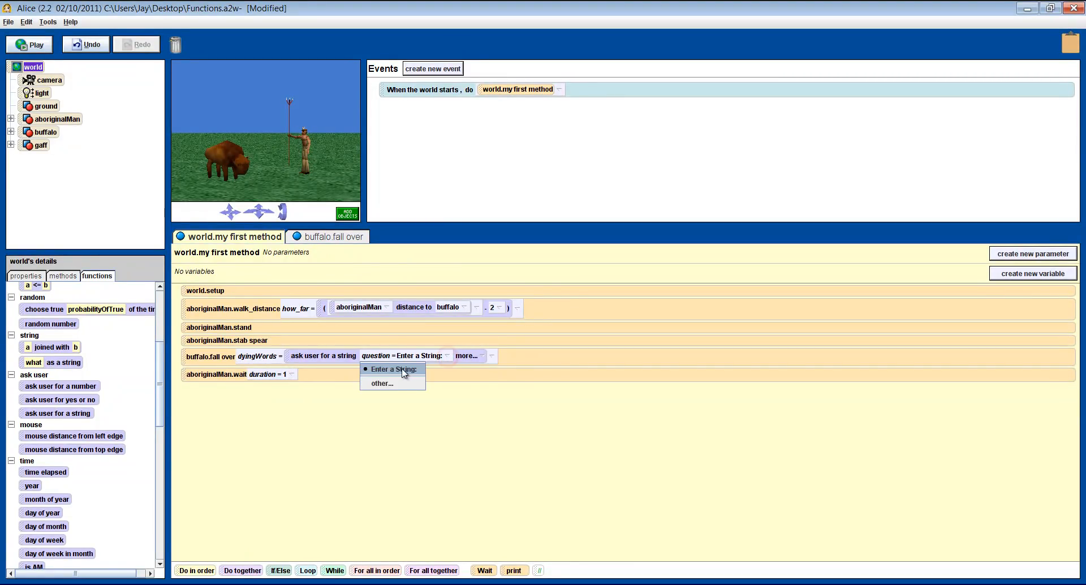
{"action": "left_click", "coordinate": [393, 369]}
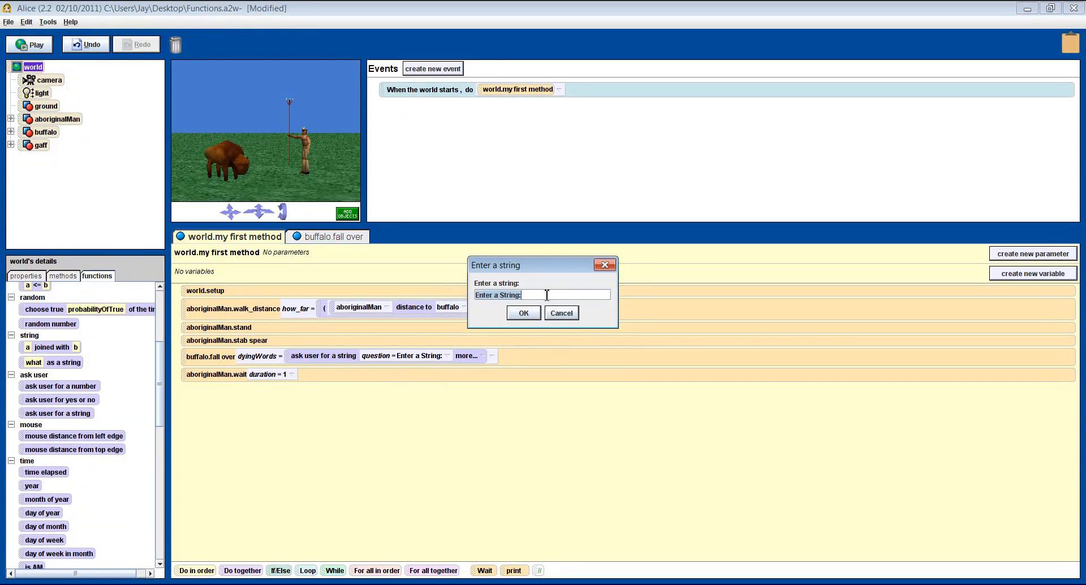
{"action": "type", "text": "Enter a"}
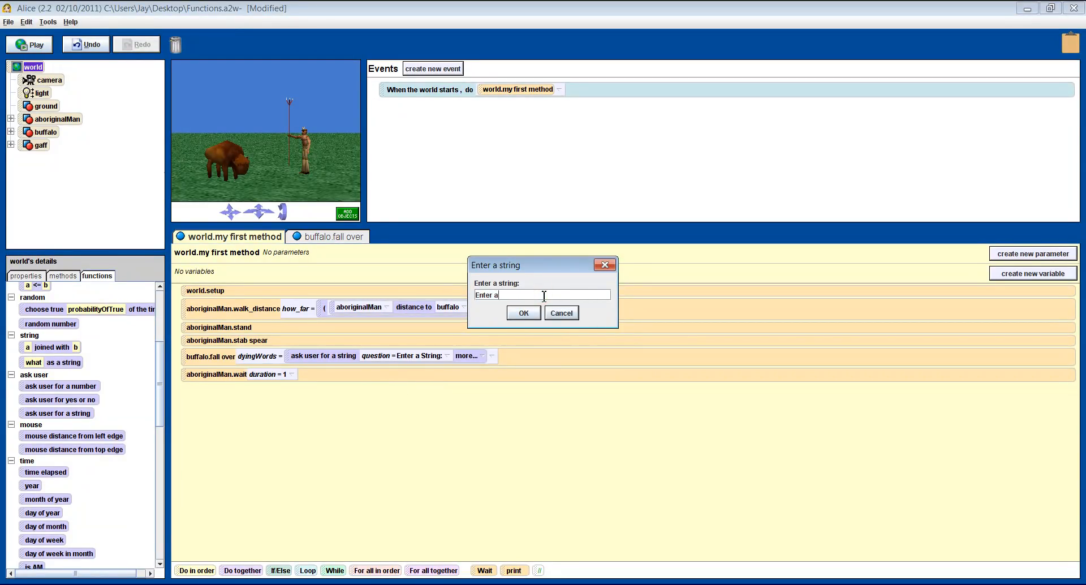
{"action": "type", "text": "my dying words"}
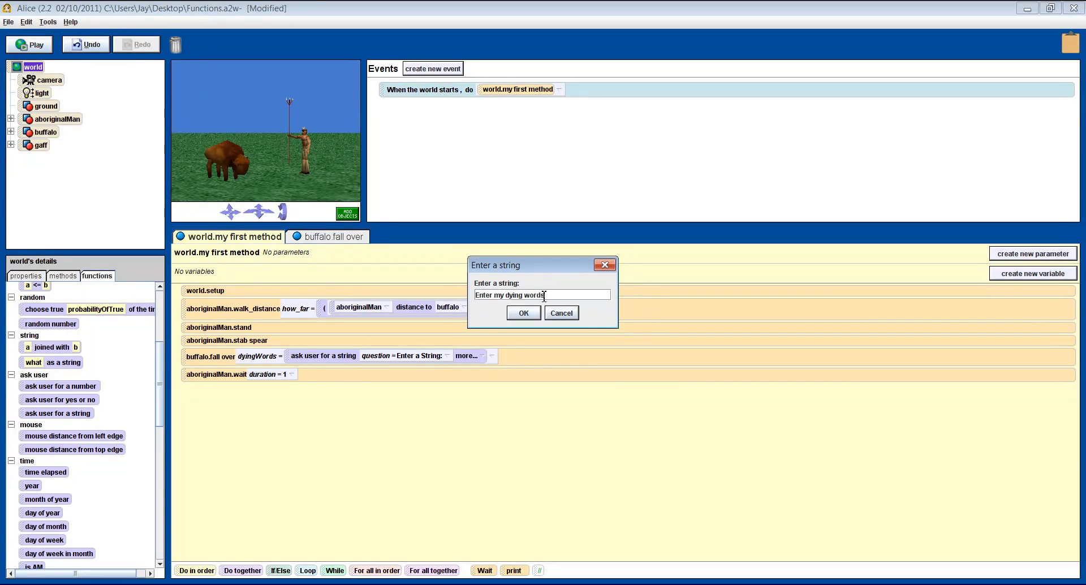
{"action": "left_click", "coordinate": [523, 313]}
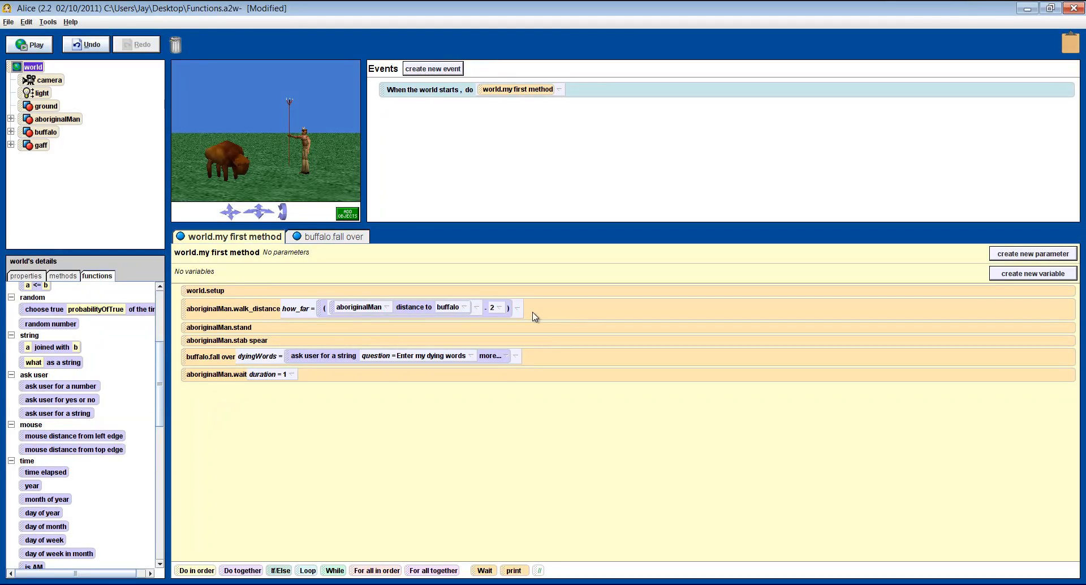
- Play the world, answer the prompt with 'i never got to see disneyland', watch the fall, then close it
{"action": "left_click", "coordinate": [30, 44]}
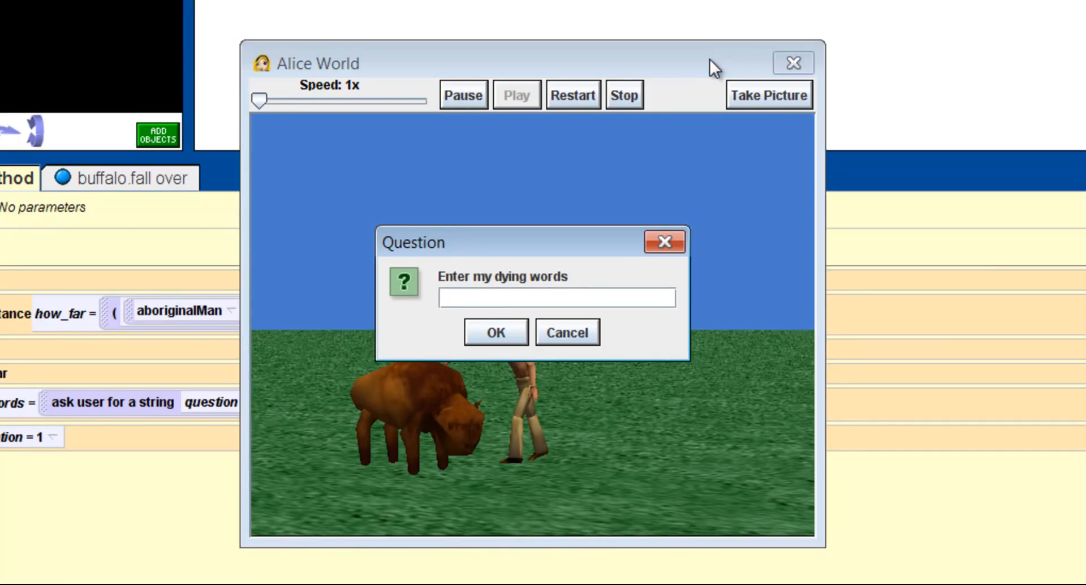
{"action": "type", "text": "i never go"}
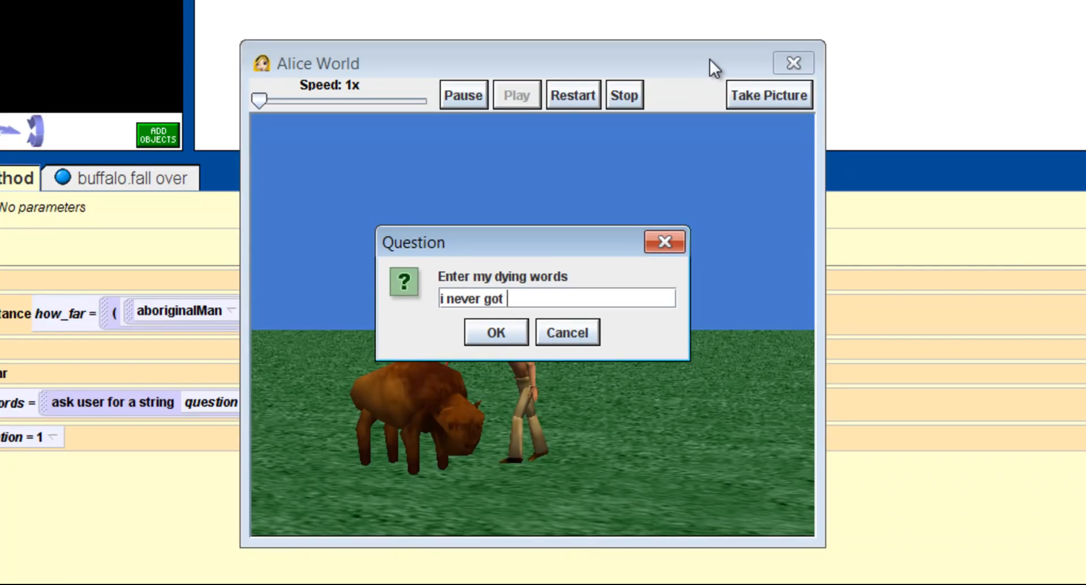
{"action": "type", "text": "to see disneyland"}
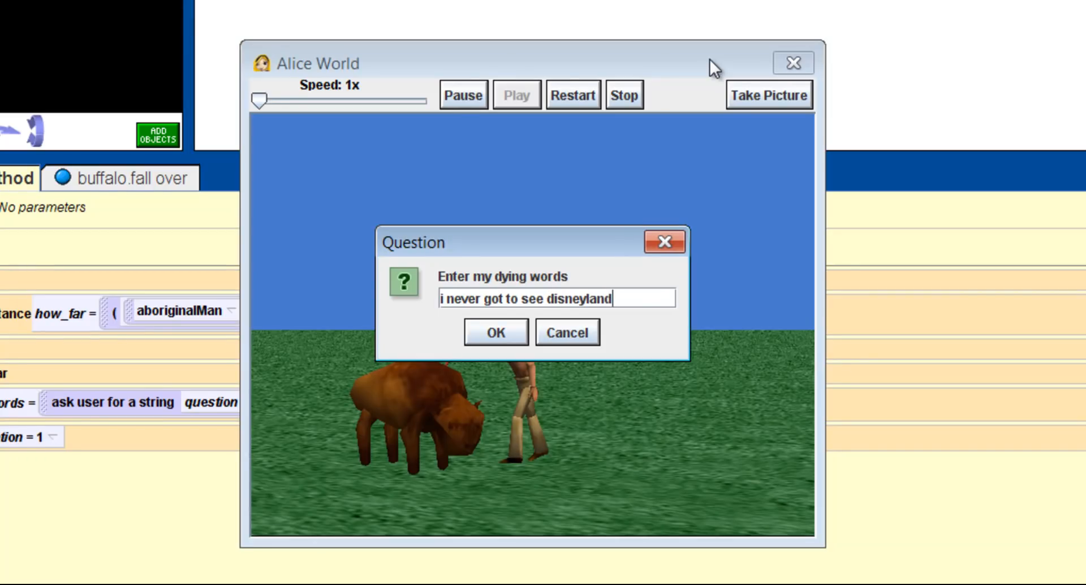
{"action": "left_click", "coordinate": [494, 331]}
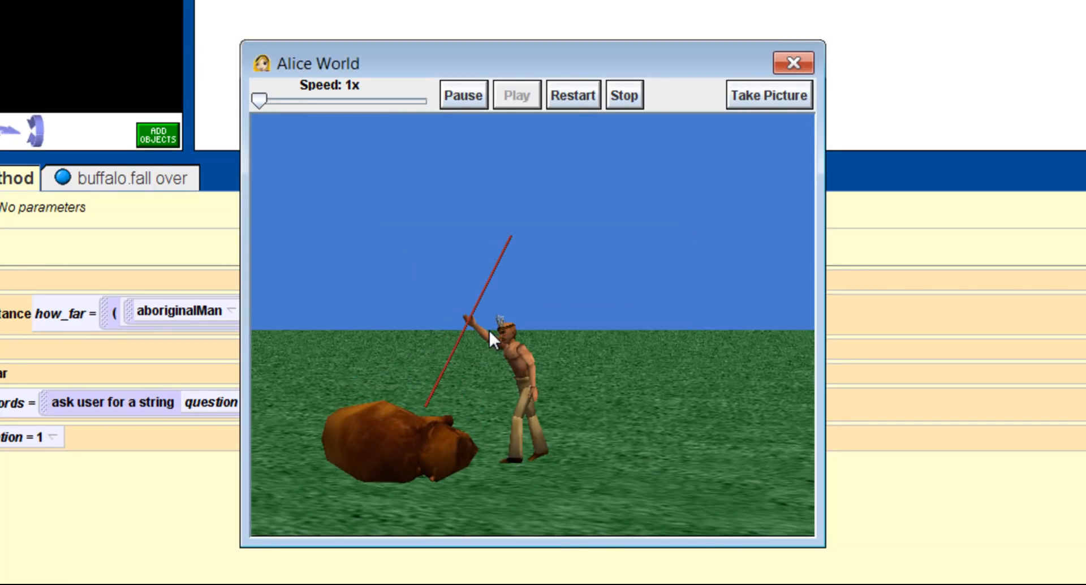
{"action": "mouse_move", "coordinate": [688, 149]}
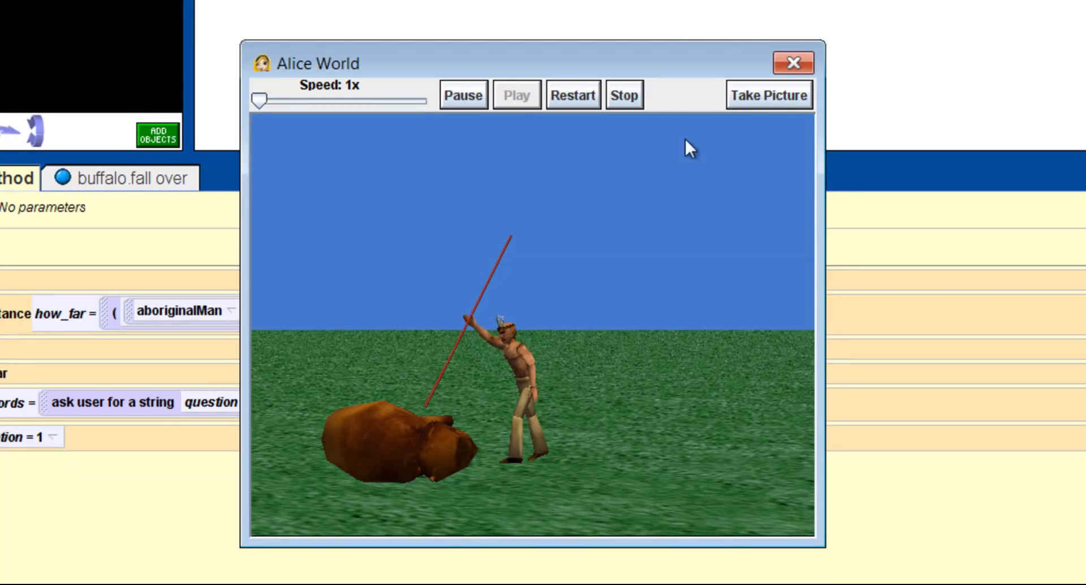
{"action": "left_click", "coordinate": [793, 62]}
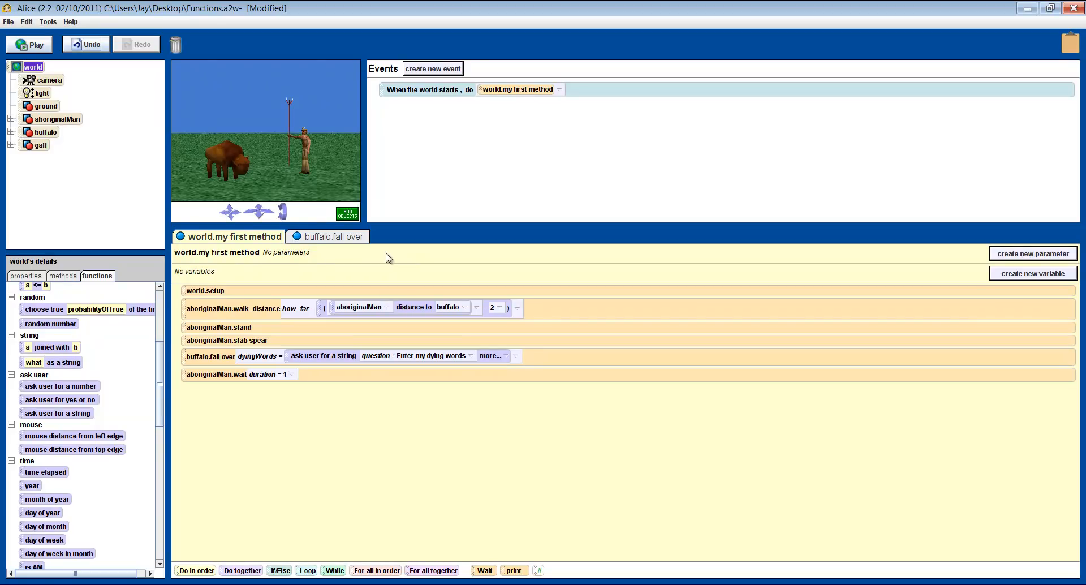
- Review buffalo.fall over, list the buffalo's methods, then return to world.my first method
{"action": "left_click", "coordinate": [332, 236]}
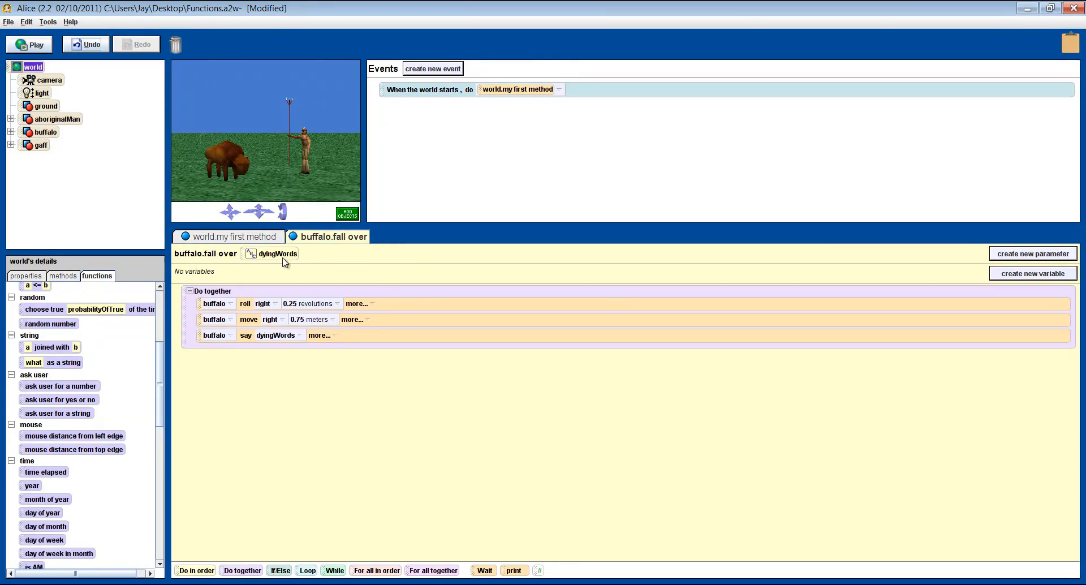
{"action": "mouse_move", "coordinate": [269, 269]}
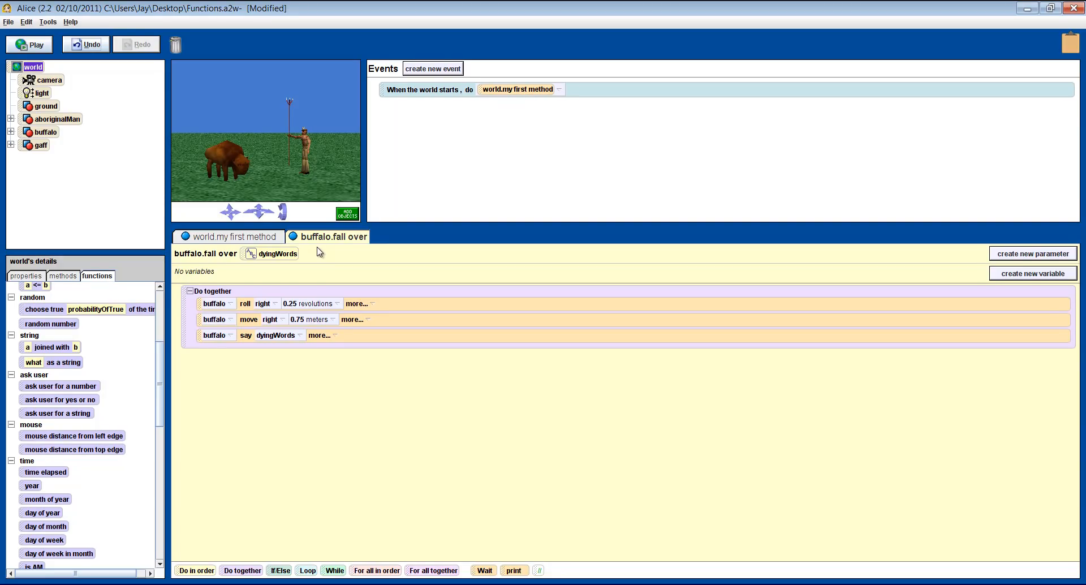
{"action": "mouse_move", "coordinate": [280, 254]}
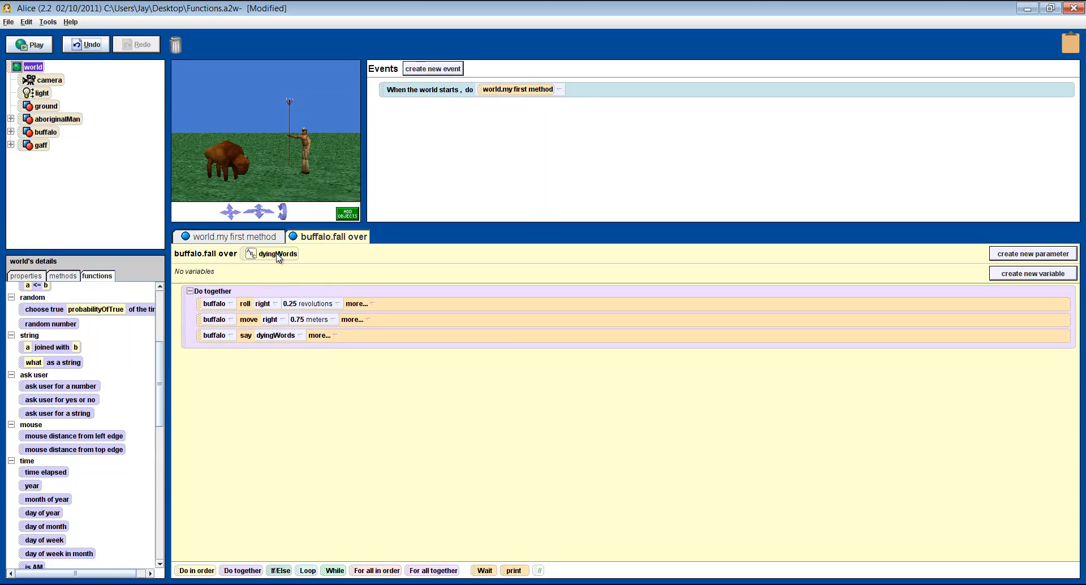
{"action": "left_click", "coordinate": [45, 131]}
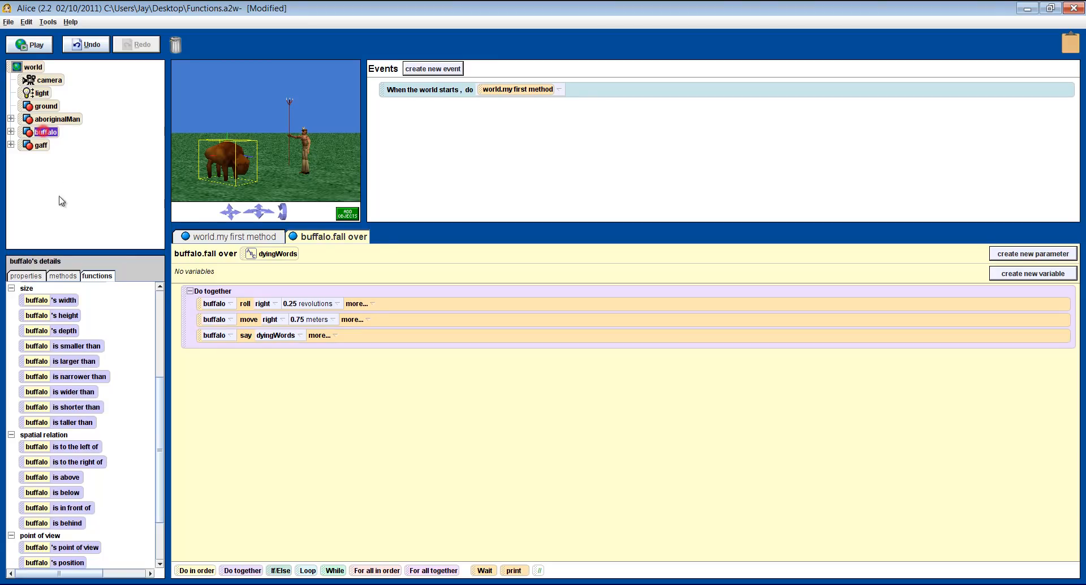
{"action": "left_click", "coordinate": [62, 276]}
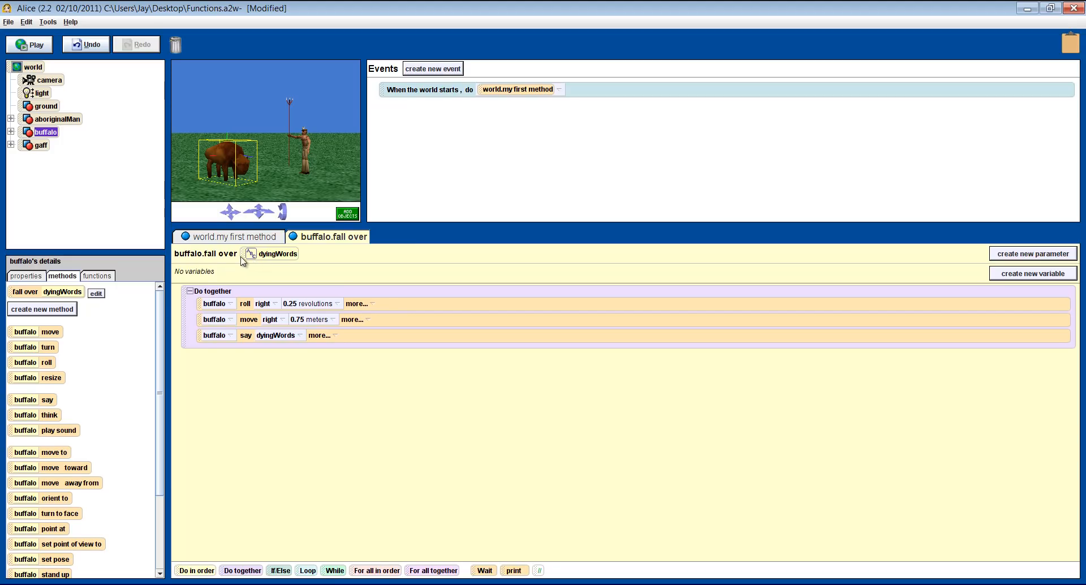
{"action": "mouse_move", "coordinate": [232, 263]}
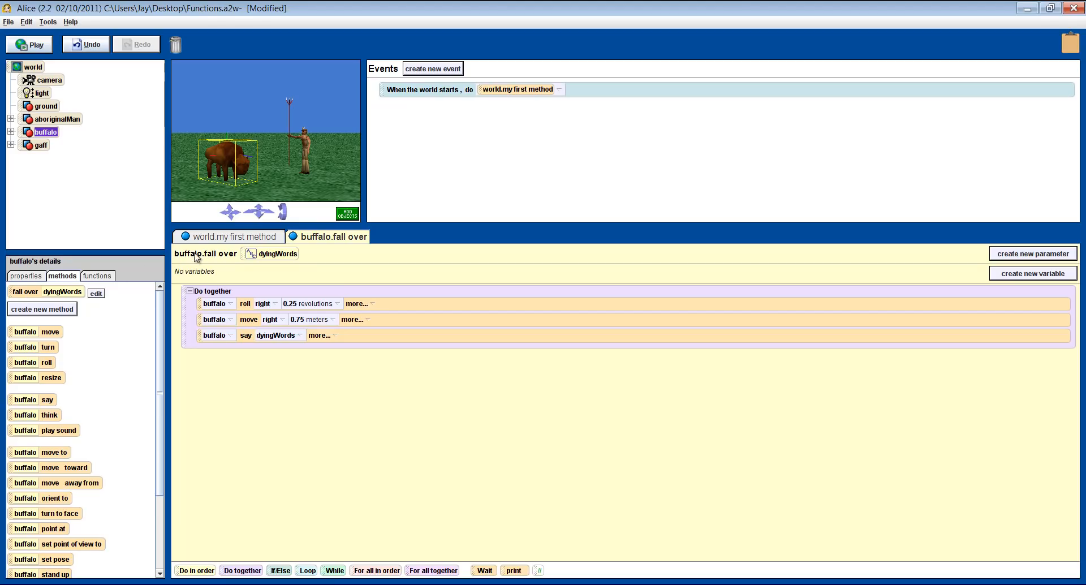
{"action": "left_click", "coordinate": [235, 236]}
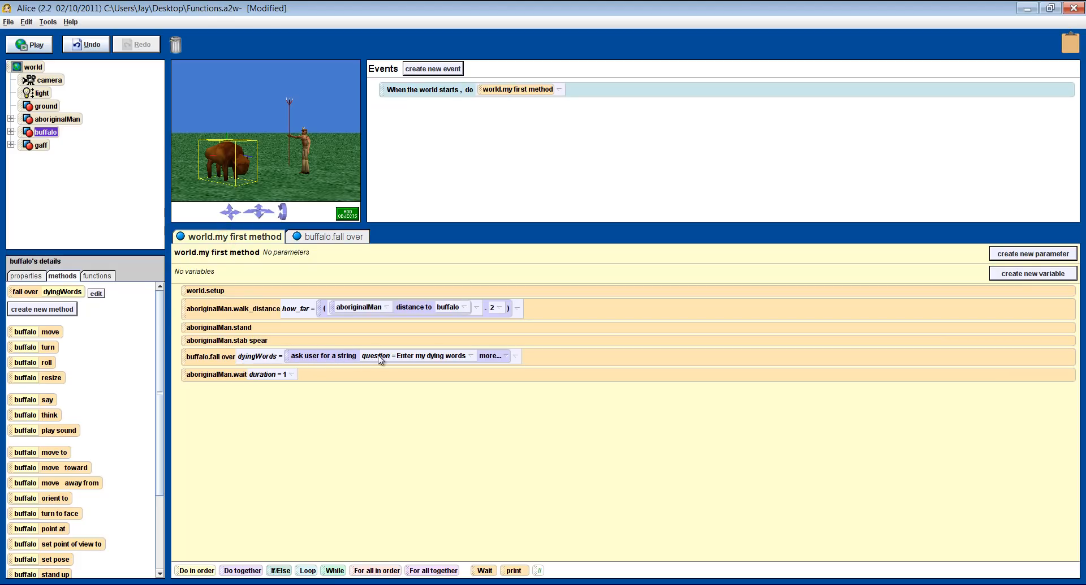
{"action": "mouse_move", "coordinate": [404, 359]}
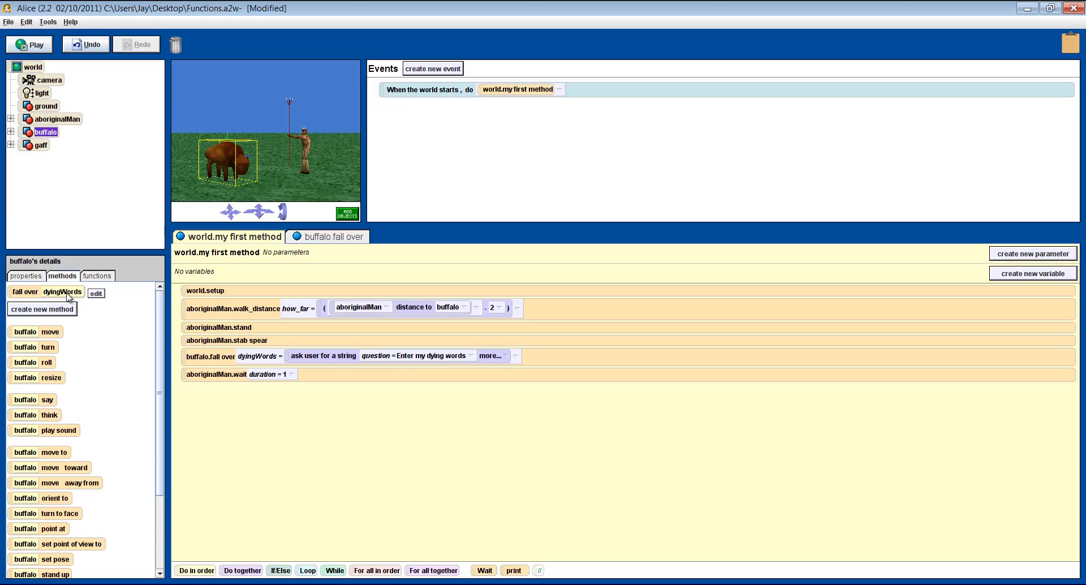
{"action": "mouse_move", "coordinate": [95, 303]}
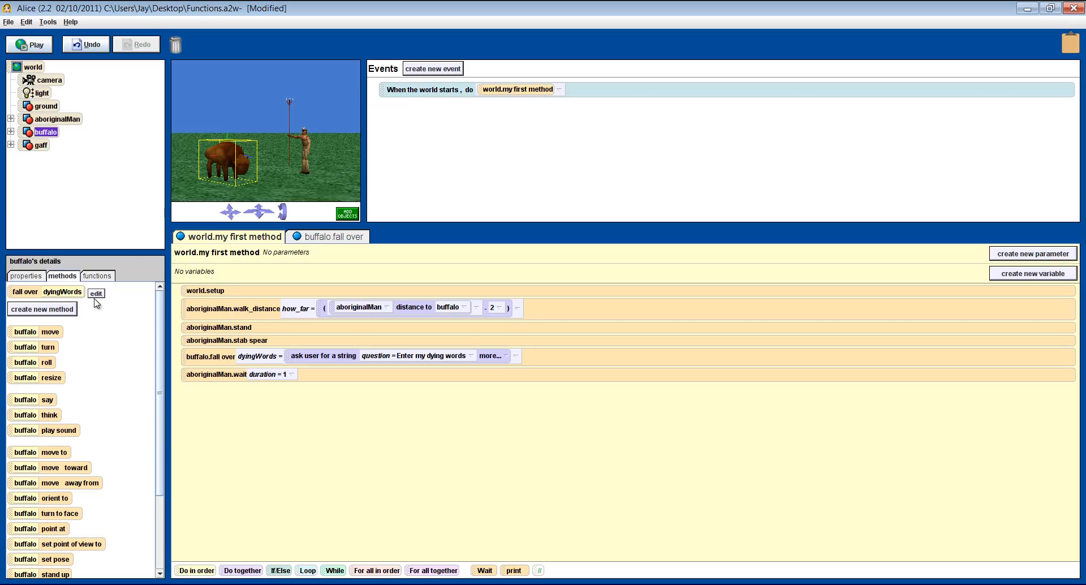
{"action": "mouse_move", "coordinate": [160, 344]}
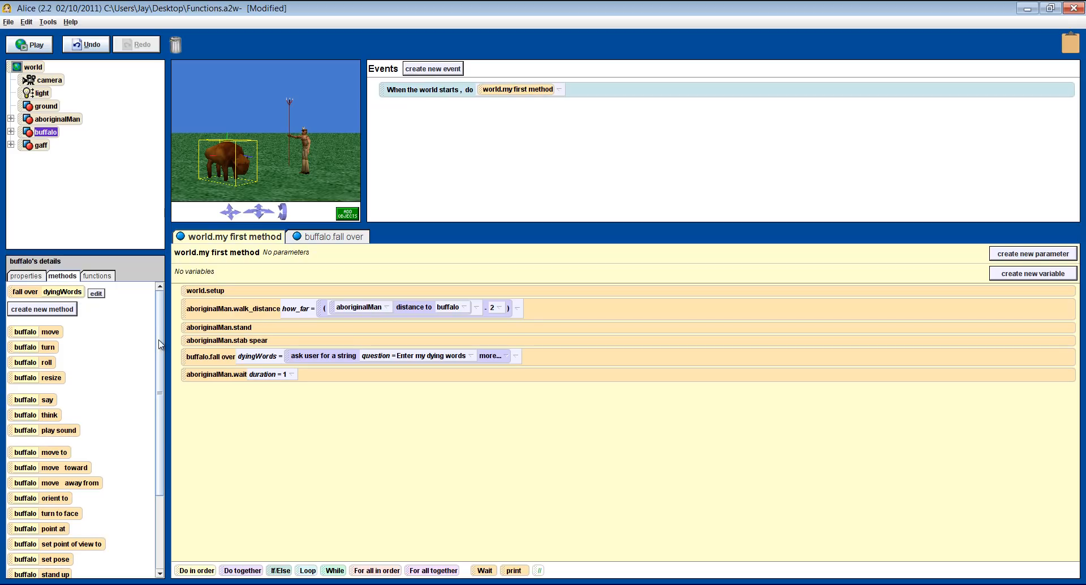